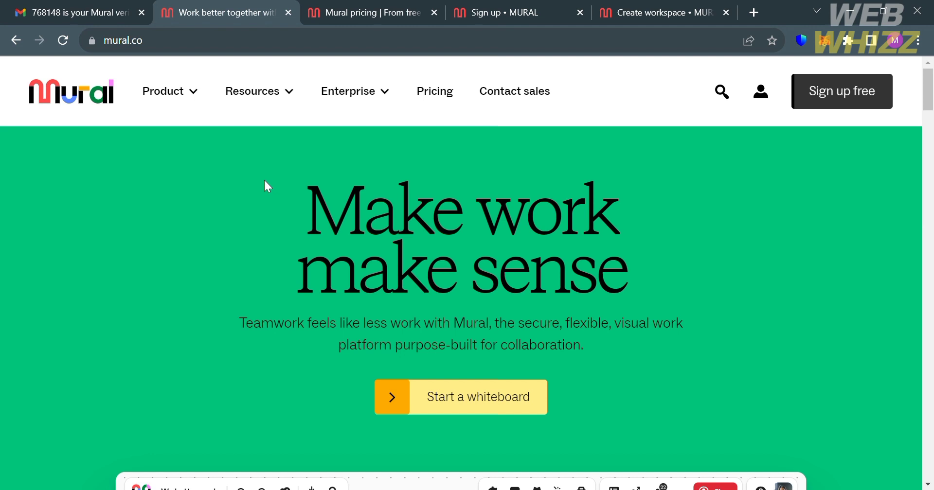
{"action": "mouse_move", "coordinate": [697, 249]}
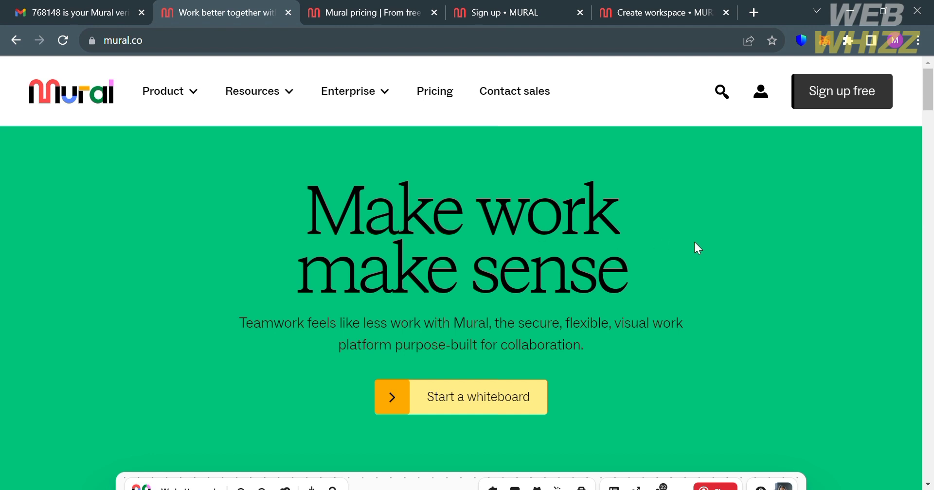
{"action": "mouse_move", "coordinate": [686, 243]}
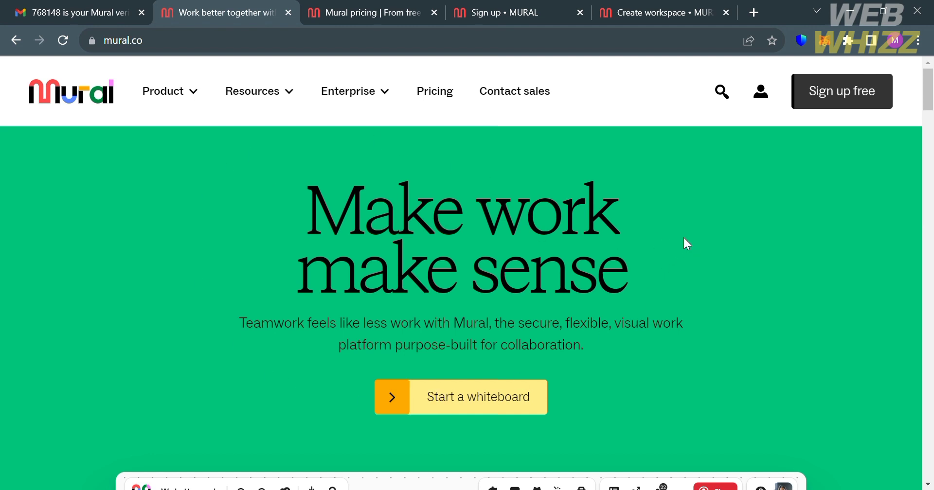
{"action": "mouse_move", "coordinate": [709, 244]}
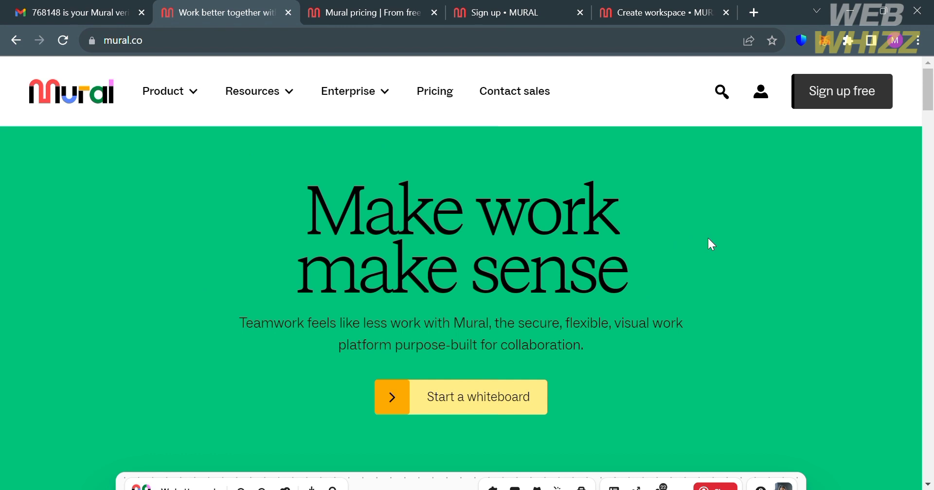
{"action": "mouse_move", "coordinate": [5, 156]}
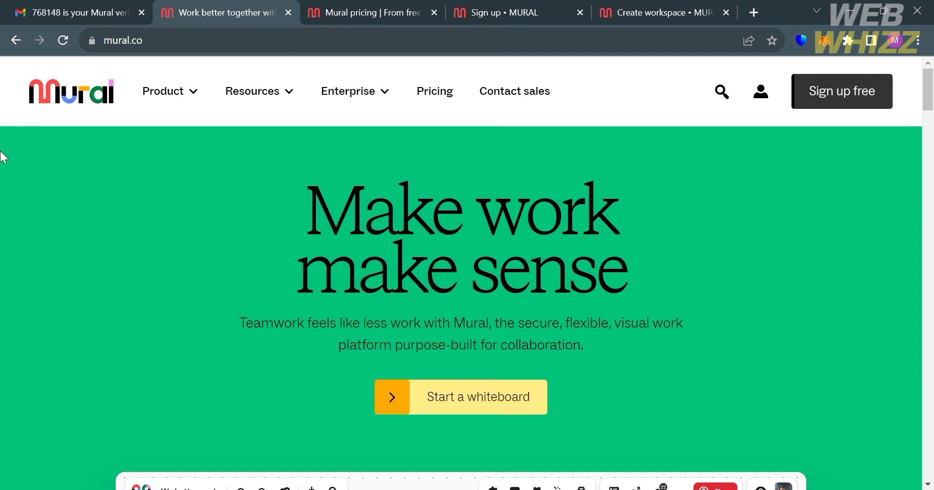
{"action": "mouse_move", "coordinate": [273, 249]}
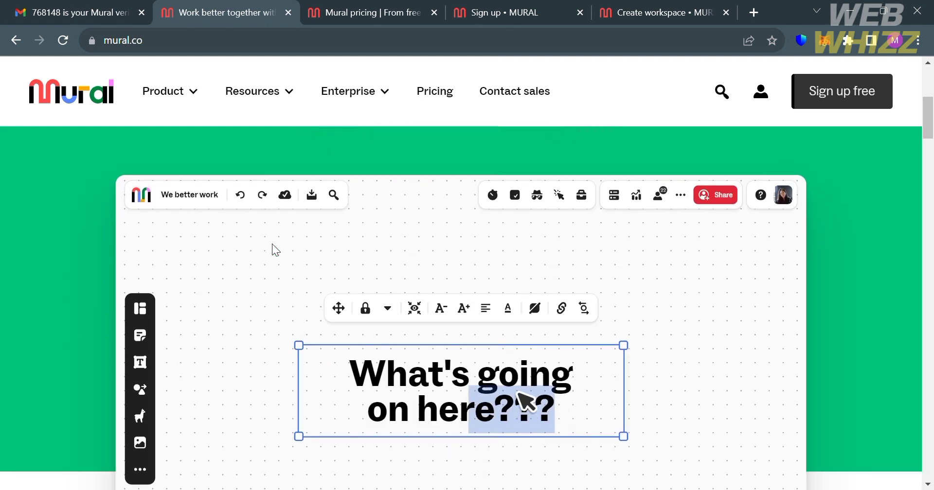
Step: Type 'What do w' and scroll through the Mural web page
{"action": "type", "text": "What do w"}
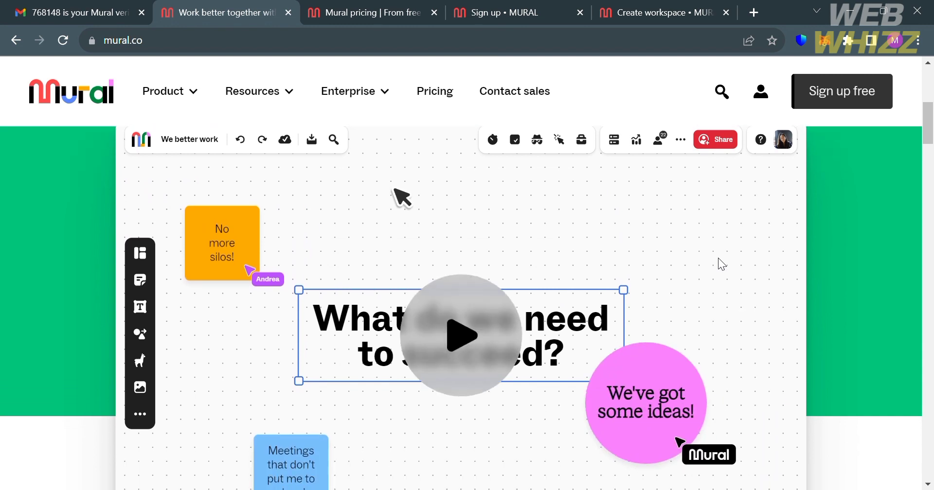
{"action": "scroll", "scroll_direction": "down", "scroll_amount": 3}
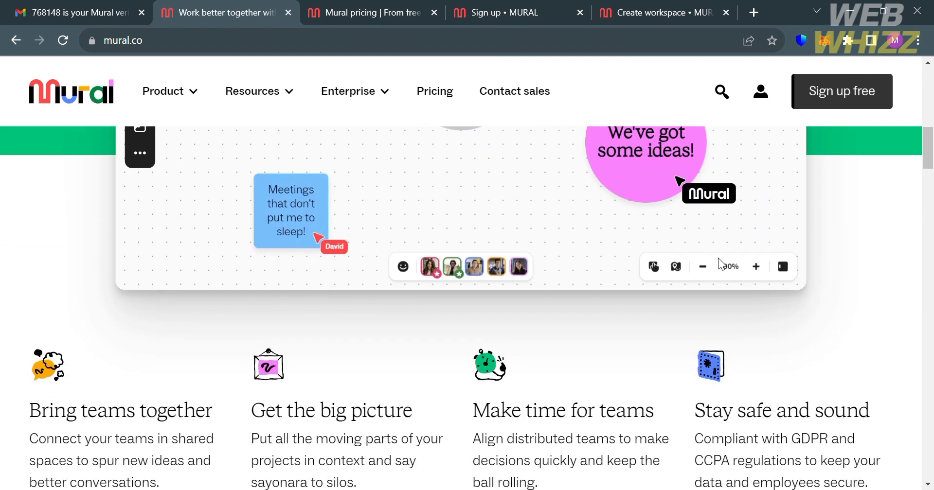
{"action": "scroll", "scroll_direction": "down", "scroll_amount": 3}
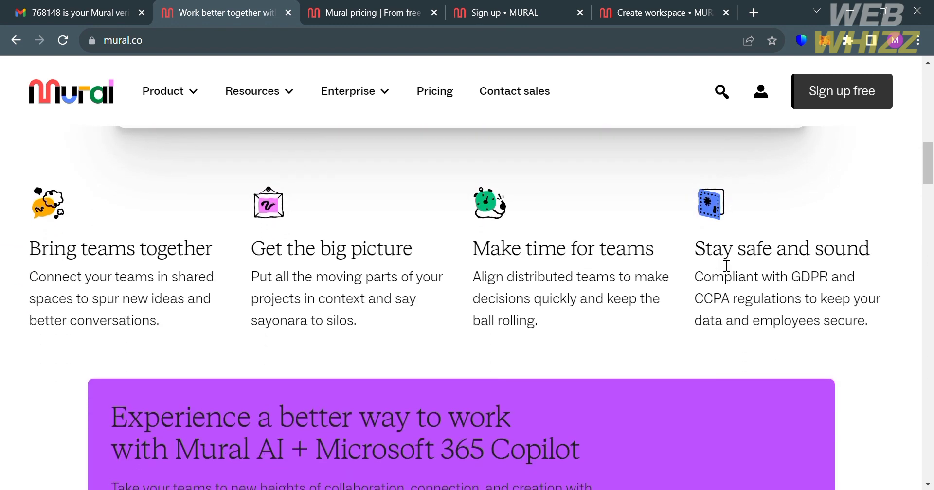
{"action": "mouse_move", "coordinate": [818, 301]}
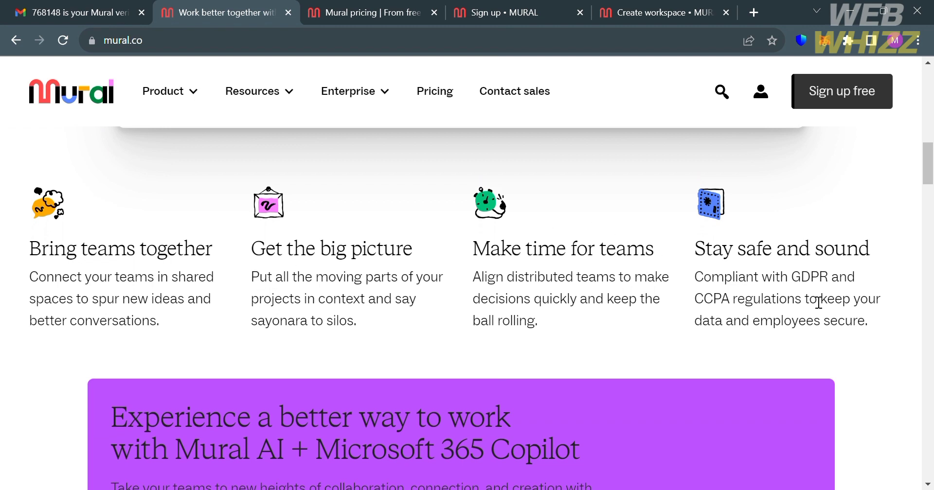
{"action": "scroll", "scroll_direction": "down", "scroll_amount": 3}
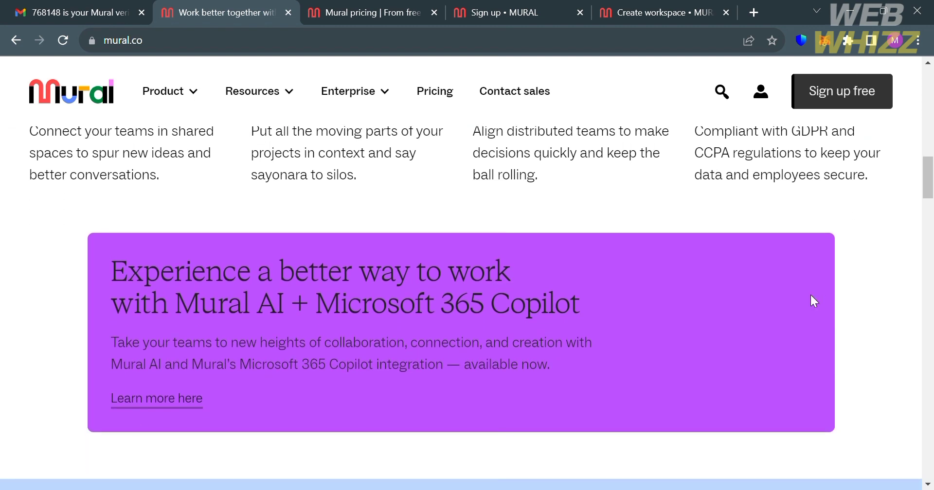
{"action": "scroll", "scroll_direction": "down", "scroll_amount": 3}
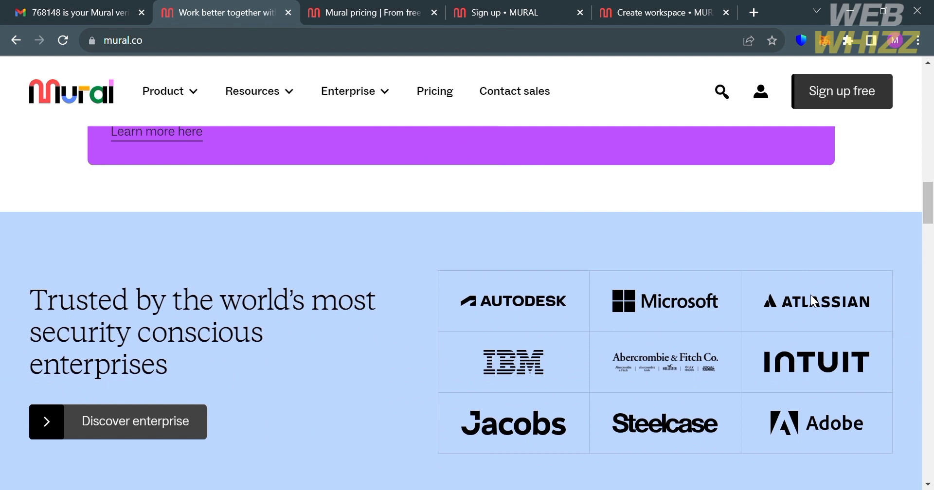
{"action": "scroll", "scroll_direction": "down", "scroll_amount": 3}
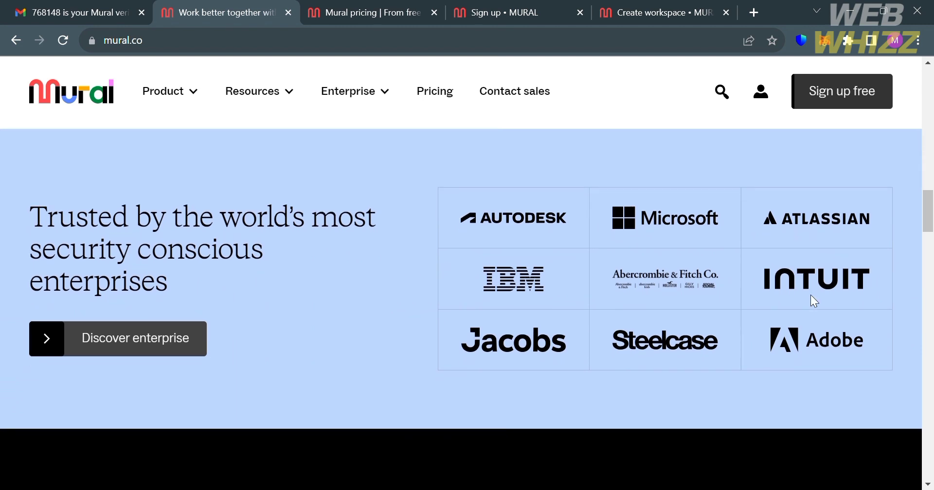
{"action": "scroll", "scroll_direction": "down", "scroll_amount": 3}
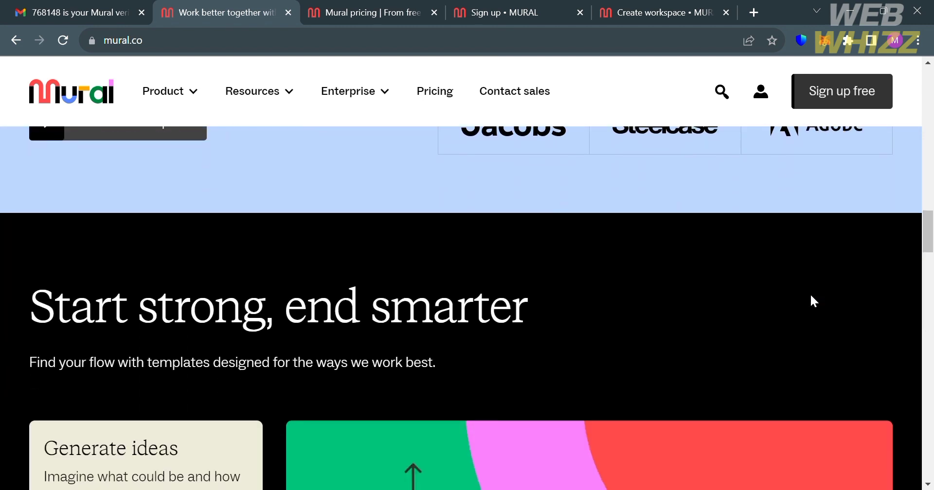
{"action": "scroll", "scroll_direction": "down", "scroll_amount": 3}
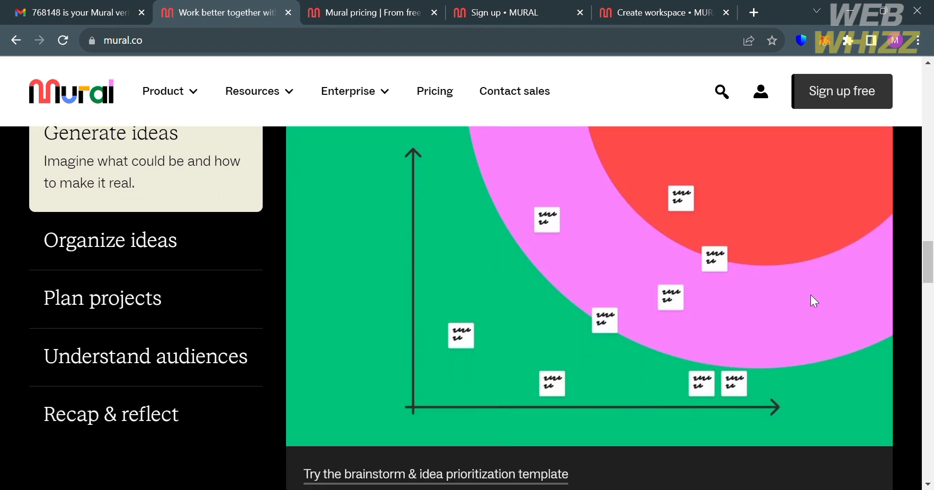
{"action": "scroll", "scroll_direction": "down", "scroll_amount": 3}
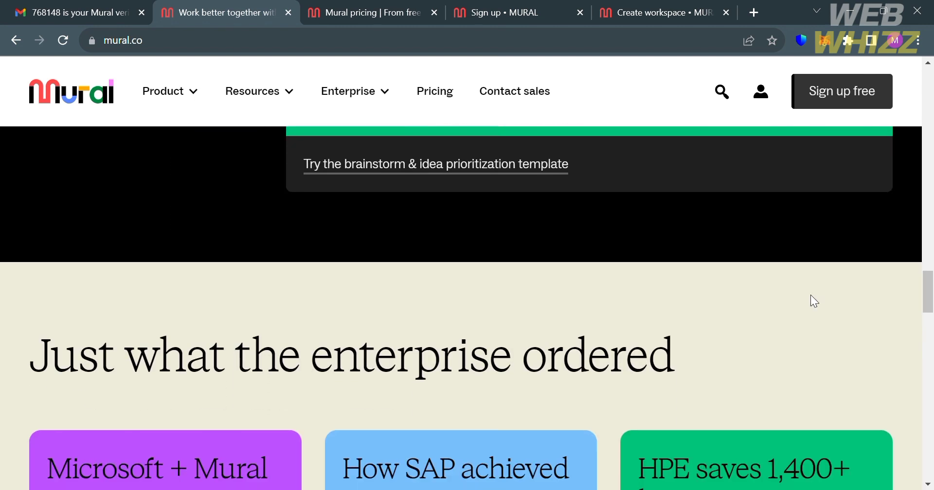
{"action": "scroll", "scroll_direction": "down", "scroll_amount": 3}
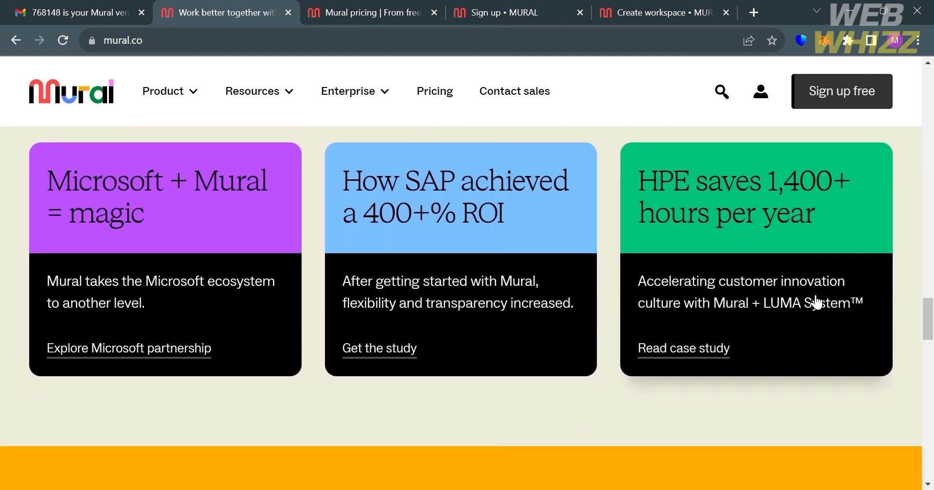
{"action": "scroll", "scroll_direction": "down", "scroll_amount": 3}
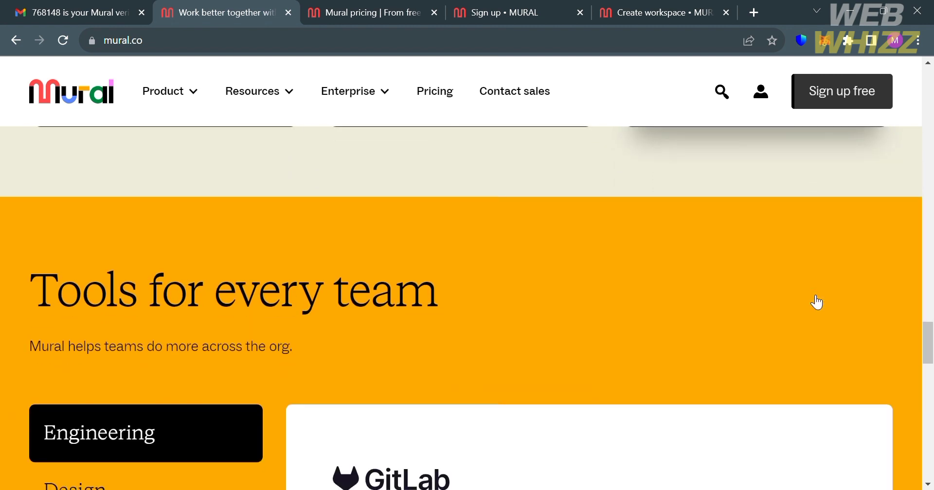
{"action": "scroll", "scroll_direction": "down", "scroll_amount": 3}
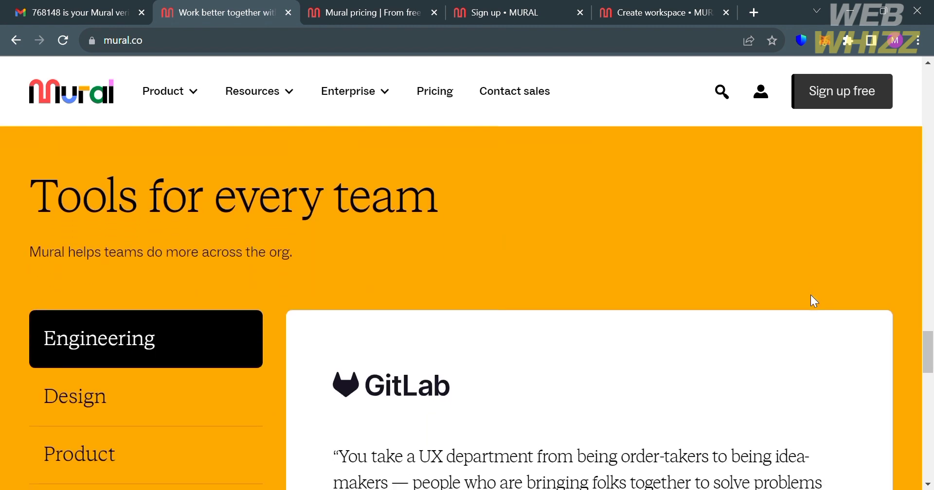
{"action": "scroll", "scroll_direction": "down", "scroll_amount": 3}
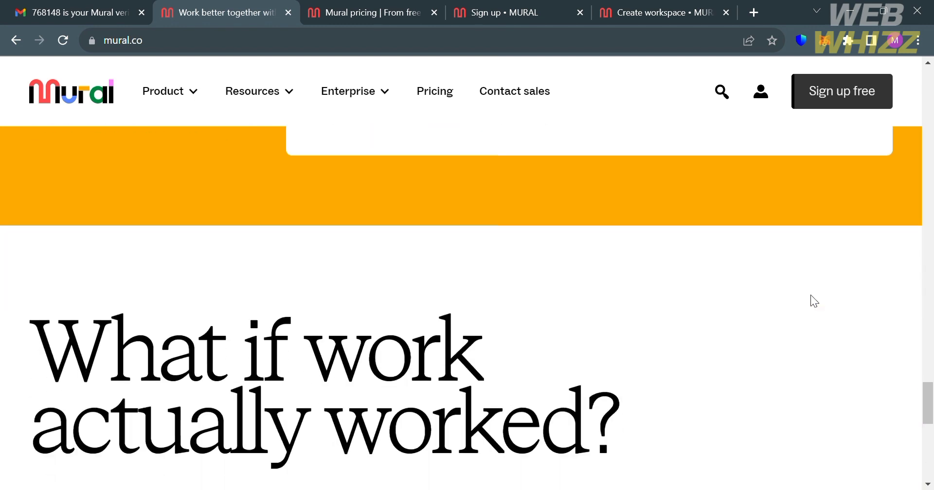
{"action": "scroll", "scroll_direction": "down", "scroll_amount": 3}
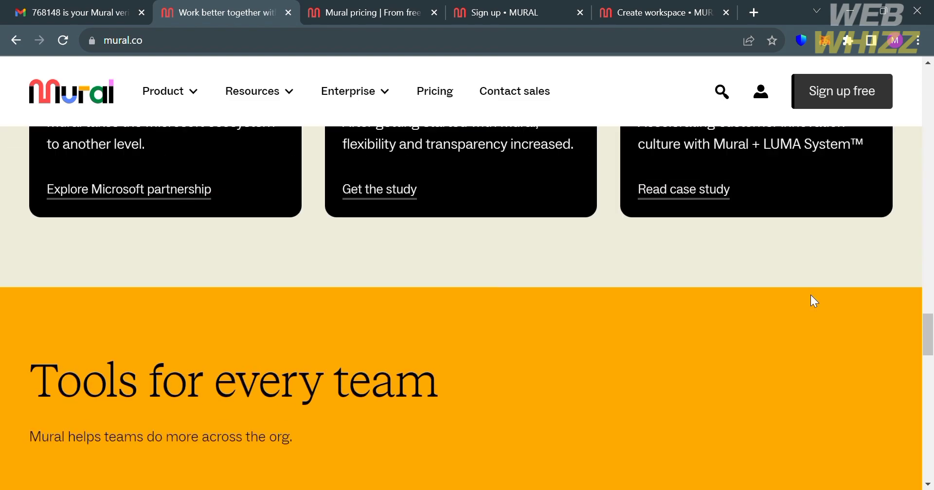
{"action": "scroll", "scroll_direction": "up", "scroll_amount": 3}
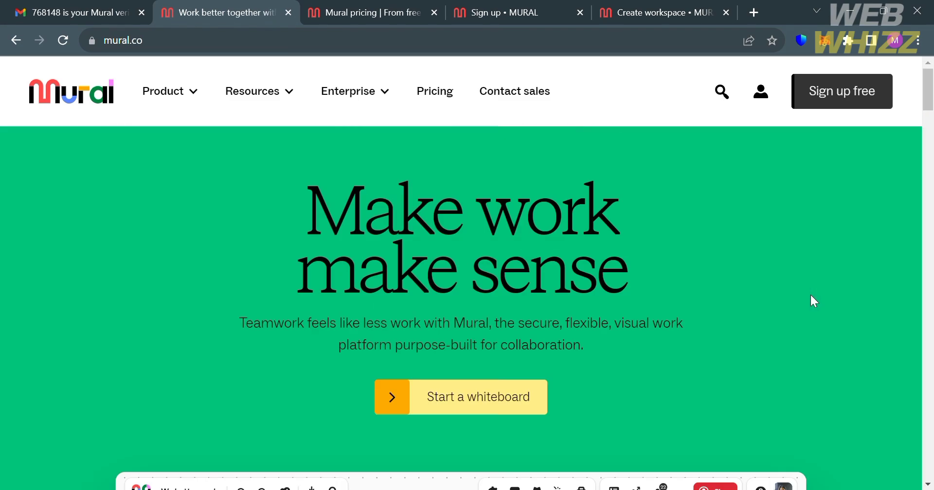
{"action": "mouse_move", "coordinate": [426, 87]}
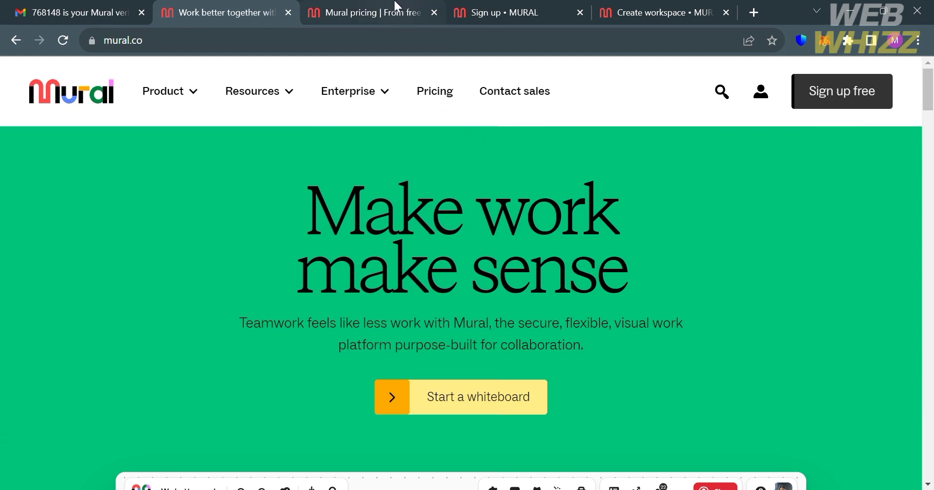
Step: Open Mural's pricing page and review the Free, Team+, Business and Enterprise plans
{"action": "left_click", "coordinate": [369, 12]}
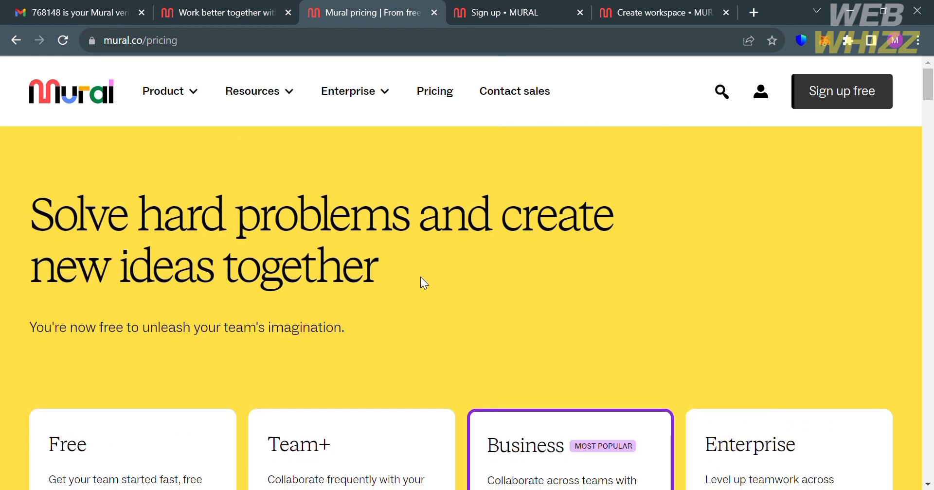
{"action": "scroll", "scroll_direction": "down", "scroll_amount": 3}
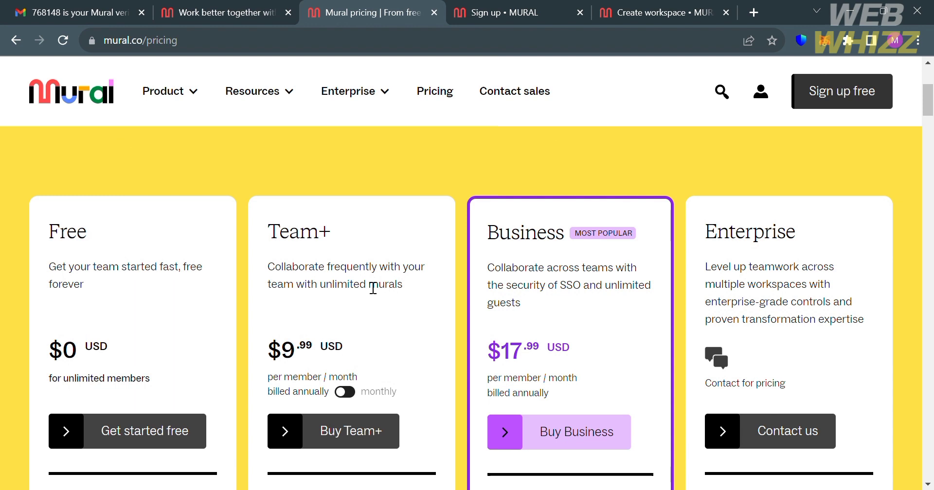
{"action": "mouse_move", "coordinate": [433, 288]}
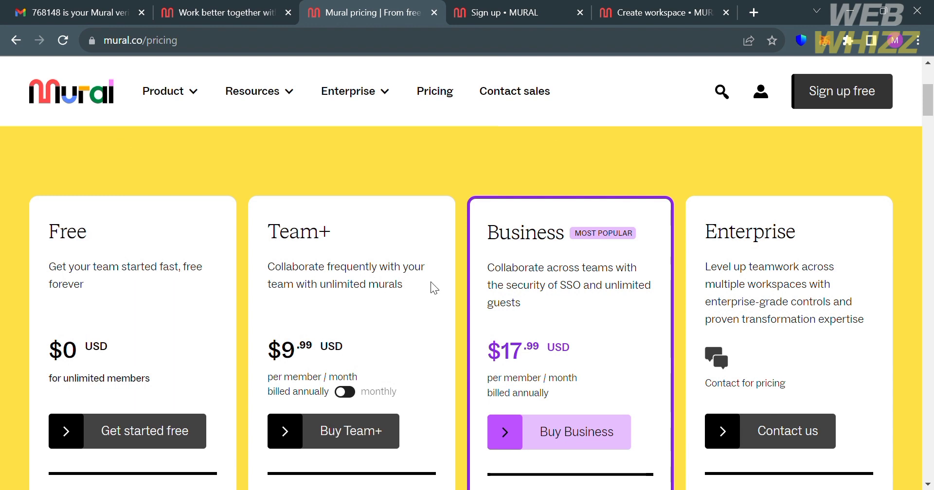
{"action": "mouse_move", "coordinate": [493, 387]}
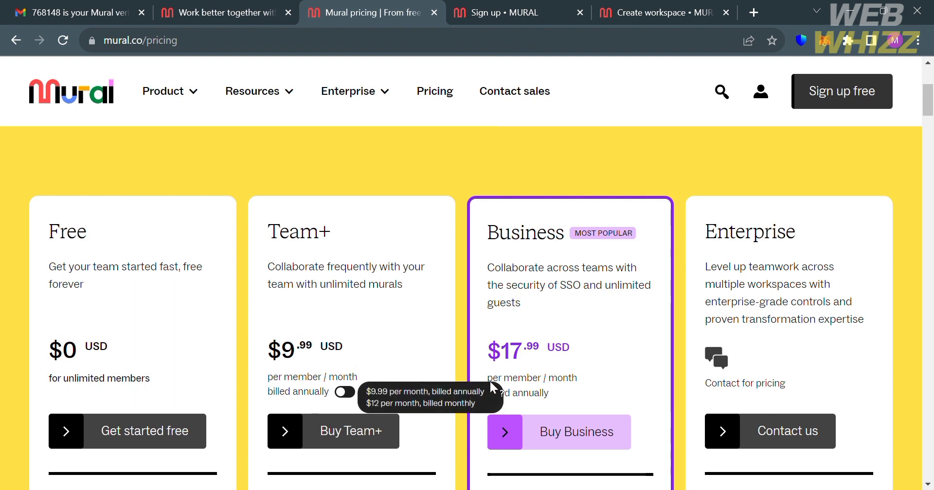
{"action": "scroll", "scroll_direction": "down", "scroll_amount": 3}
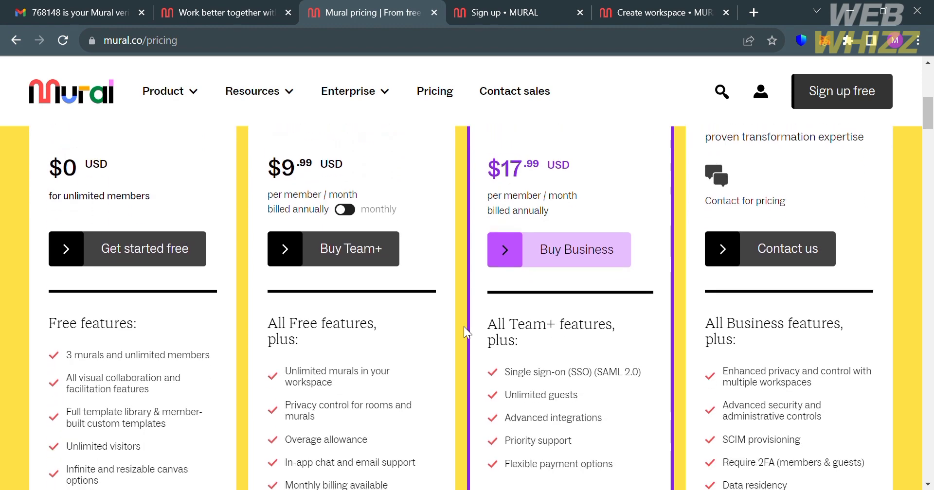
{"action": "scroll", "scroll_direction": "down", "scroll_amount": 3}
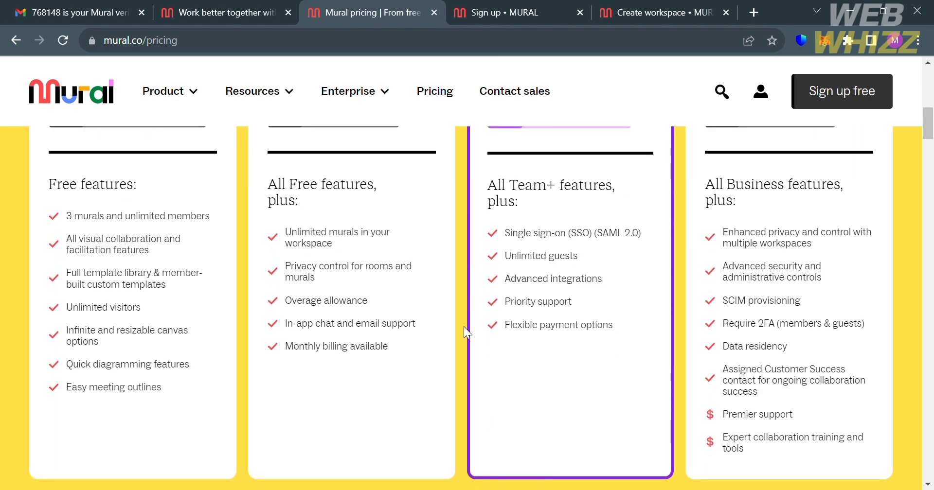
{"action": "scroll", "scroll_direction": "up", "scroll_amount": 3}
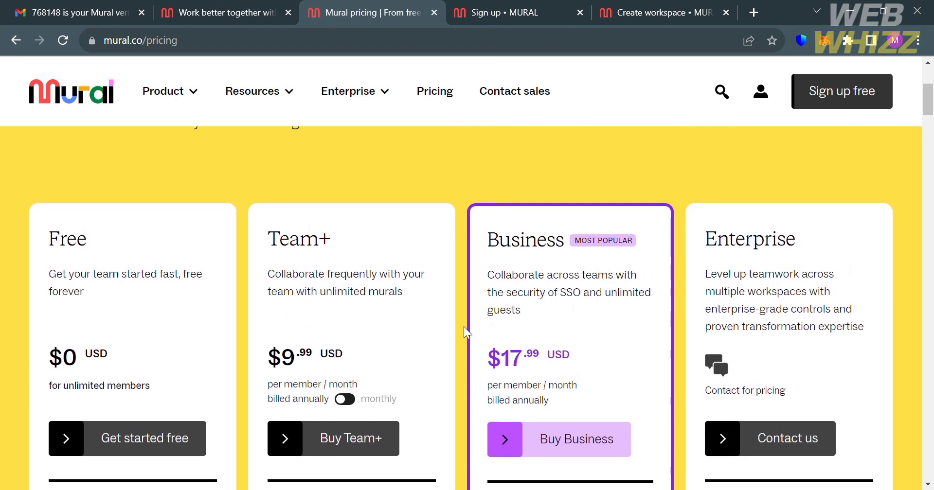
{"action": "mouse_move", "coordinate": [143, 438]}
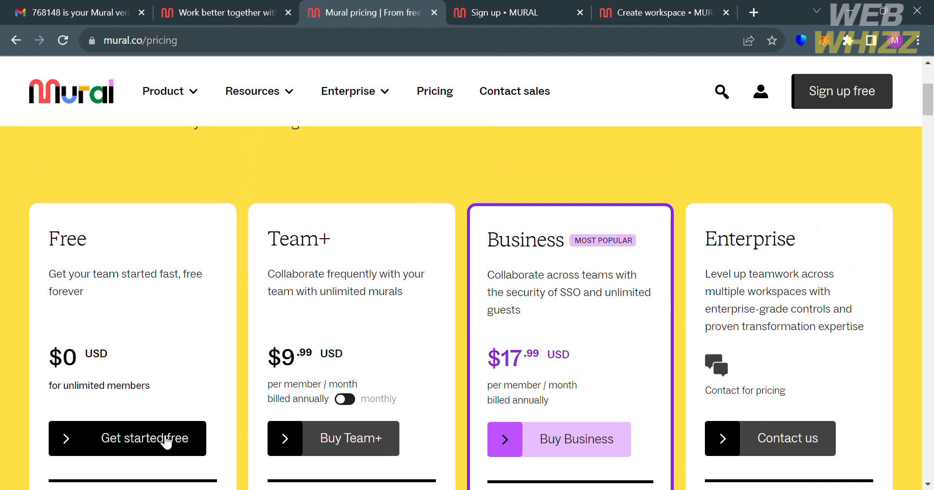
{"action": "mouse_move", "coordinate": [458, 5]}
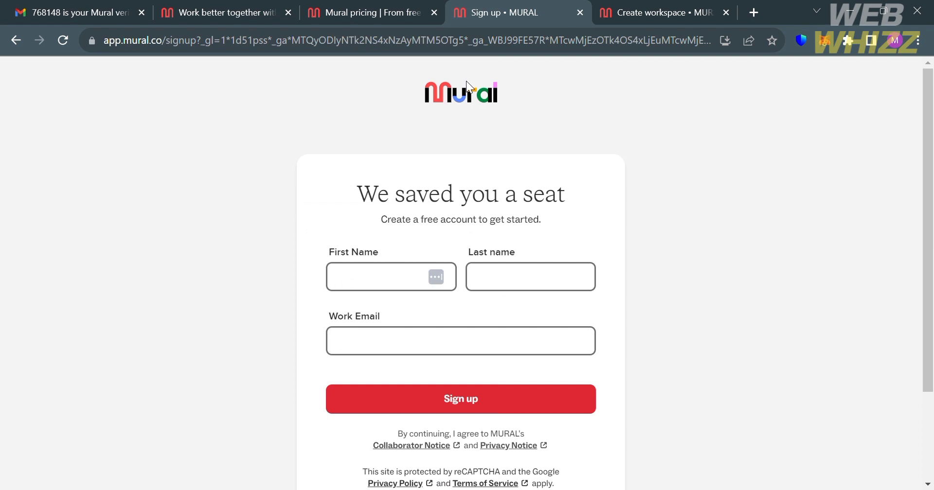
{"action": "mouse_move", "coordinate": [570, 300]}
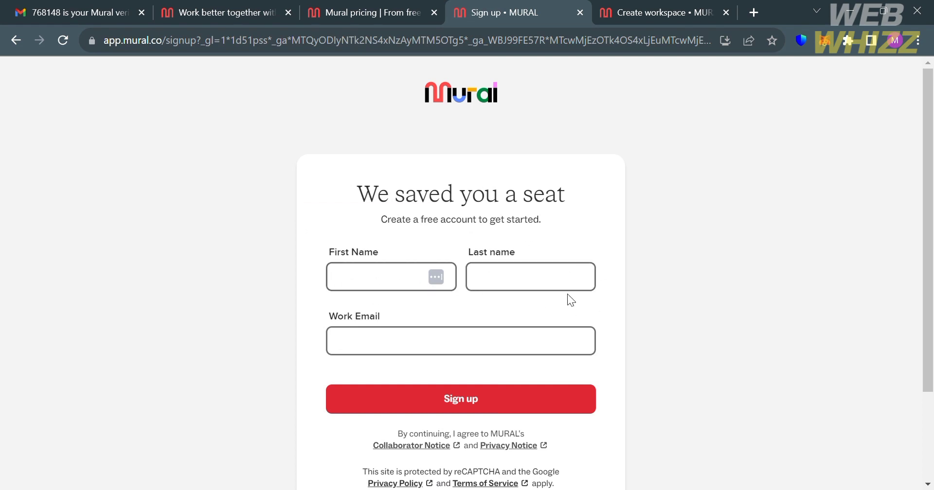
Step: Scroll the free sign-up form, then switch to the Create workspace browser tab
{"action": "scroll", "scroll_direction": "down", "scroll_amount": 3}
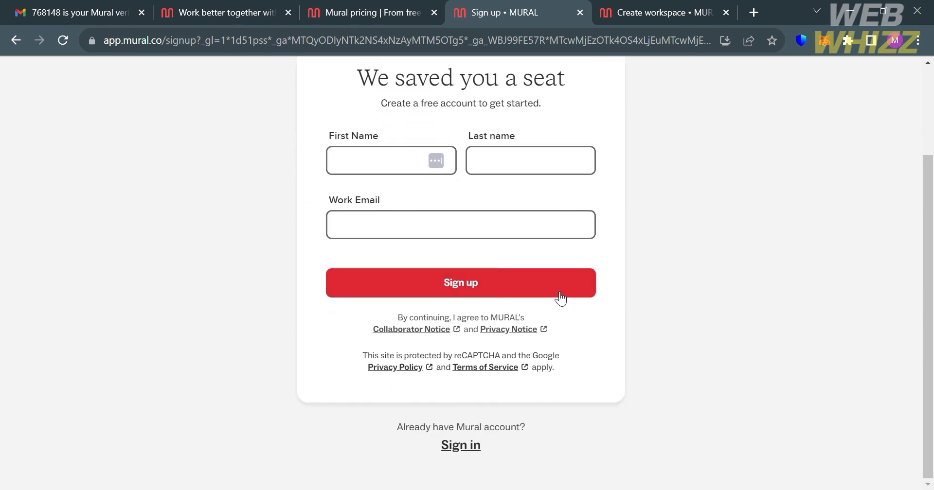
{"action": "scroll", "scroll_direction": "up", "scroll_amount": 3}
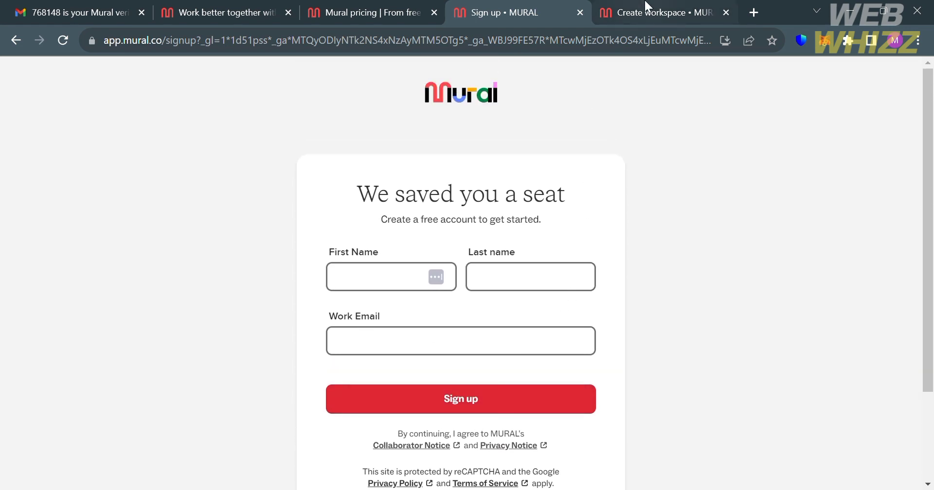
{"action": "left_click", "coordinate": [654, 12]}
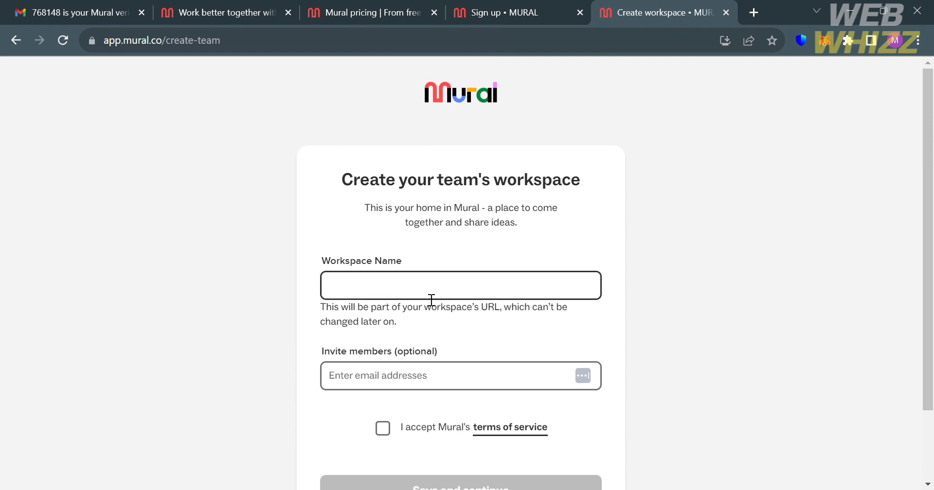
Step: Name the workspace 'My Workspace', accept Mural's terms of service, and save
{"action": "type", "text": "My"}
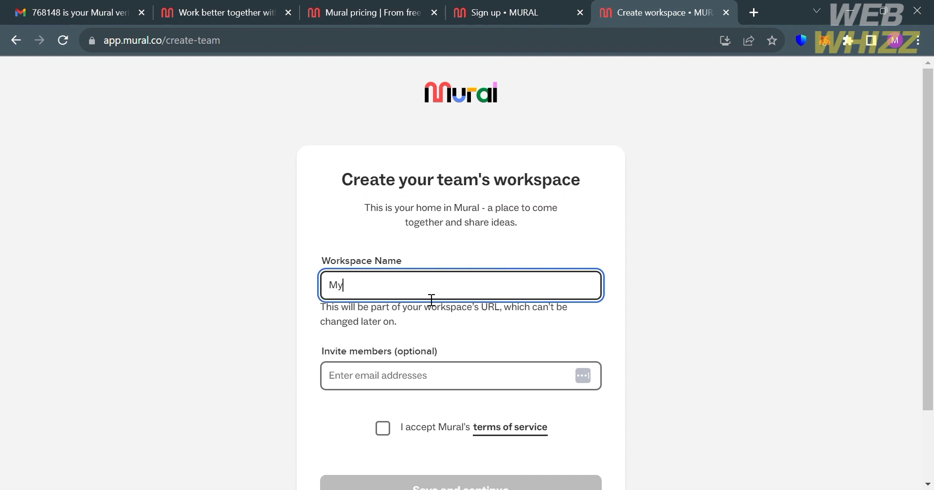
{"action": "type", "text": "Workspace"}
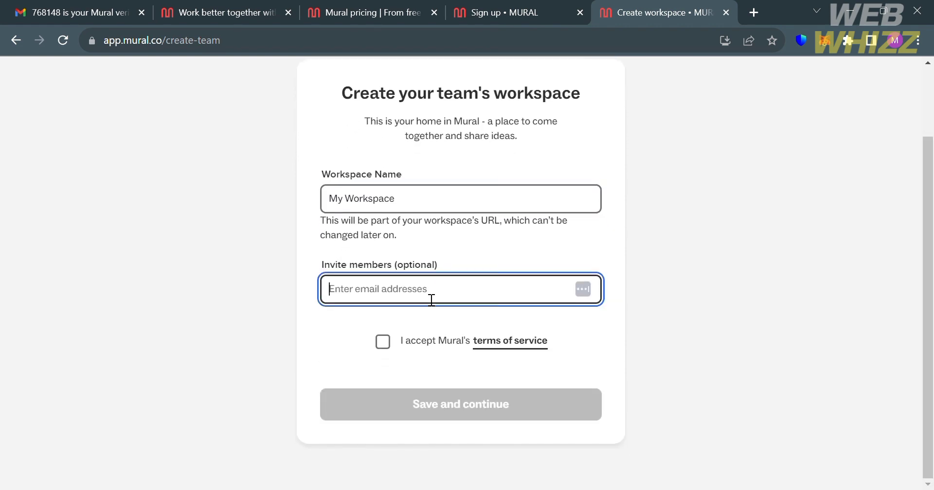
{"action": "left_click", "coordinate": [383, 341]}
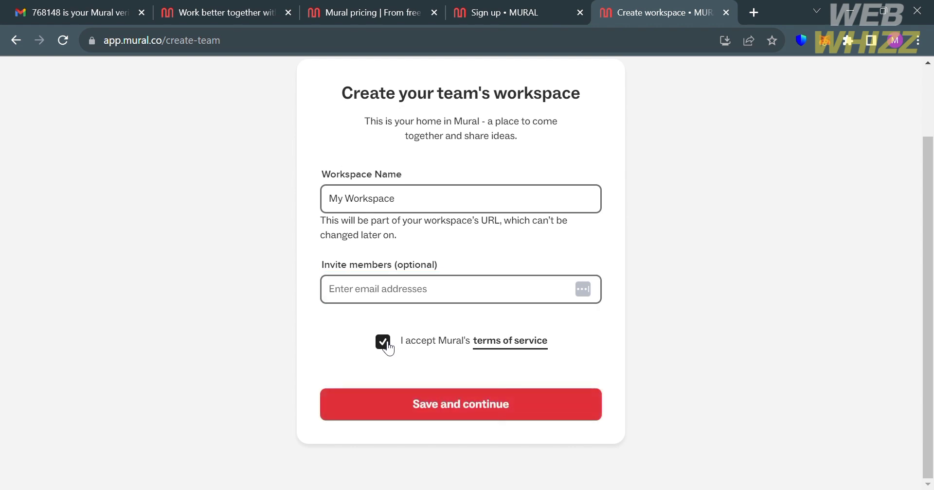
{"action": "left_click", "coordinate": [460, 404]}
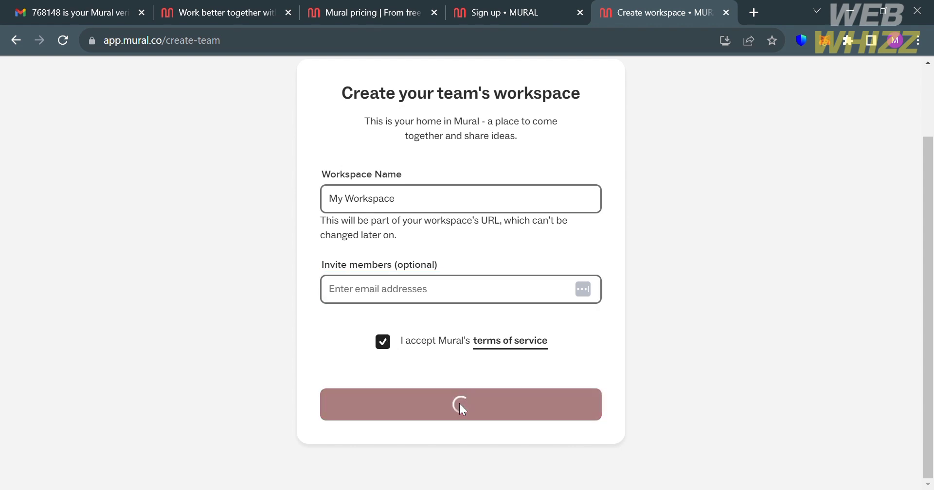
Step: Set the profile team to Innovation and the role to Board member, then continue
{"action": "left_click", "coordinate": [460, 404]}
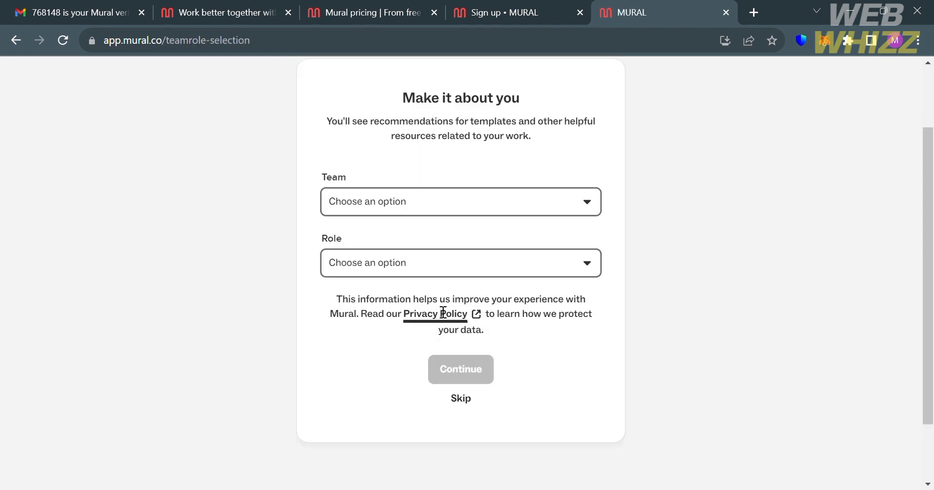
{"action": "left_click", "coordinate": [459, 201]}
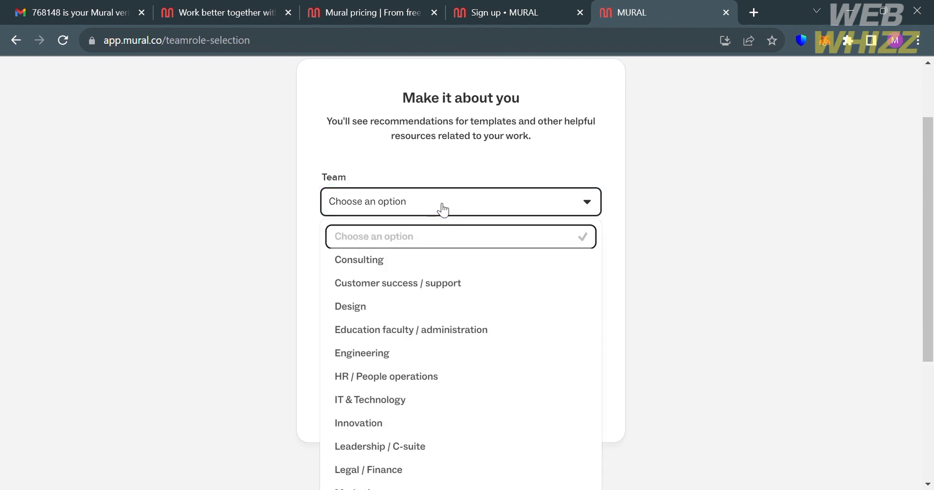
{"action": "mouse_move", "coordinate": [483, 400]}
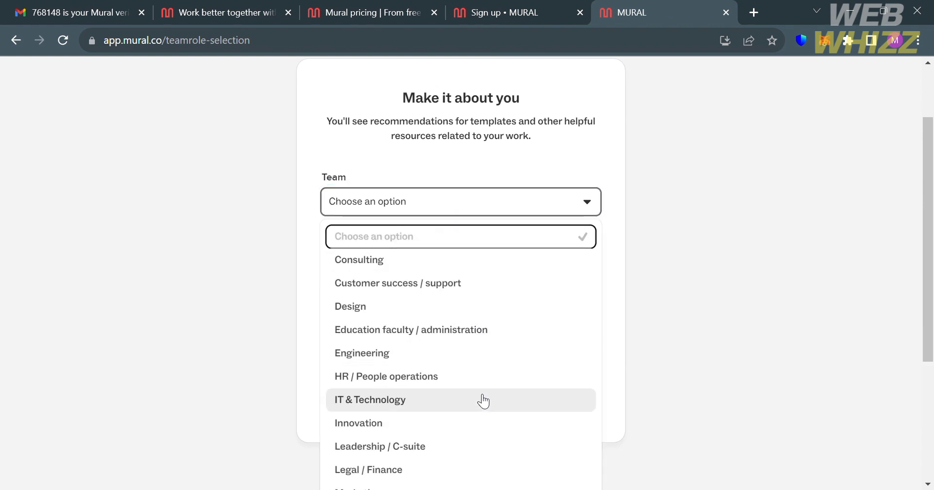
{"action": "mouse_move", "coordinate": [484, 419]}
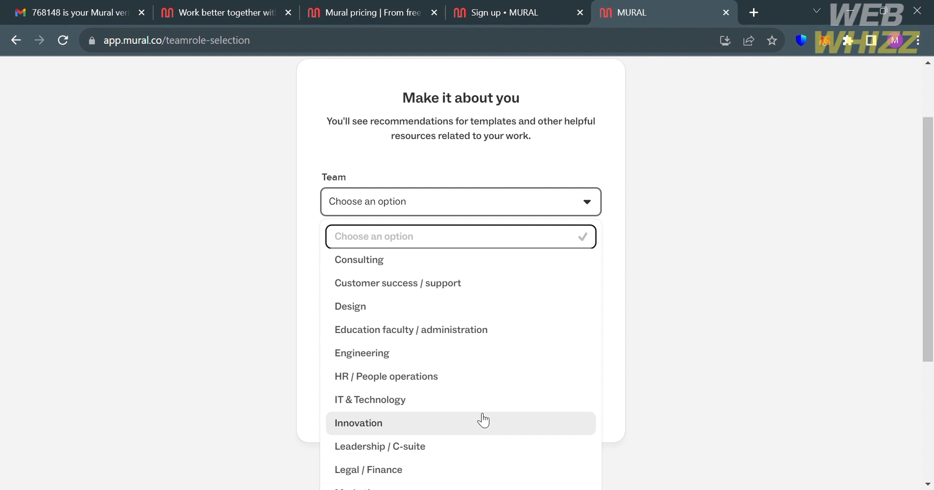
{"action": "mouse_move", "coordinate": [473, 416]}
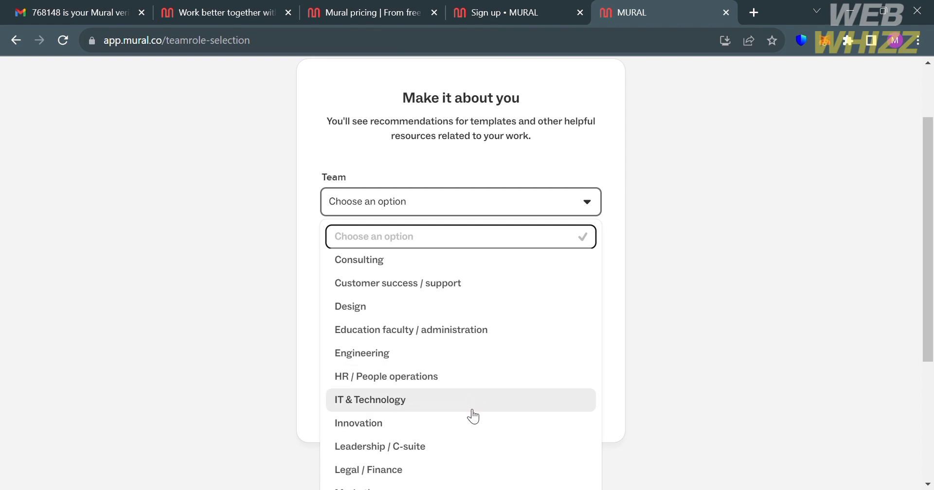
{"action": "left_click", "coordinate": [358, 423]}
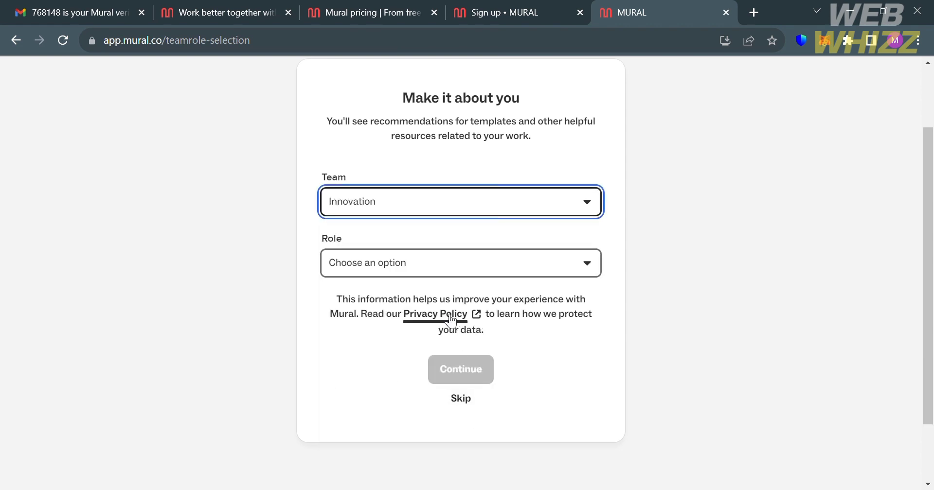
{"action": "left_click", "coordinate": [460, 262]}
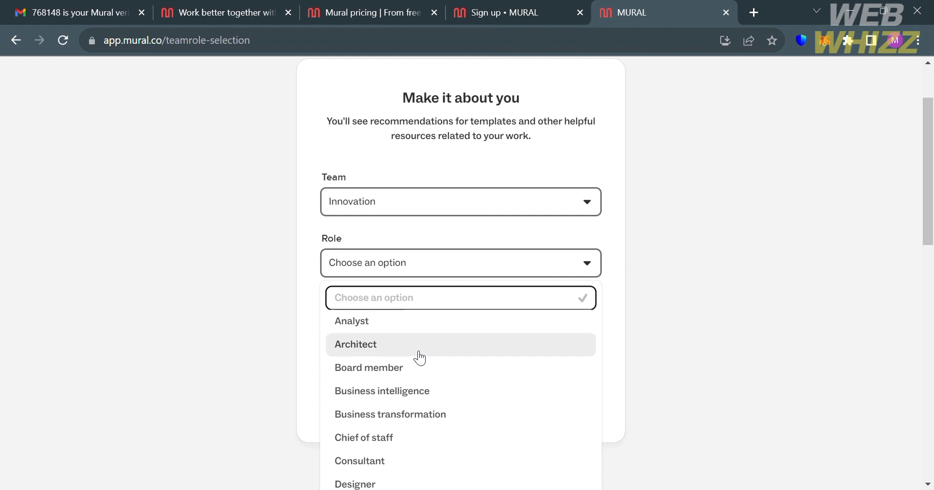
{"action": "left_click", "coordinate": [368, 367]}
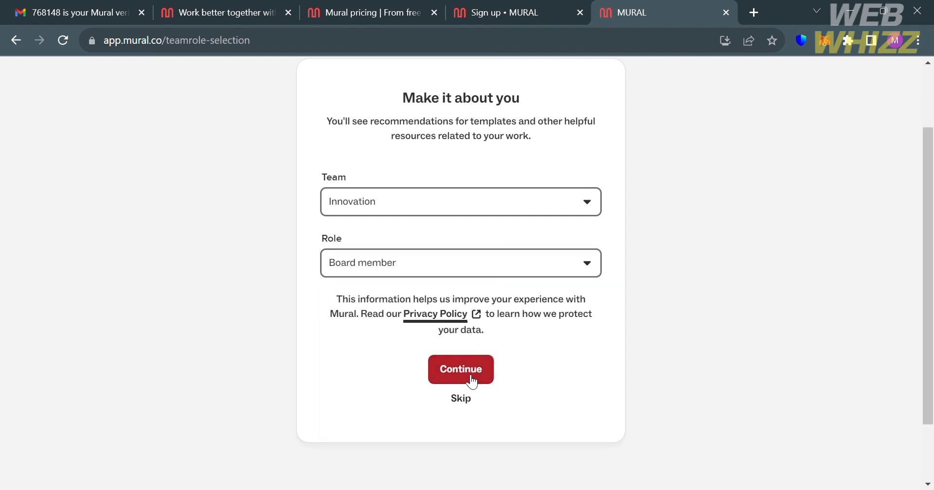
{"action": "left_click", "coordinate": [459, 369]}
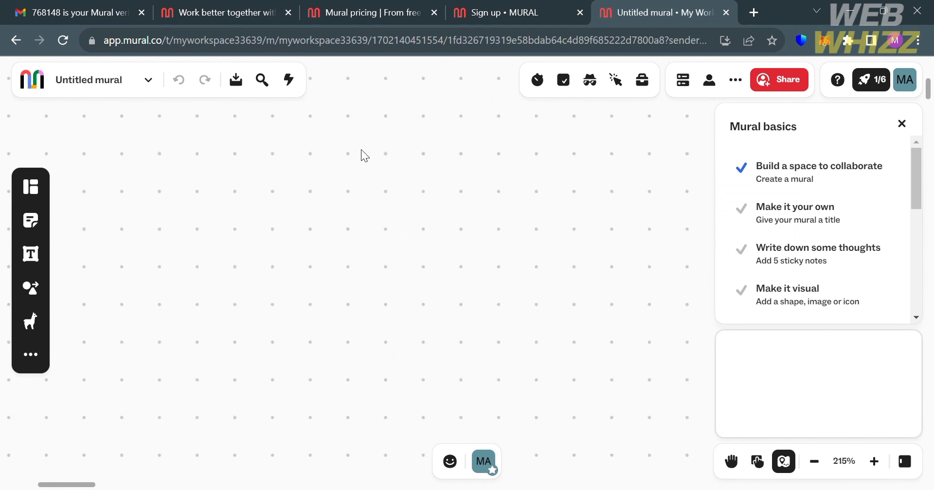
Step: Click the board's lower-right control, then put the 'Untitled mural' title into editing
{"action": "left_click", "coordinate": [816, 464]}
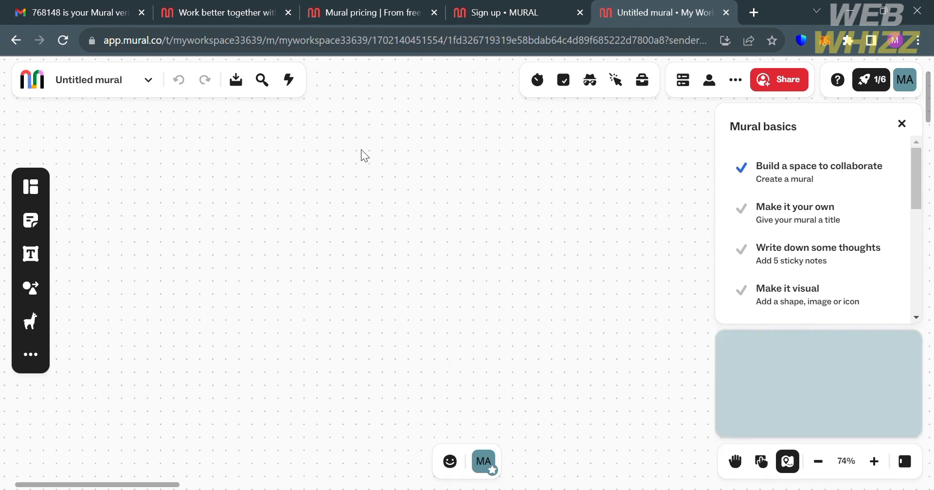
{"action": "left_click", "coordinate": [90, 79]}
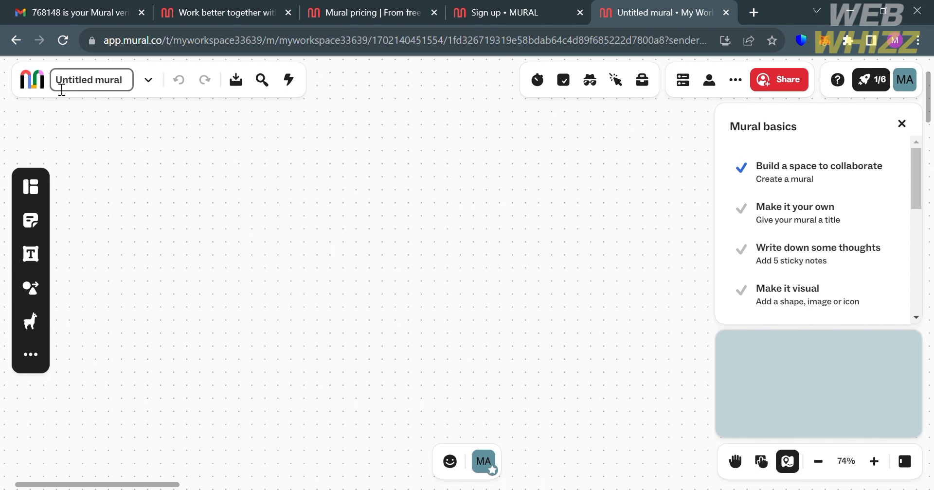
{"action": "mouse_move", "coordinate": [31, 80]}
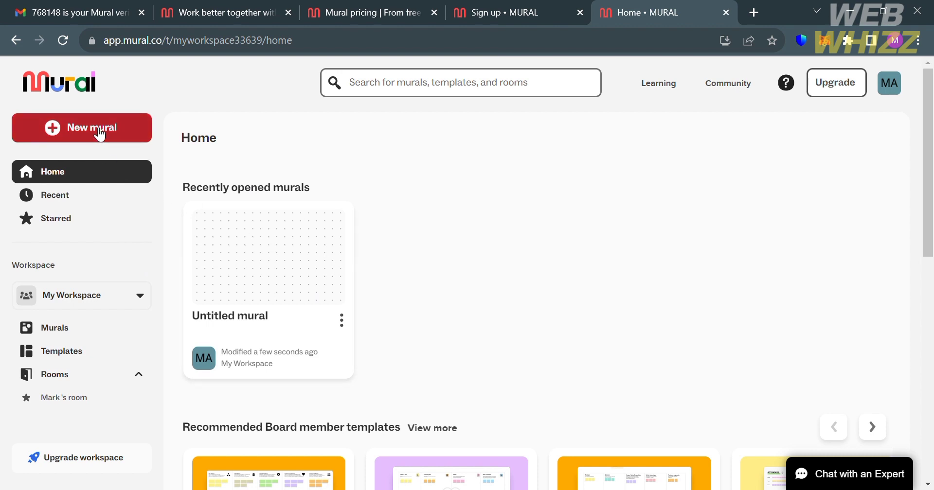
{"action": "mouse_move", "coordinate": [117, 214]}
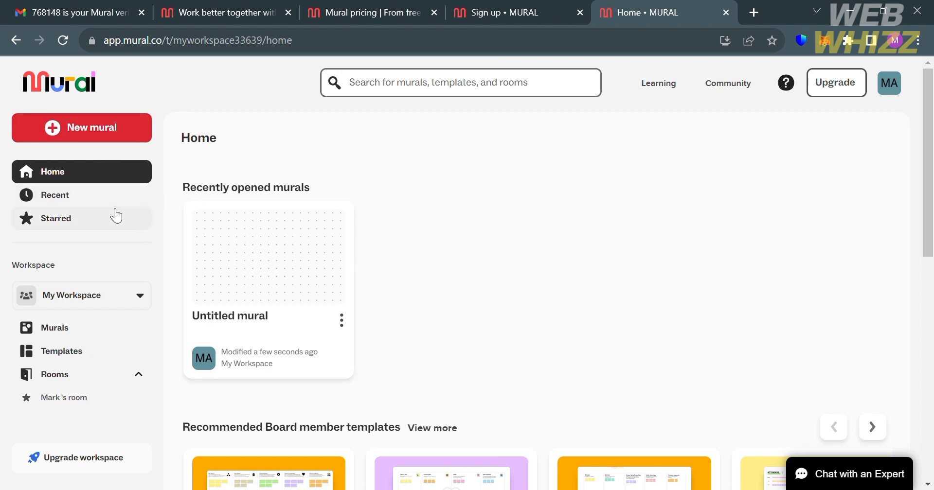
{"action": "mouse_move", "coordinate": [114, 349]}
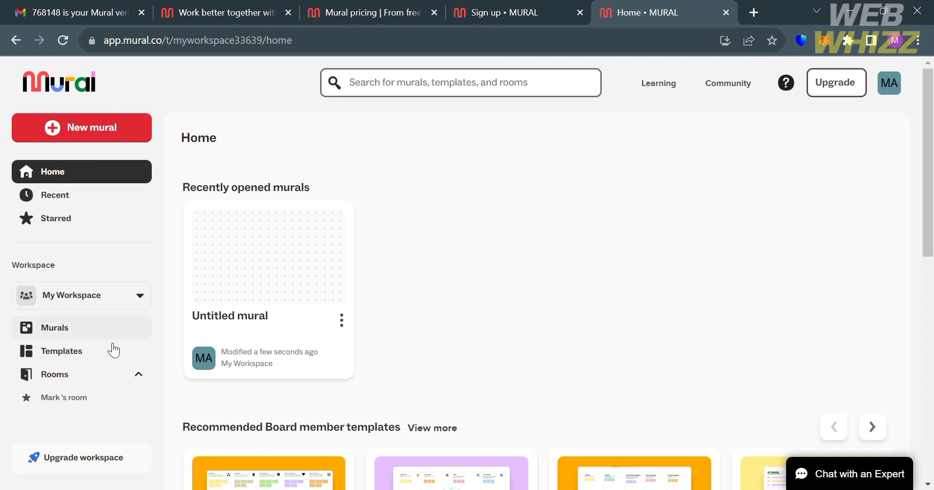
{"action": "mouse_move", "coordinate": [74, 176]}
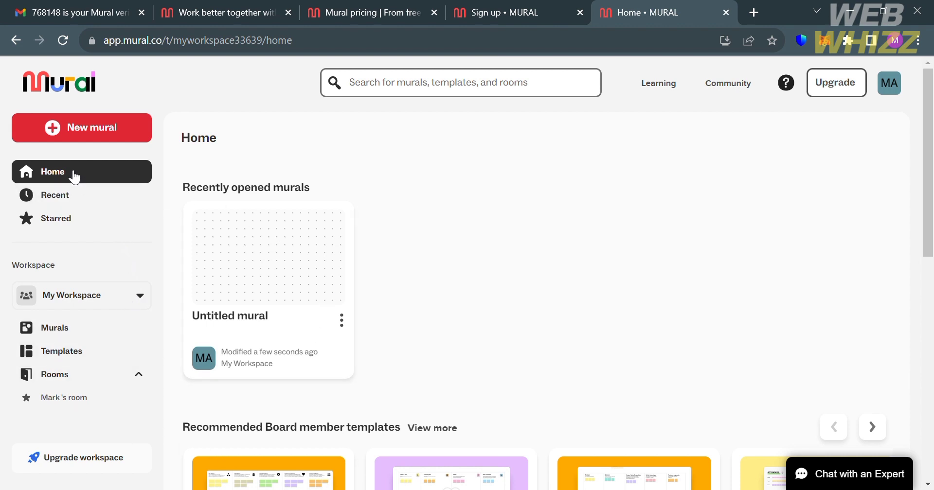
{"action": "mouse_move", "coordinate": [98, 133]}
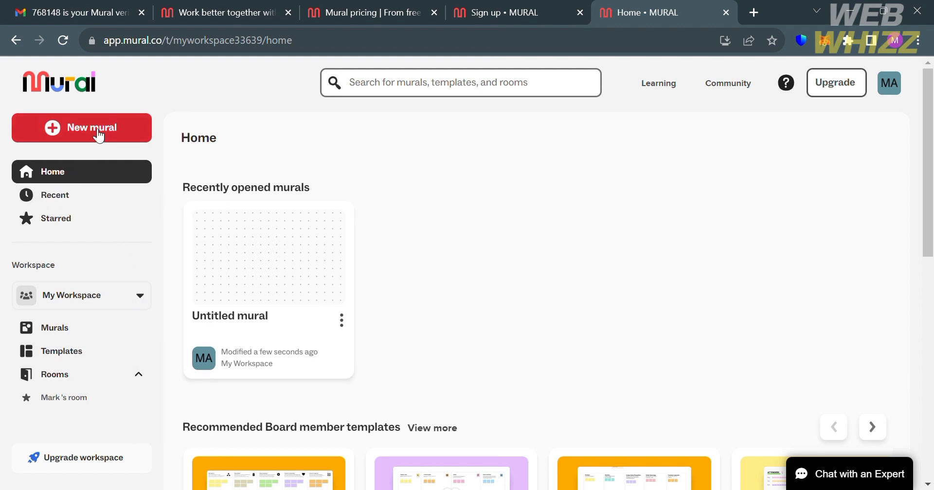
Step: Create a new mural open to all members, scroll the home page, then view Recents
{"action": "left_click", "coordinate": [81, 127]}
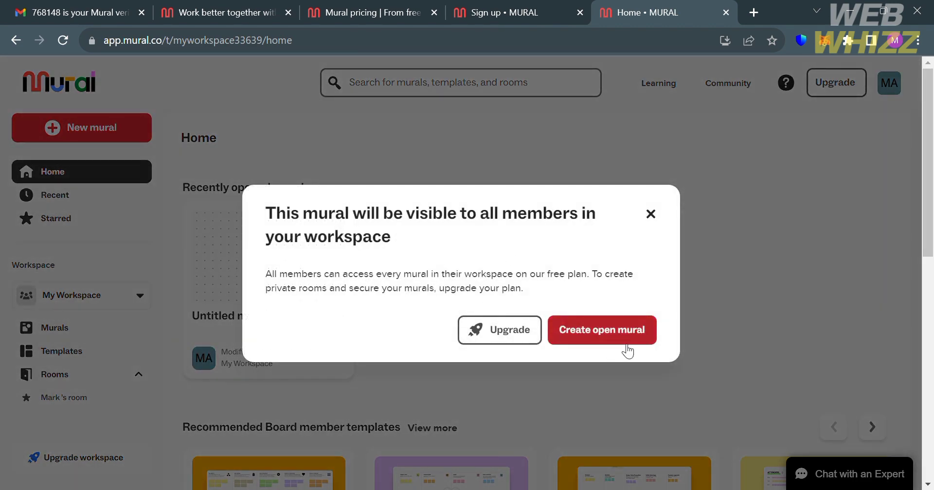
{"action": "left_click", "coordinate": [601, 330]}
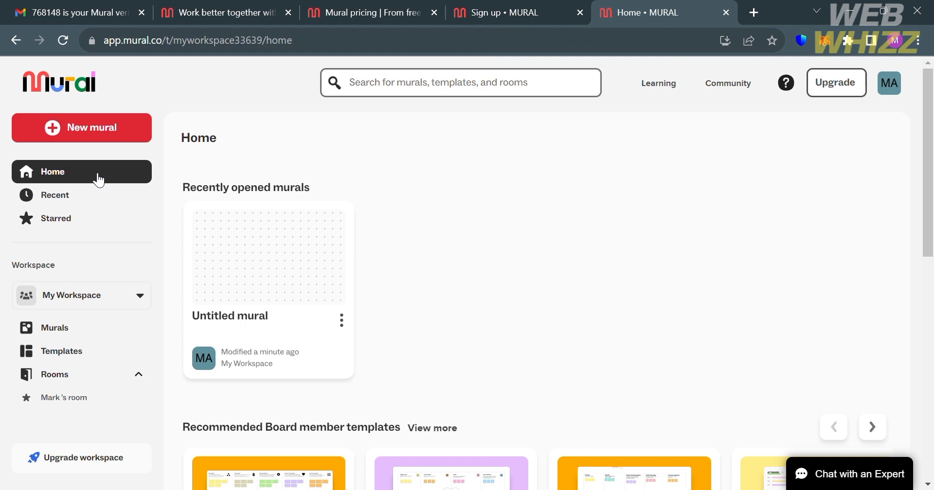
{"action": "mouse_move", "coordinate": [339, 320]}
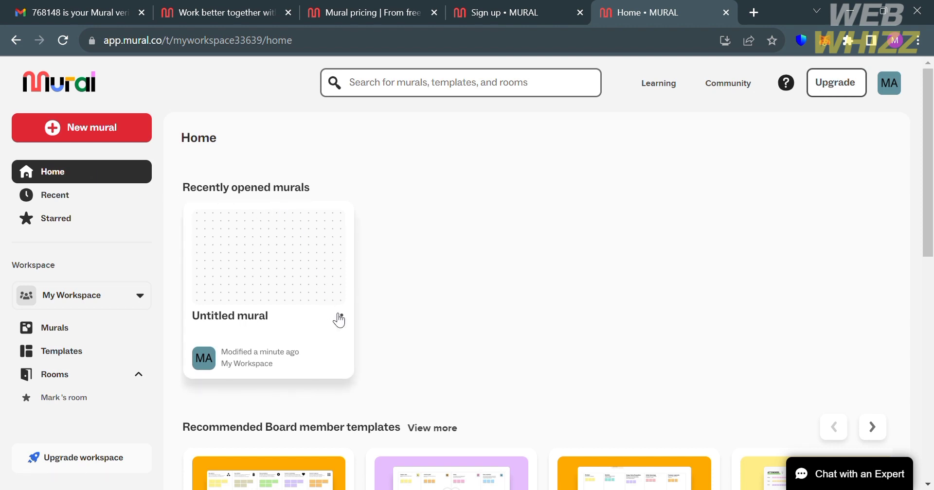
{"action": "scroll", "scroll_direction": "down", "scroll_amount": 3}
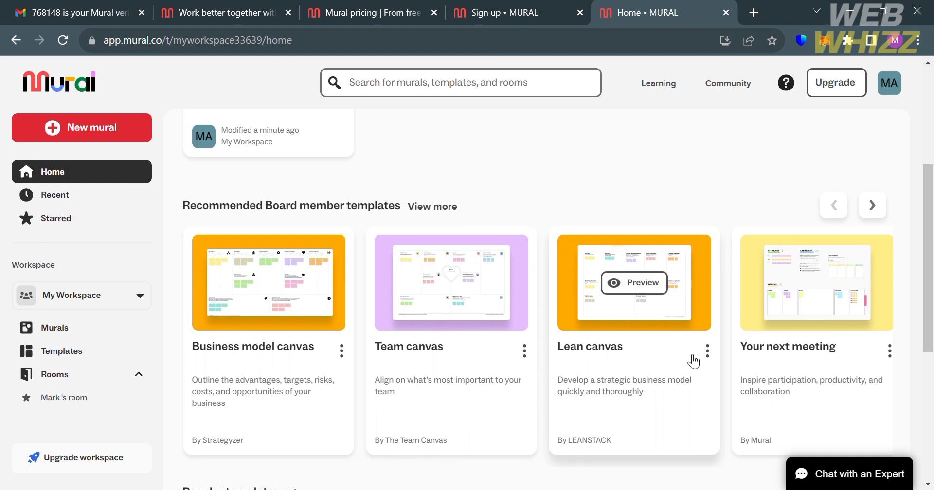
{"action": "scroll", "scroll_direction": "down", "scroll_amount": 3}
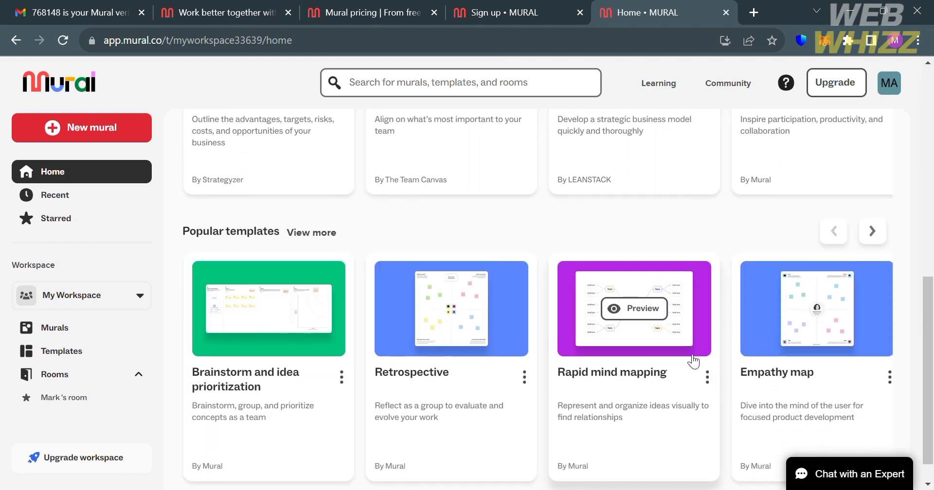
{"action": "scroll", "scroll_direction": "up", "scroll_amount": 3}
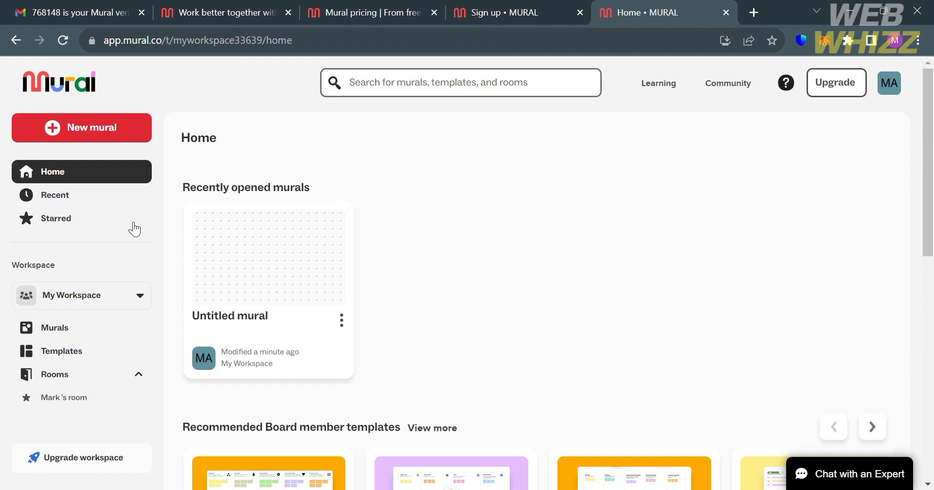
{"action": "left_click", "coordinate": [54, 195]}
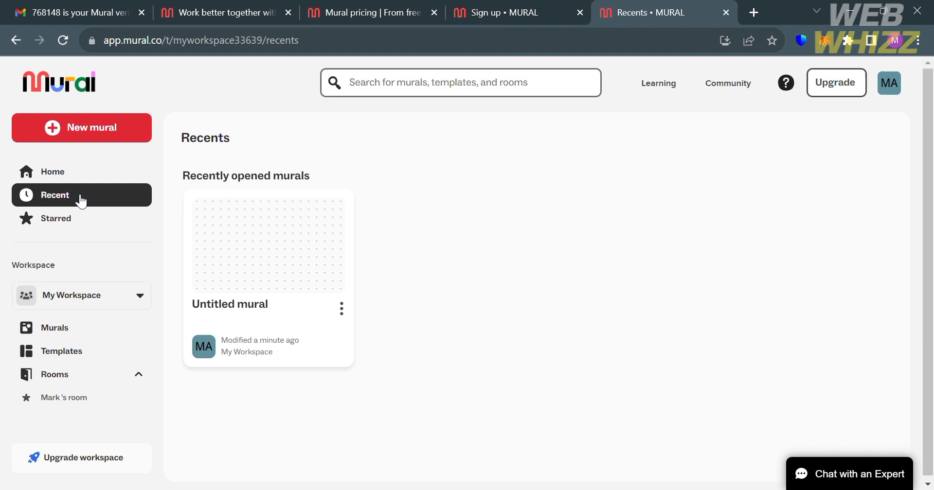
{"action": "mouse_move", "coordinate": [537, 344]}
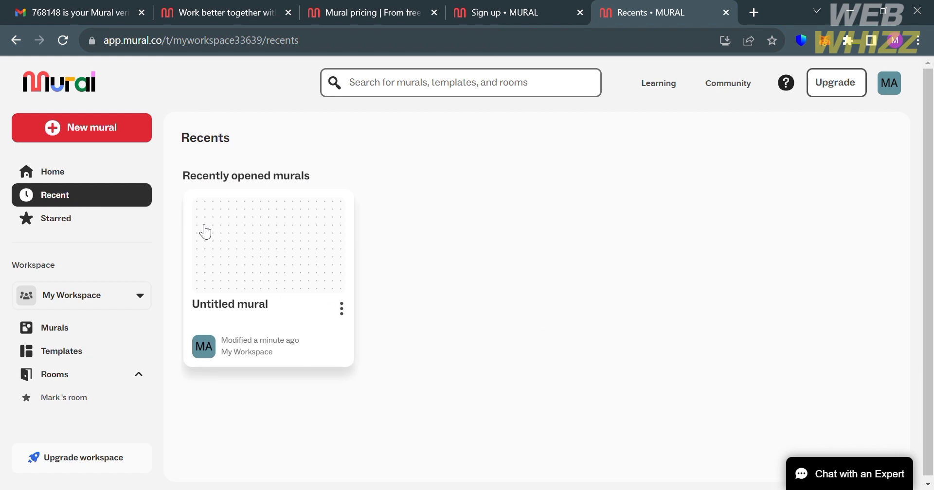
{"action": "mouse_move", "coordinate": [419, 294]}
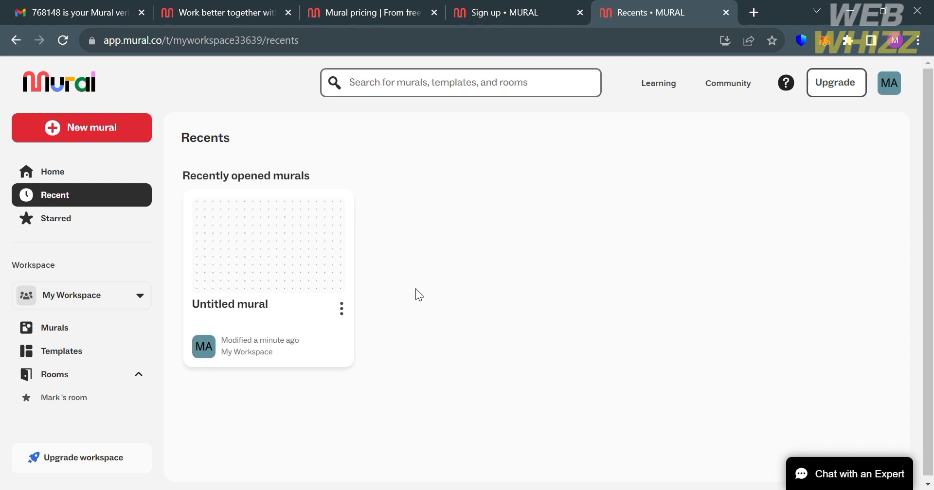
{"action": "mouse_move", "coordinate": [78, 226]}
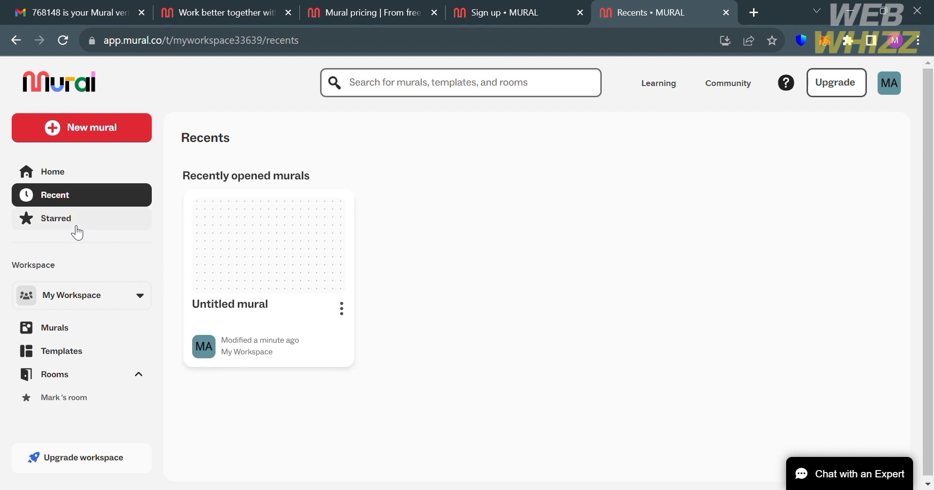
Step: Go to the Starred page from the sidebar
{"action": "left_click", "coordinate": [56, 218]}
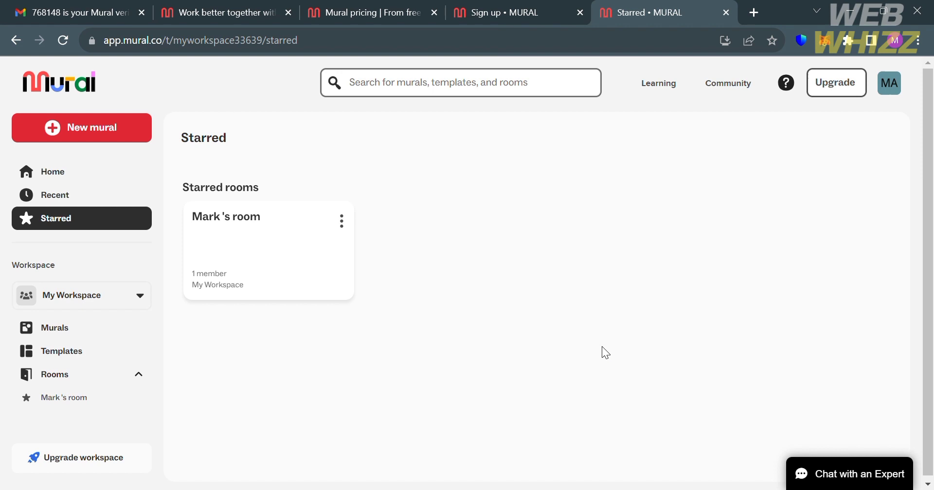
{"action": "mouse_move", "coordinate": [70, 305]}
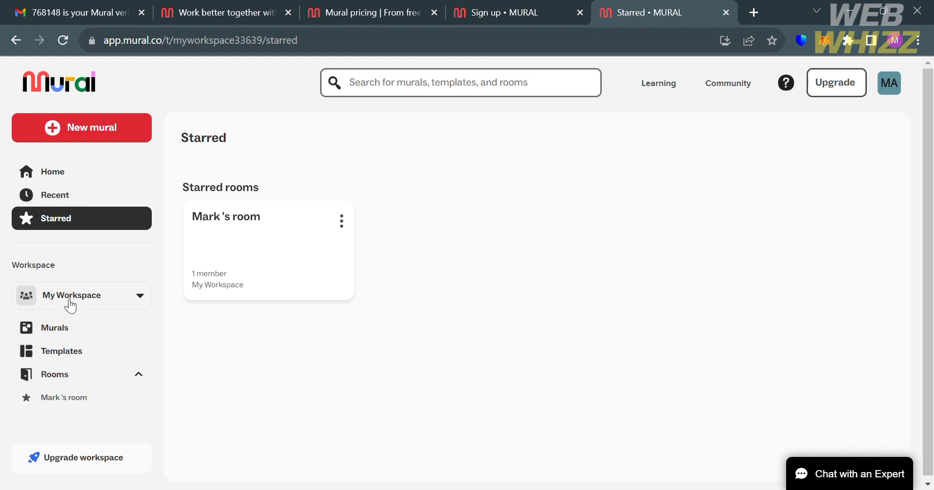
{"action": "mouse_move", "coordinate": [236, 248]}
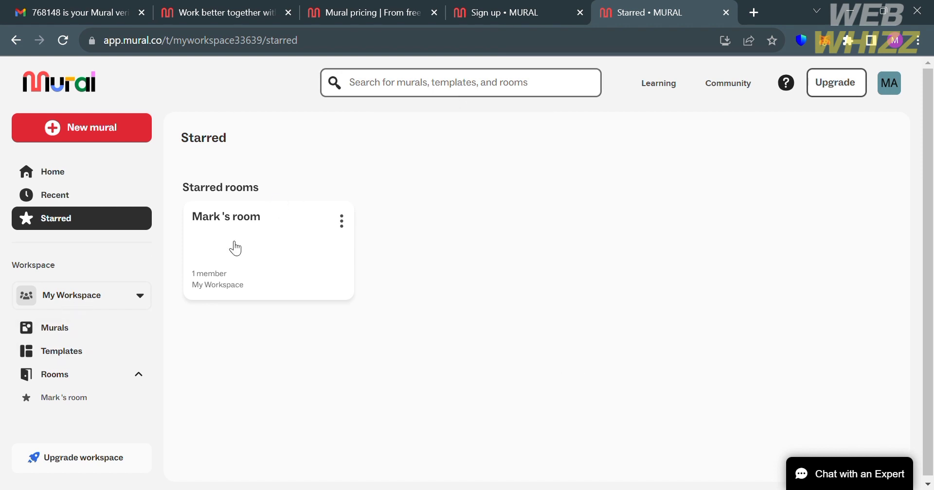
{"action": "mouse_move", "coordinate": [94, 301]}
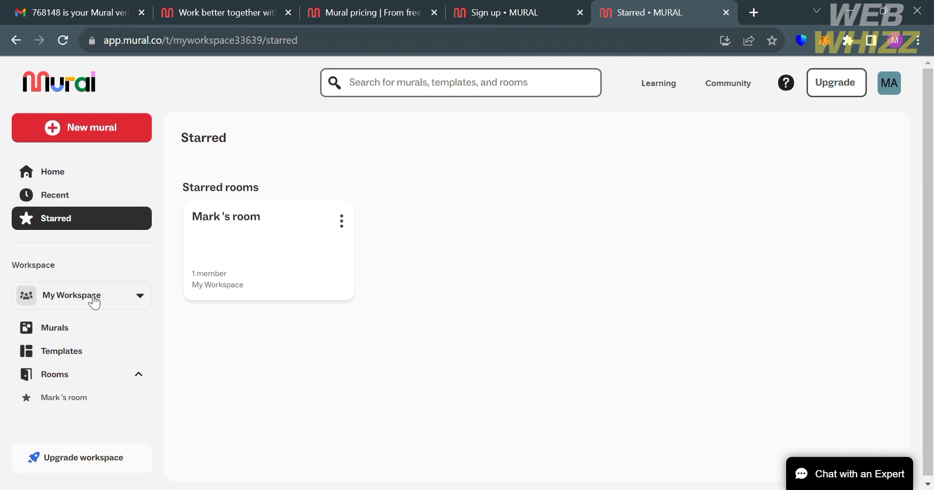
Step: View the My Workspace dropdown options, then go to the workspace's Murals page
{"action": "left_click", "coordinate": [81, 295]}
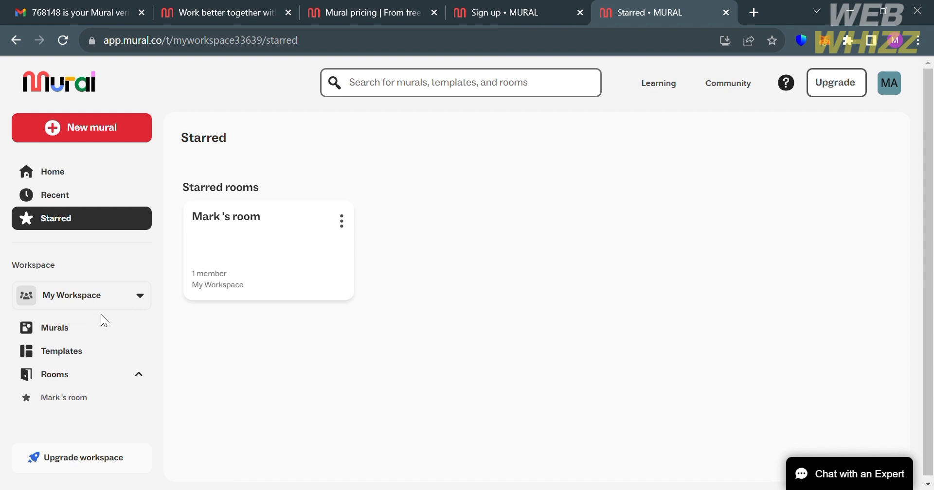
{"action": "left_click", "coordinate": [82, 295]}
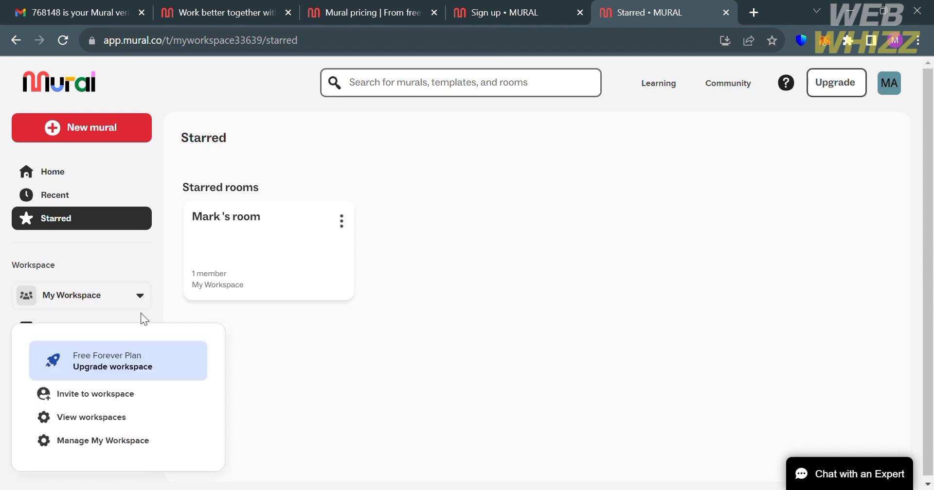
{"action": "mouse_move", "coordinate": [338, 402]}
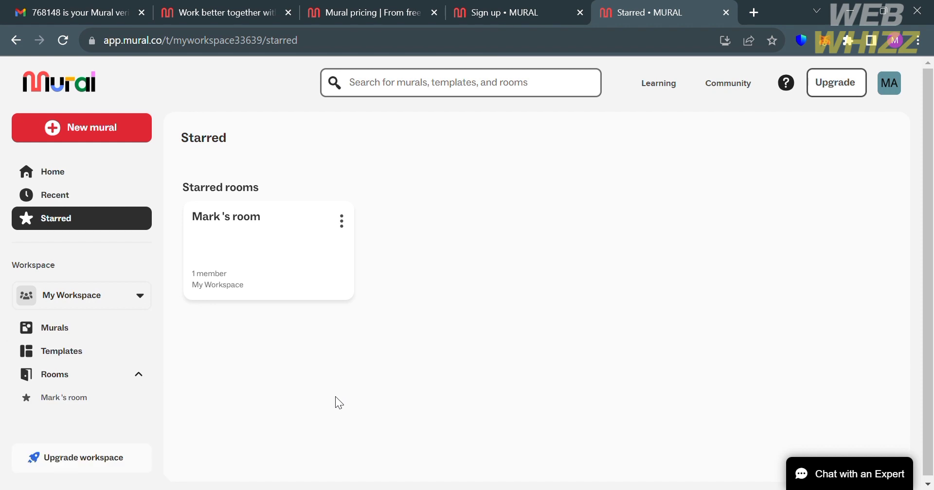
{"action": "mouse_move", "coordinate": [100, 334]}
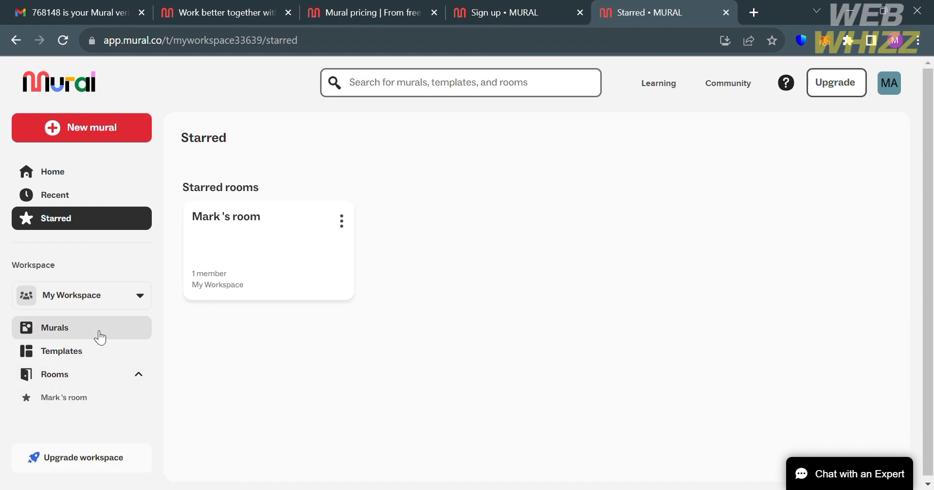
{"action": "left_click", "coordinate": [55, 327]}
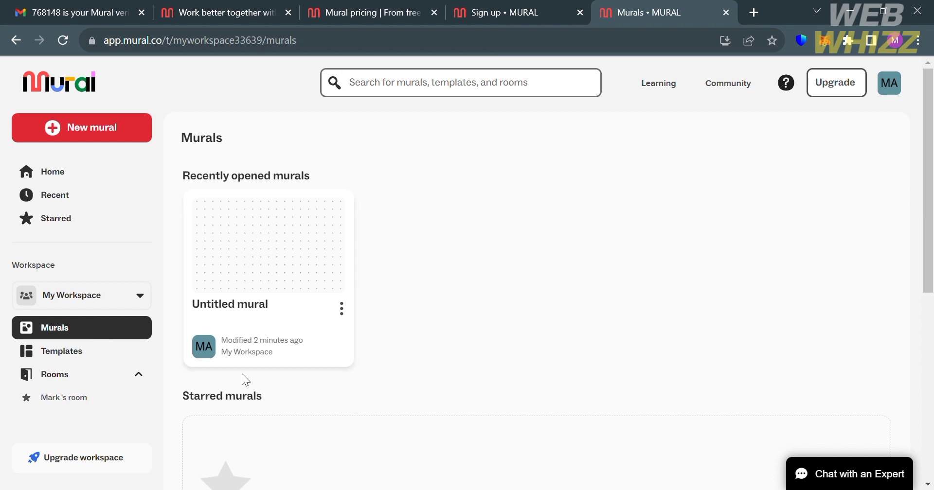
Step: Scroll the Murals page's recently opened, starred and modified lists, then open Templates
{"action": "scroll", "scroll_direction": "down", "scroll_amount": 3}
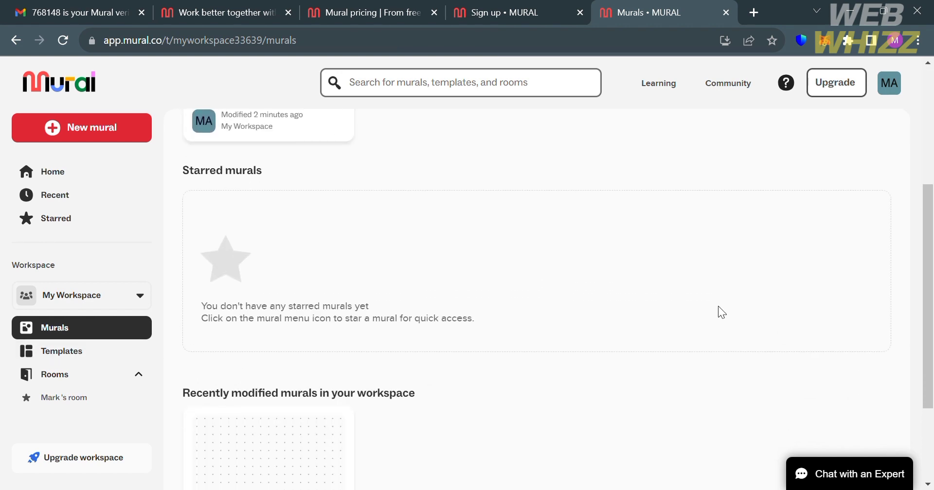
{"action": "scroll", "scroll_direction": "down", "scroll_amount": 3}
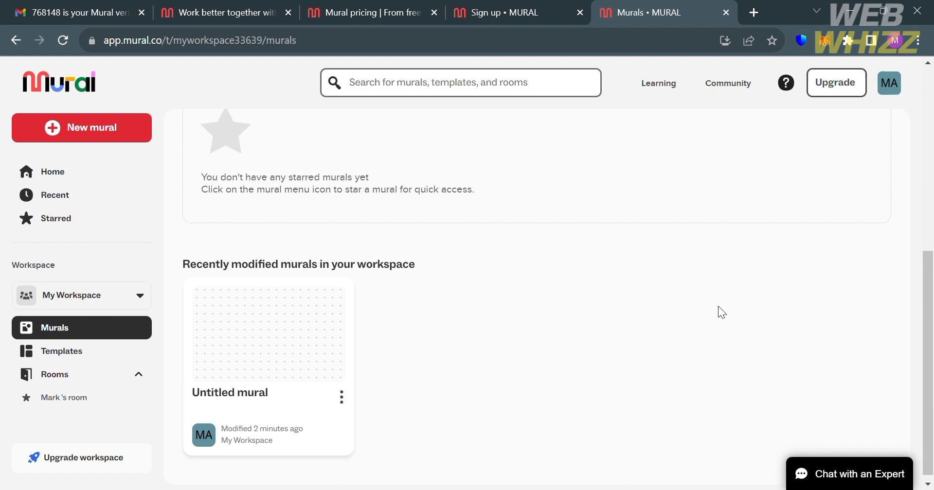
{"action": "scroll", "scroll_direction": "up", "scroll_amount": 3}
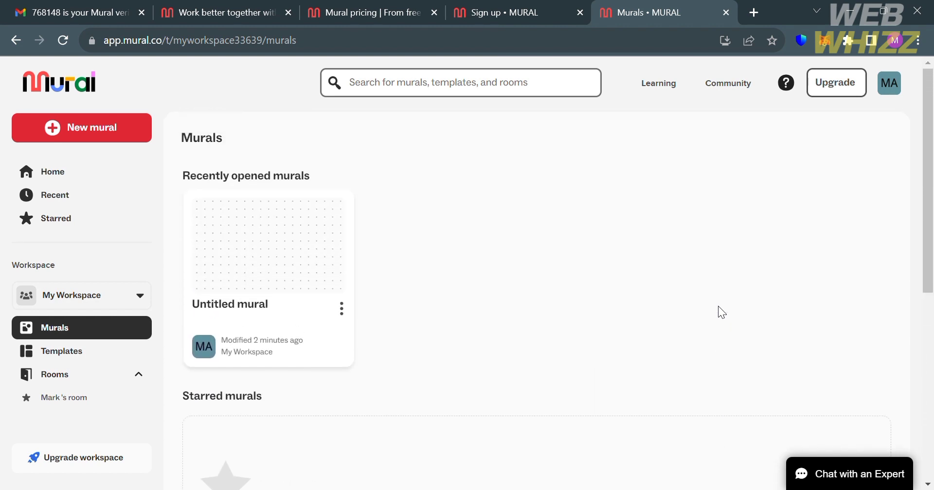
{"action": "mouse_move", "coordinate": [413, 318]}
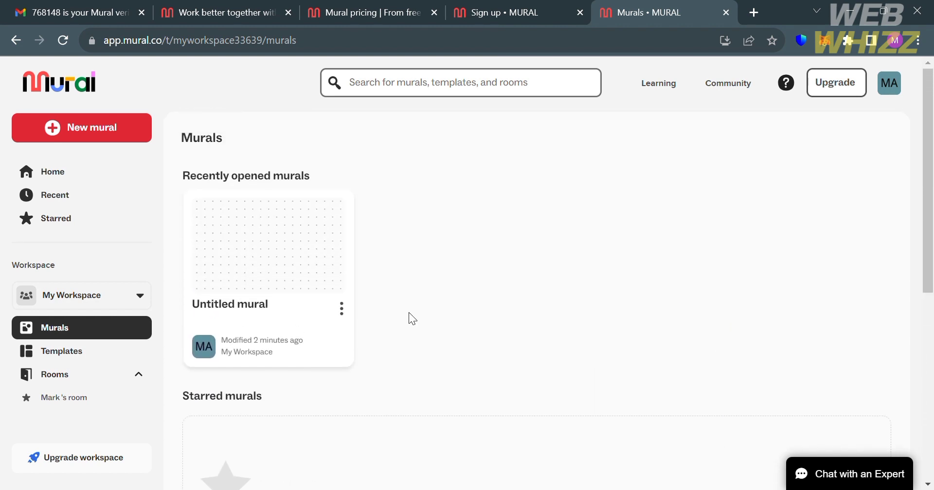
{"action": "mouse_move", "coordinate": [281, 332]}
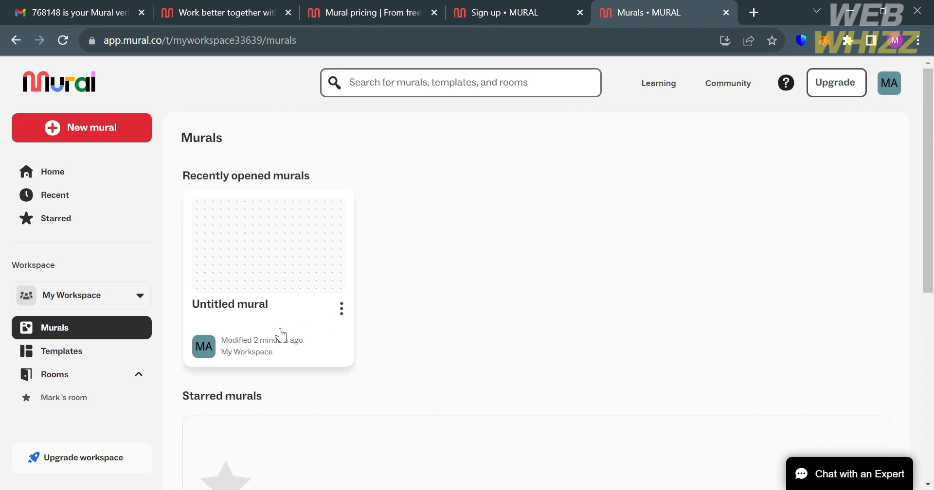
{"action": "left_click", "coordinate": [62, 350]}
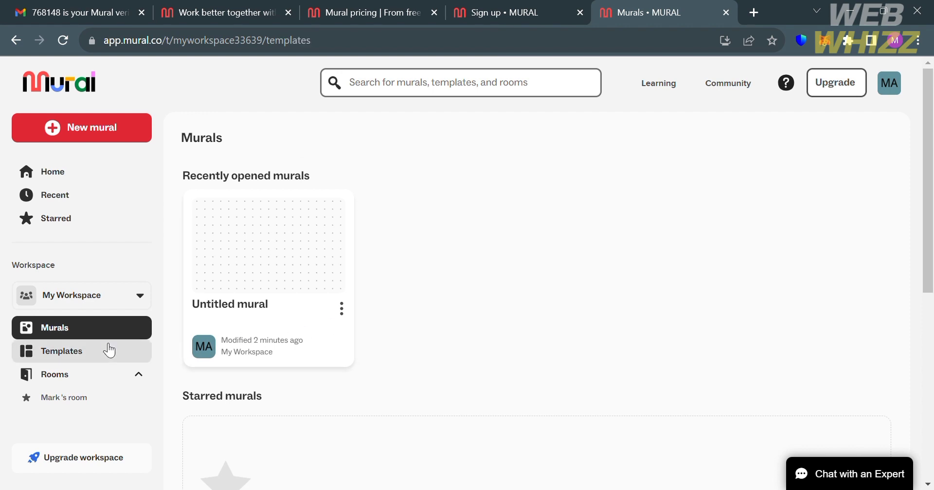
Step: Scroll through the popular Mural templates grid, then go to the Rooms list
{"action": "left_click", "coordinate": [61, 350]}
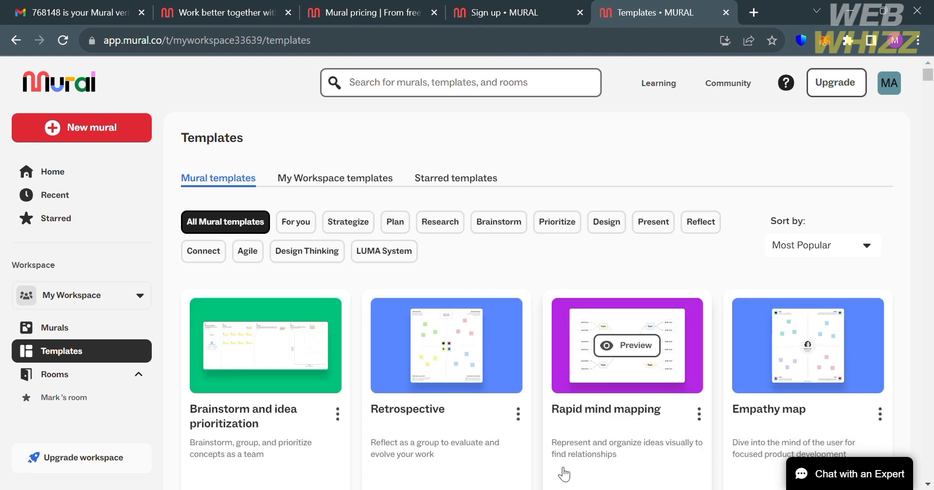
{"action": "scroll", "scroll_direction": "down", "scroll_amount": 3}
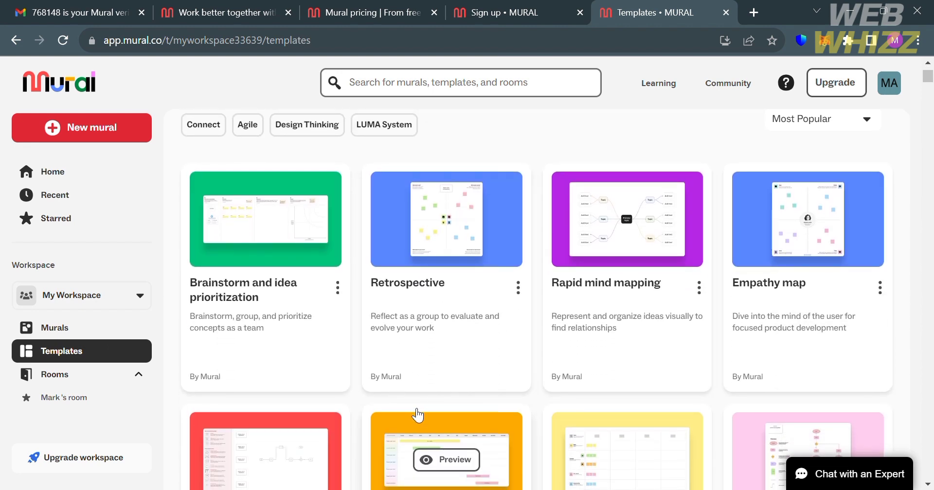
{"action": "scroll", "scroll_direction": "down", "scroll_amount": 3}
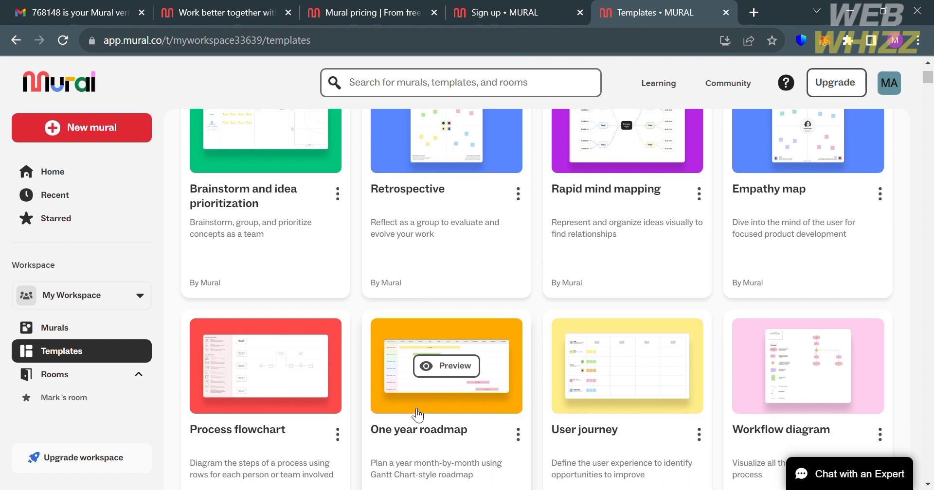
{"action": "scroll", "scroll_direction": "down", "scroll_amount": 3}
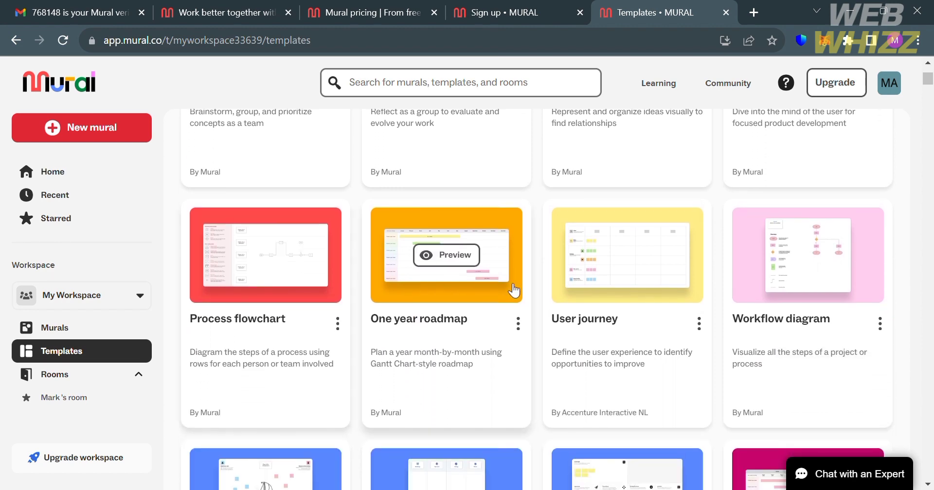
{"action": "scroll", "scroll_direction": "down", "scroll_amount": 3}
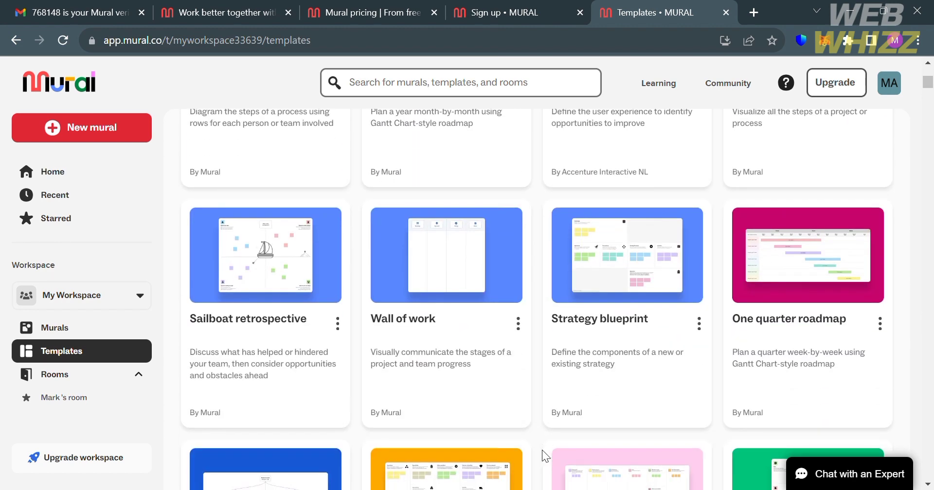
{"action": "scroll", "scroll_direction": "down", "scroll_amount": 3}
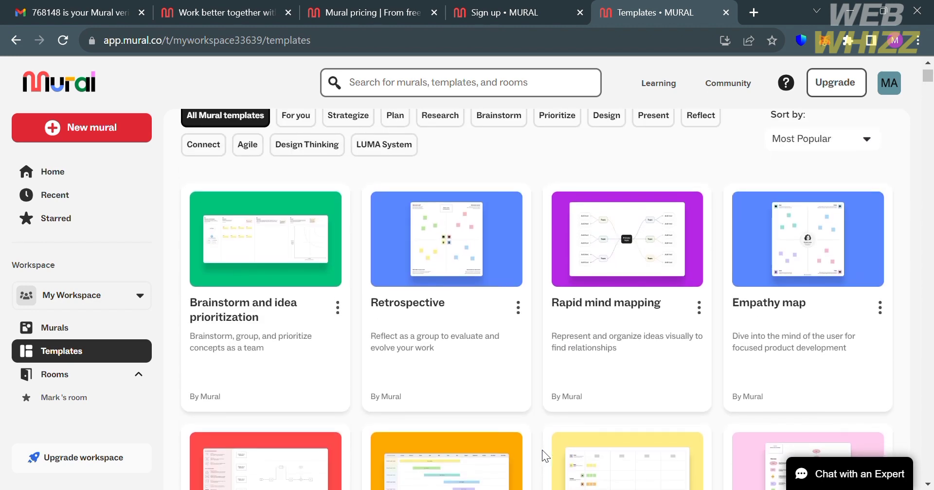
{"action": "scroll", "scroll_direction": "down", "scroll_amount": 3}
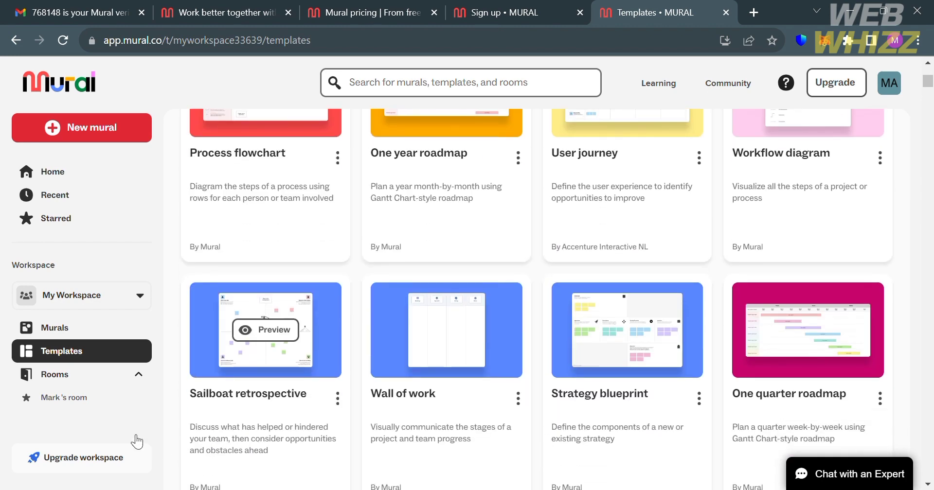
{"action": "left_click", "coordinate": [55, 374]}
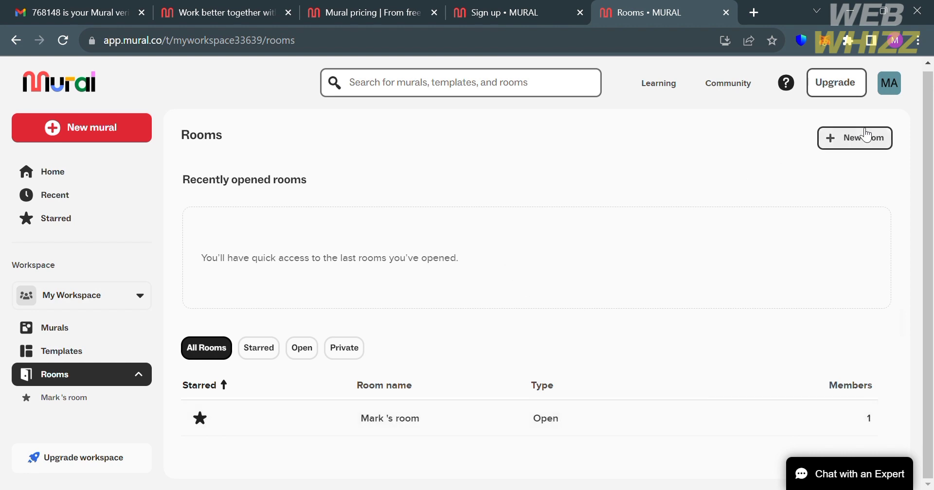
Step: Open the Create room form, then close it without creating a room
{"action": "left_click", "coordinate": [854, 138]}
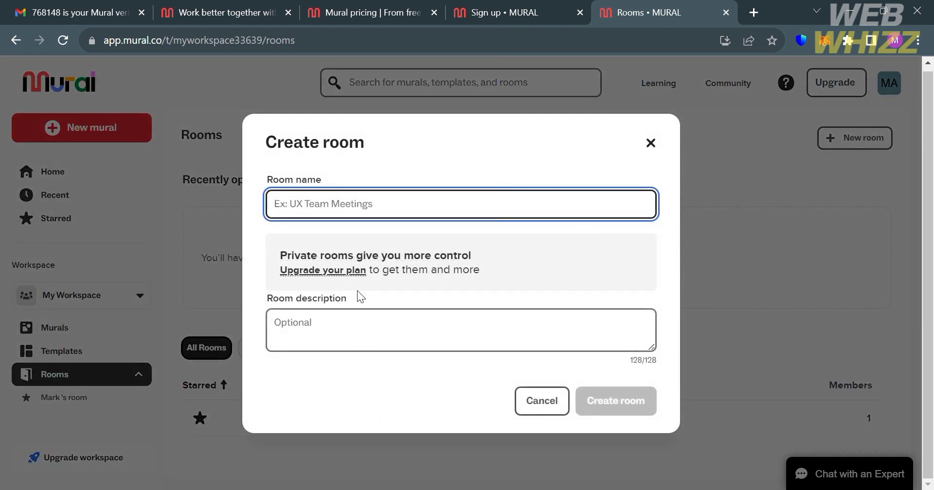
{"action": "mouse_move", "coordinate": [371, 234]}
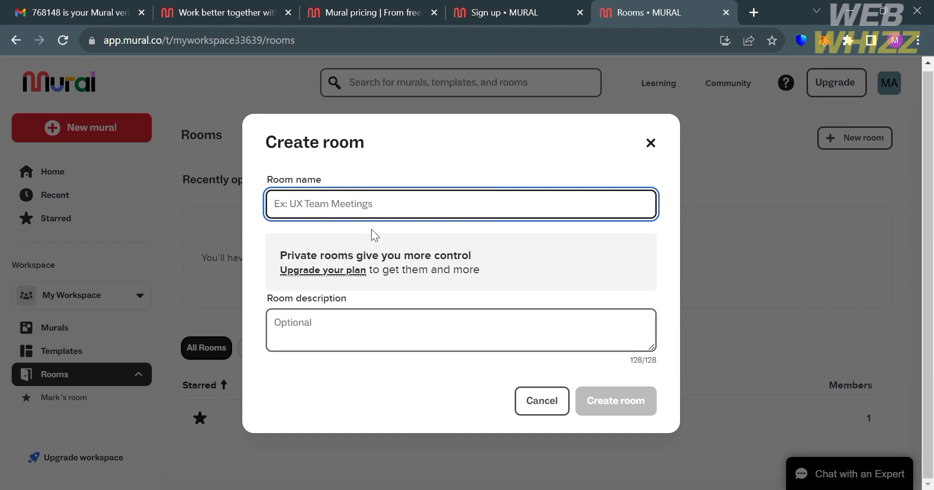
{"action": "mouse_move", "coordinate": [651, 143]}
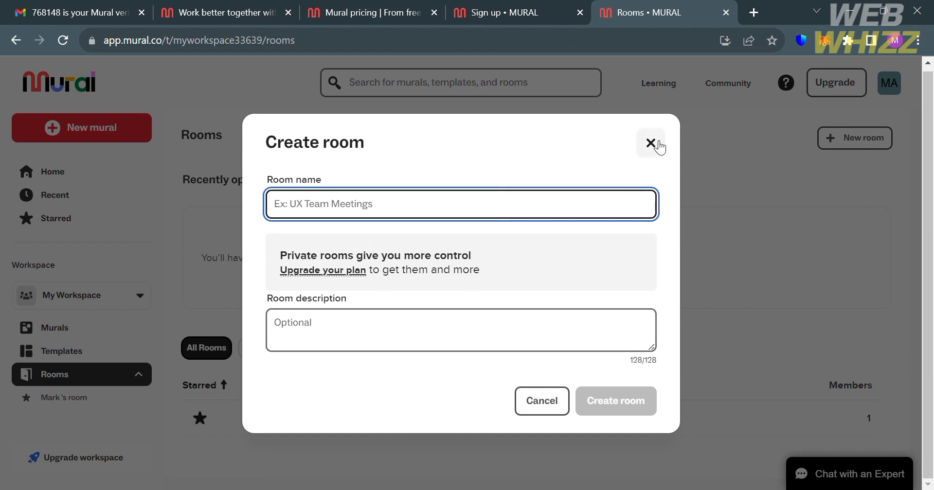
{"action": "left_click", "coordinate": [650, 145]}
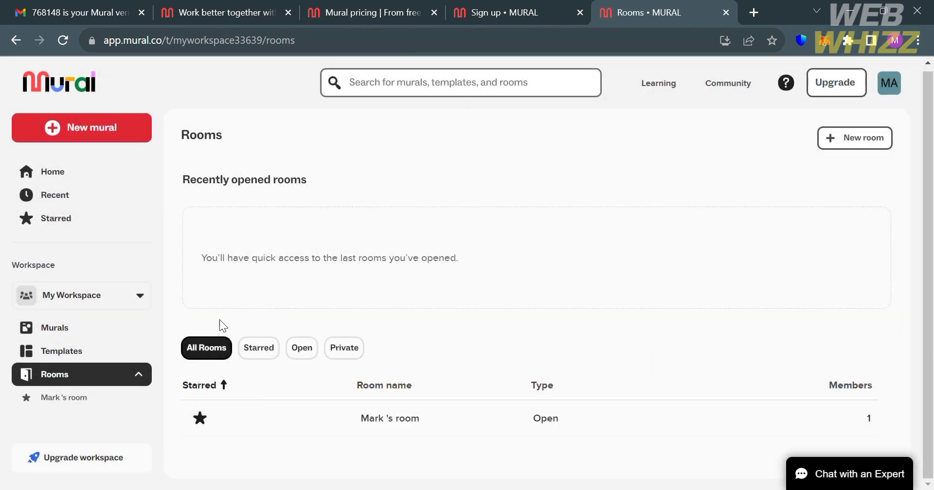
{"action": "mouse_move", "coordinate": [123, 411]}
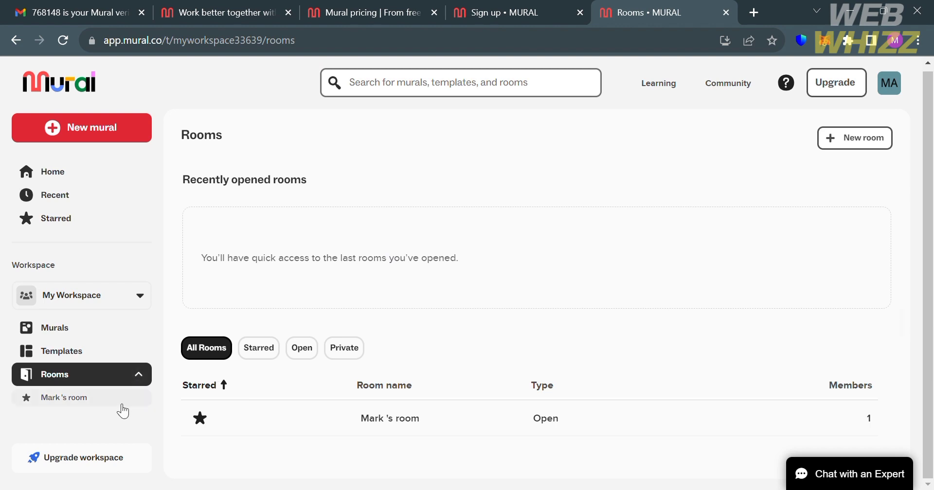
{"action": "mouse_move", "coordinate": [103, 471]}
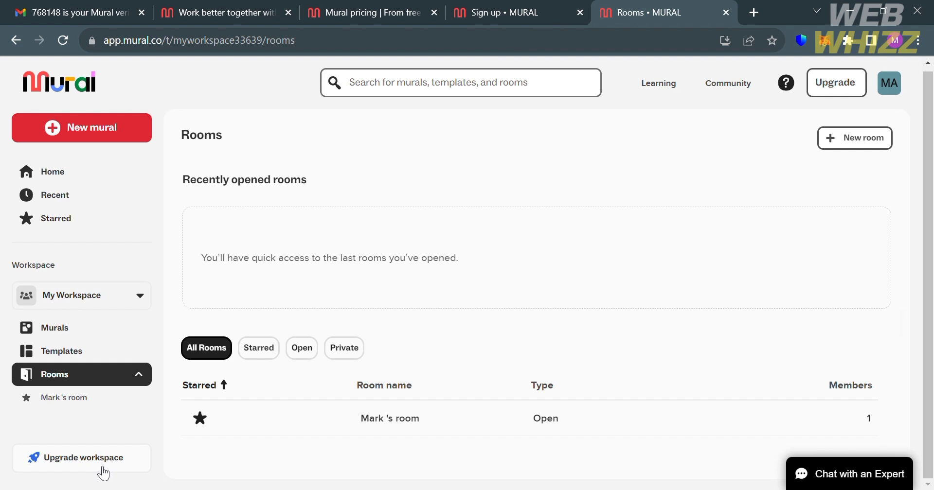
{"action": "left_click", "coordinate": [82, 457]}
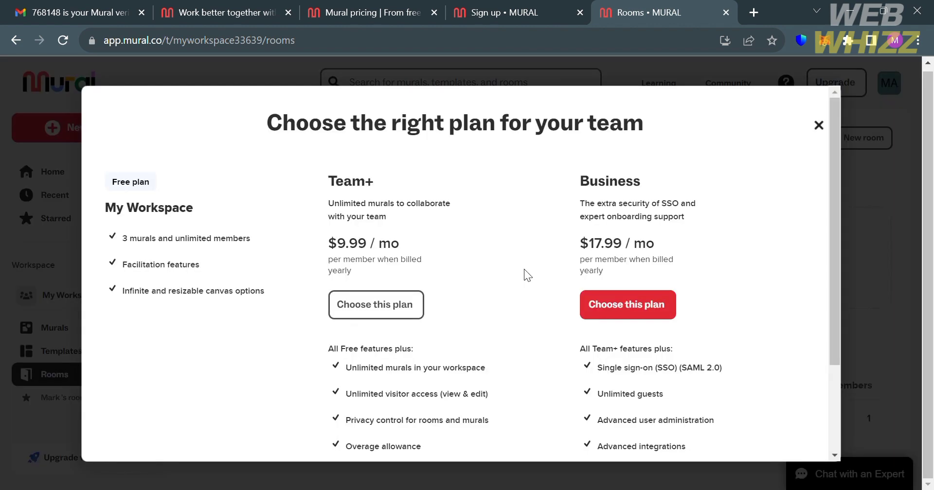
{"action": "scroll", "scroll_direction": "down", "scroll_amount": 3}
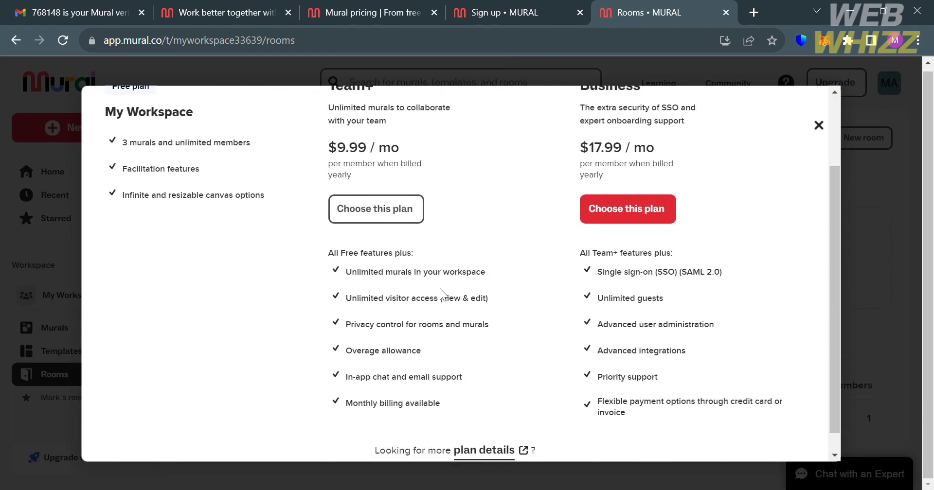
{"action": "left_click", "coordinate": [818, 125]}
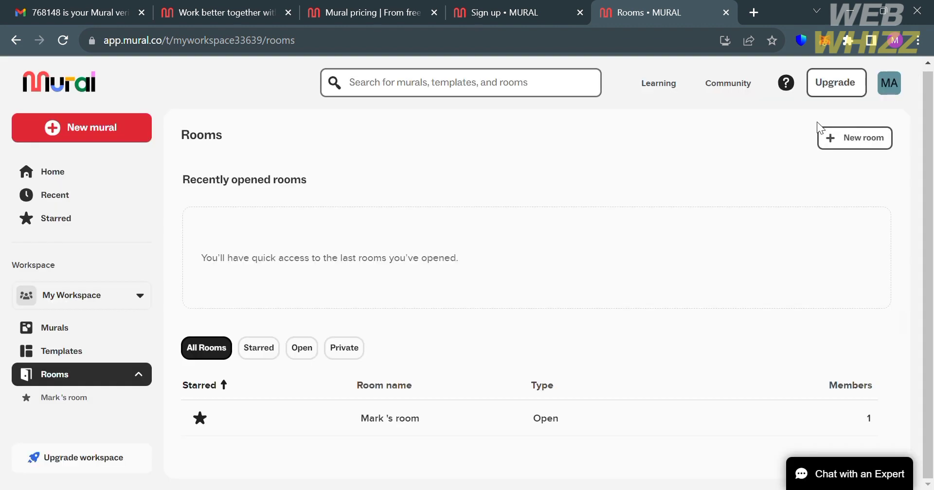
{"action": "mouse_move", "coordinate": [135, 258]}
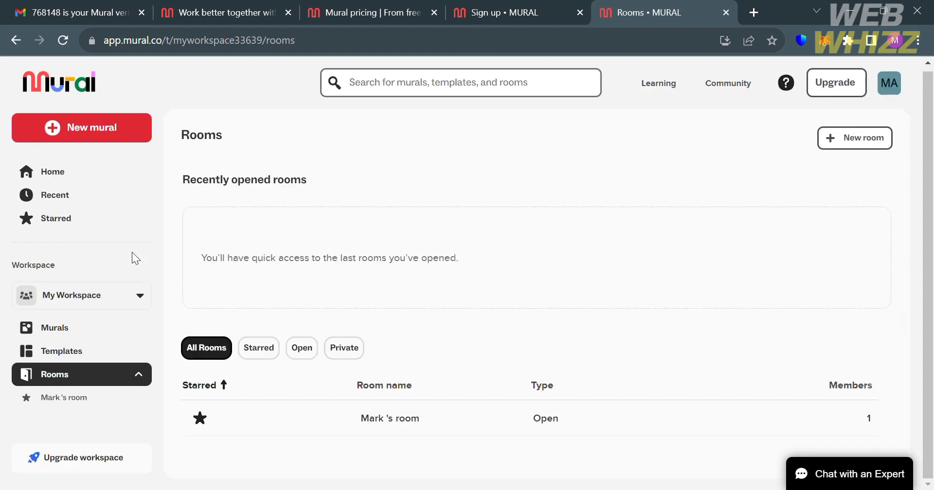
{"action": "mouse_move", "coordinate": [107, 127]}
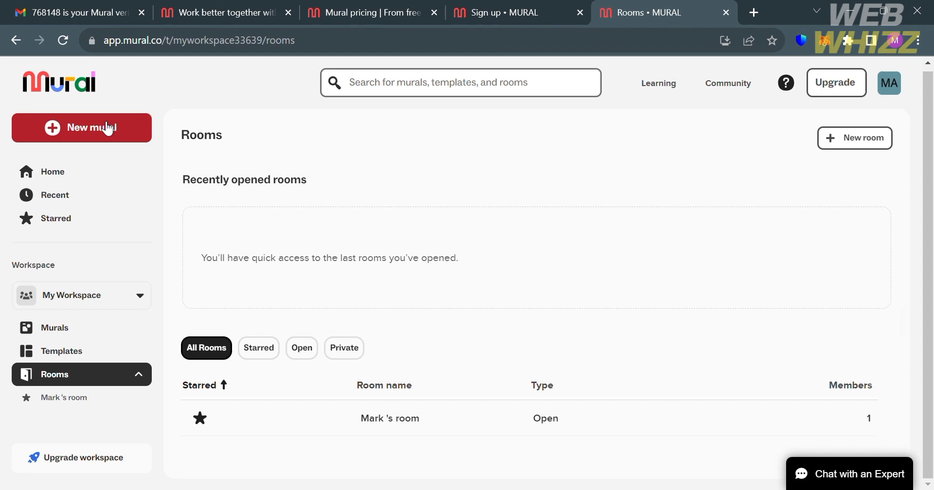
Step: Create an open mural located in My Workspace under Mark's room
{"action": "left_click", "coordinate": [82, 127]}
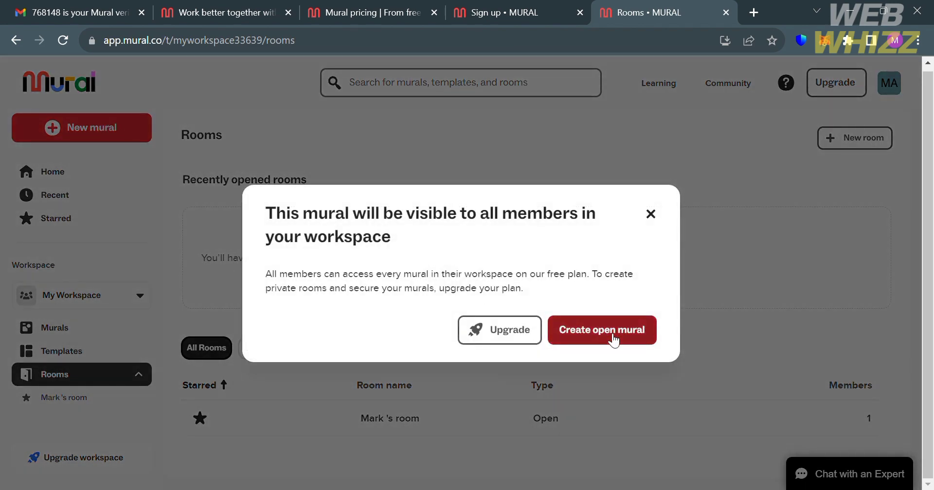
{"action": "left_click", "coordinate": [601, 330]}
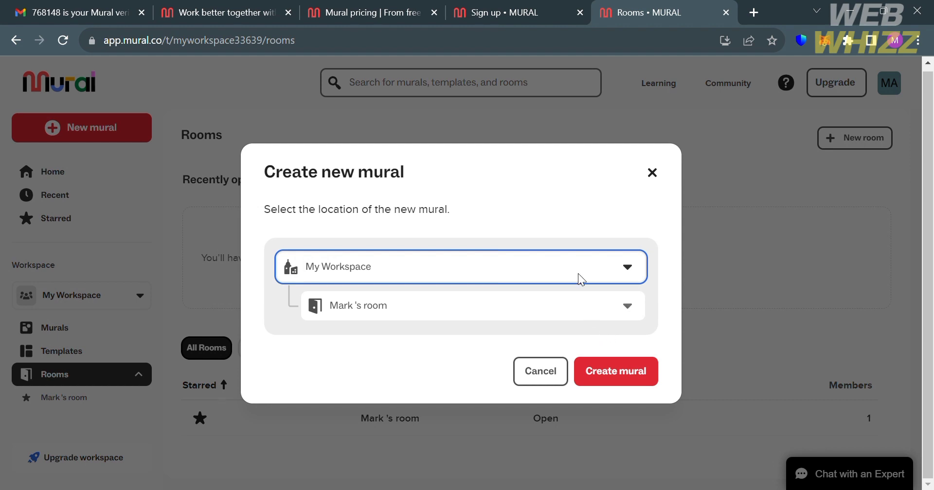
{"action": "left_click", "coordinate": [461, 266]}
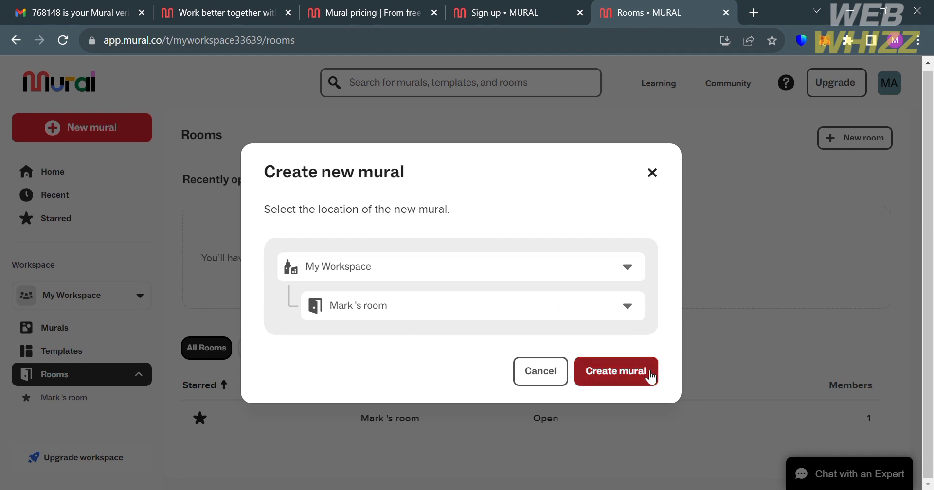
{"action": "left_click", "coordinate": [615, 371]}
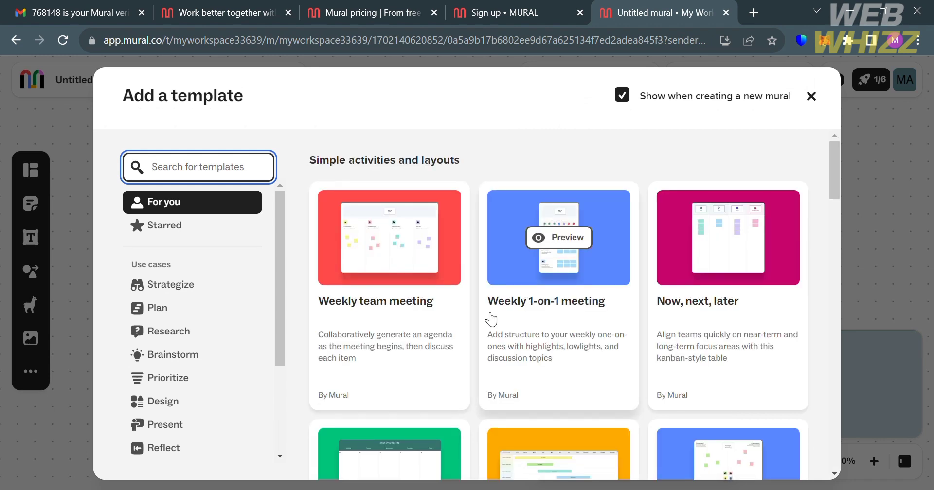
{"action": "mouse_move", "coordinate": [476, 326]}
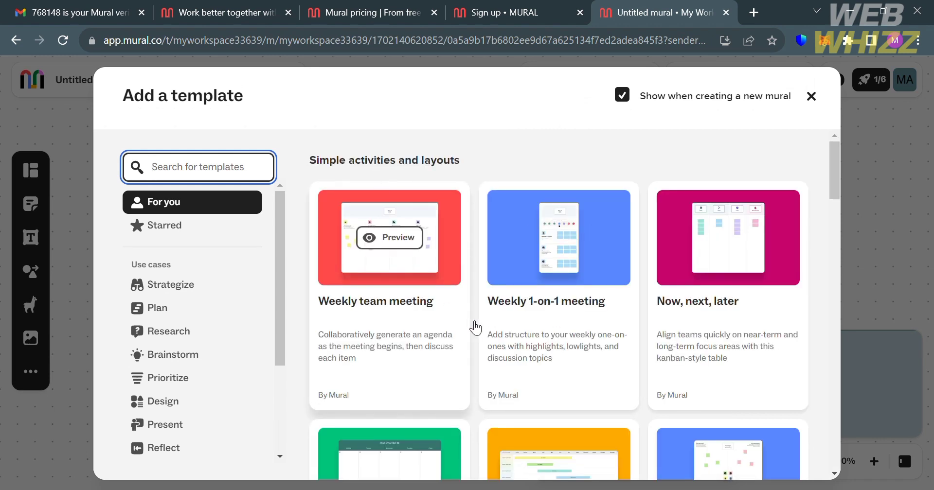
Step: Browse the Strategize, Research, Brainstorm and Design template categories, then close the gallery
{"action": "scroll", "scroll_direction": "down", "scroll_amount": 3}
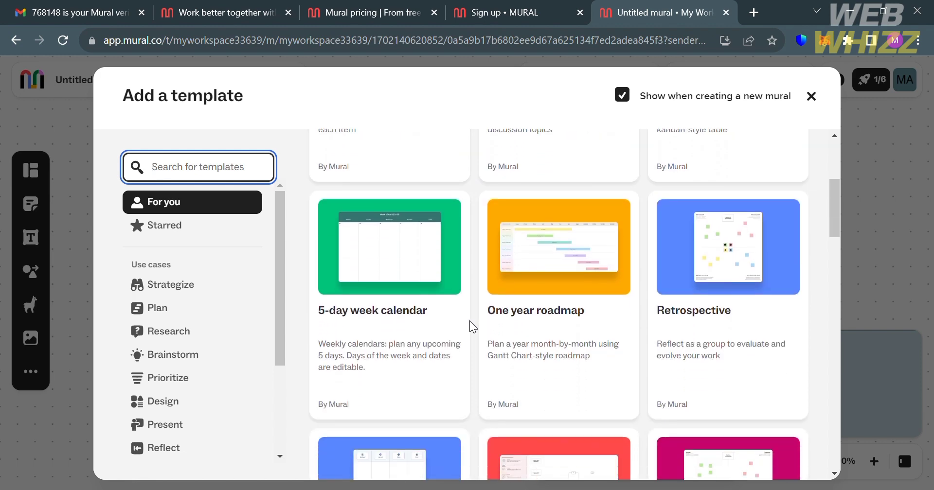
{"action": "scroll", "scroll_direction": "down", "scroll_amount": 3}
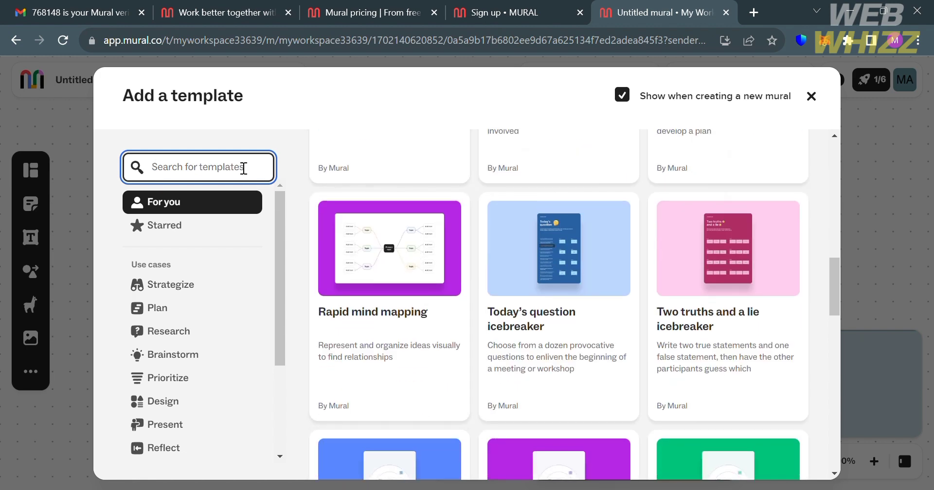
{"action": "scroll", "scroll_direction": "down", "scroll_amount": 3}
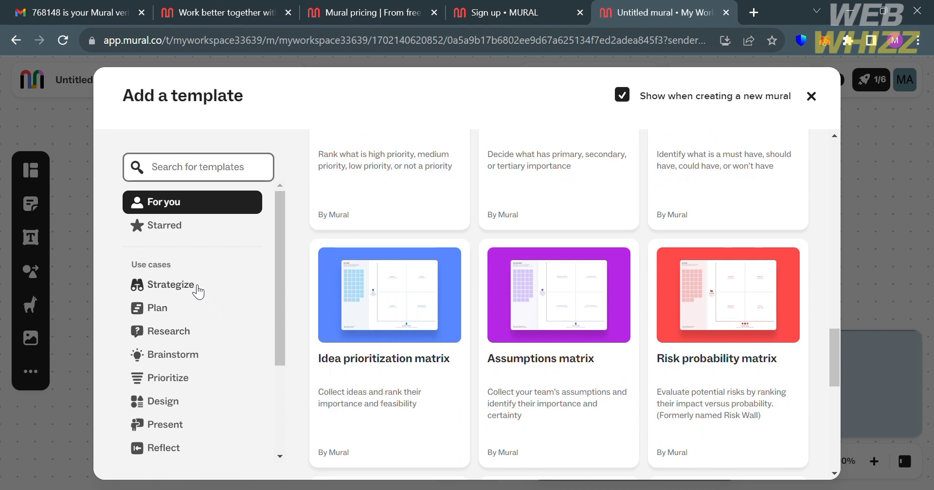
{"action": "left_click", "coordinate": [172, 285]}
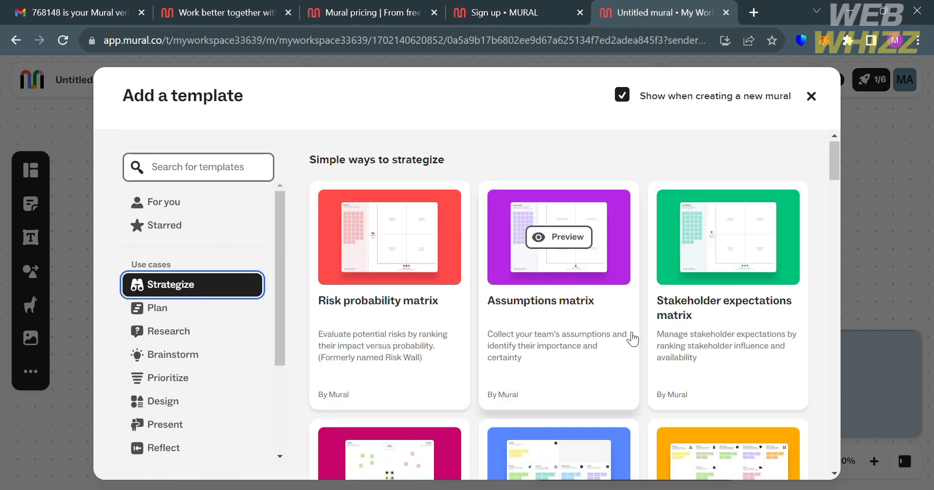
{"action": "scroll", "scroll_direction": "down", "scroll_amount": 3}
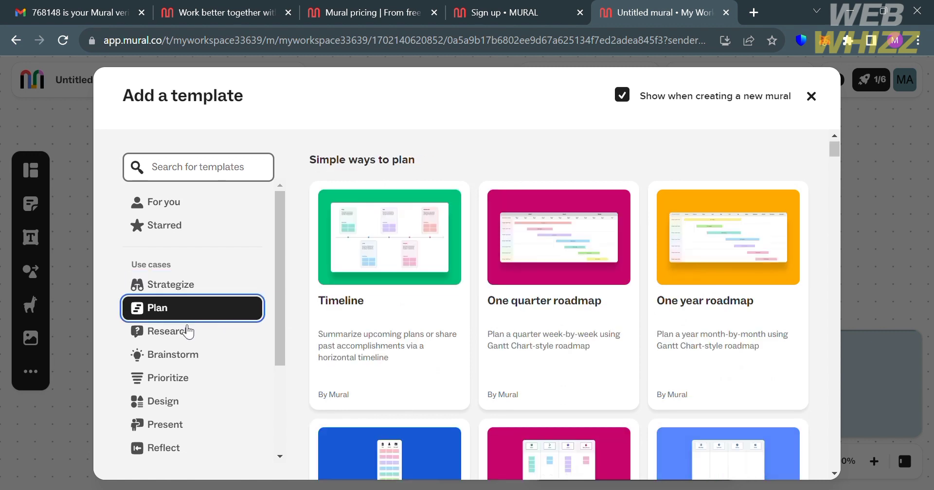
{"action": "left_click", "coordinate": [176, 331]}
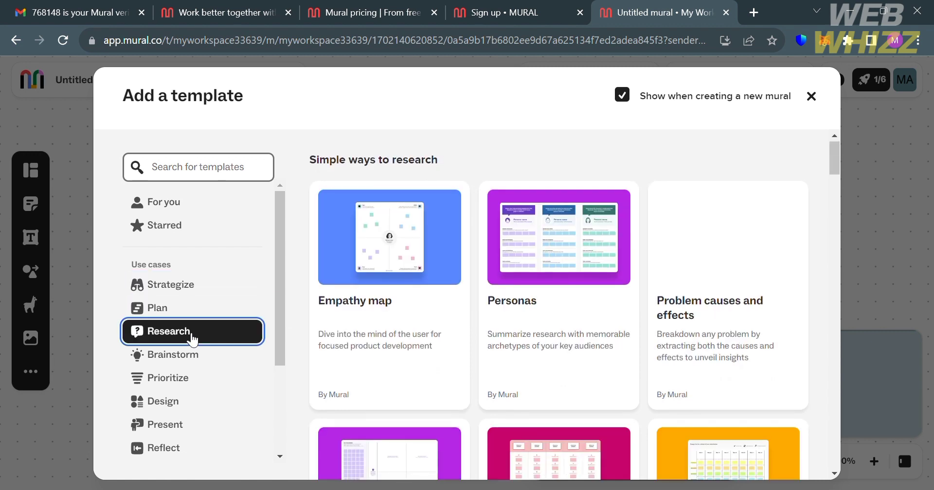
{"action": "left_click", "coordinate": [173, 354]}
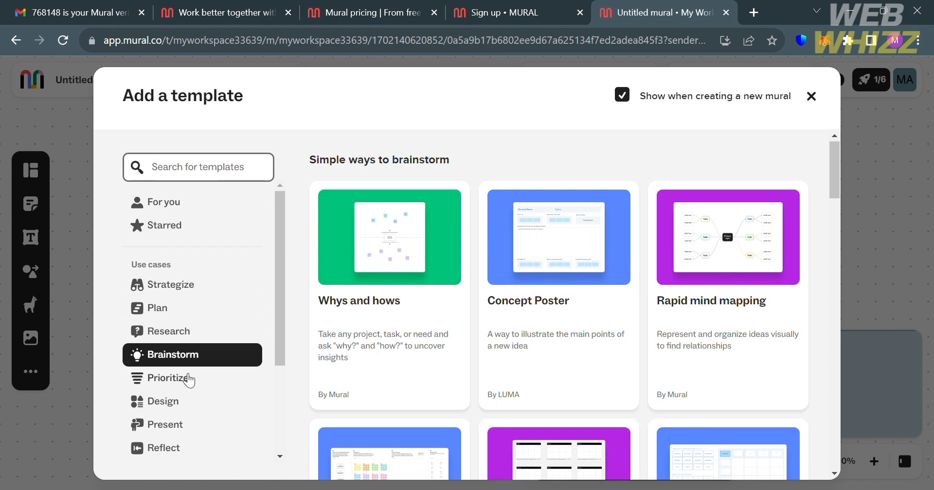
{"action": "left_click", "coordinate": [162, 400]}
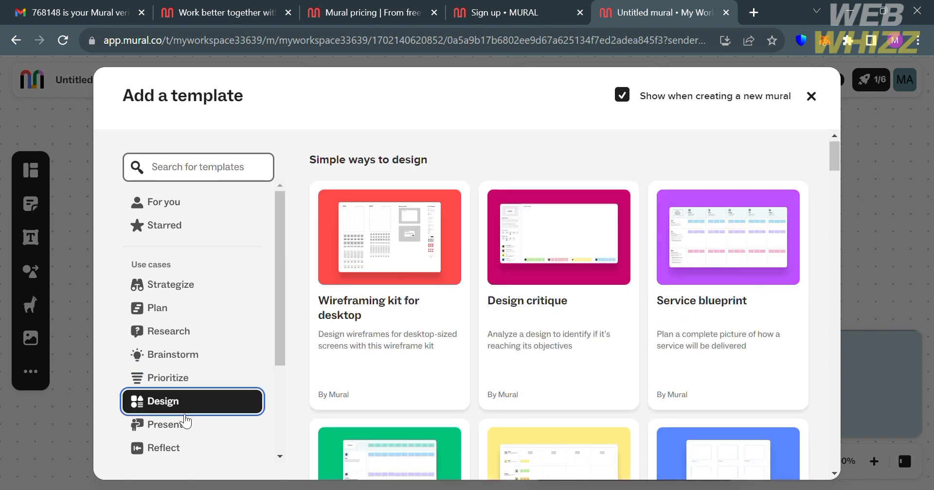
{"action": "mouse_move", "coordinate": [415, 395]}
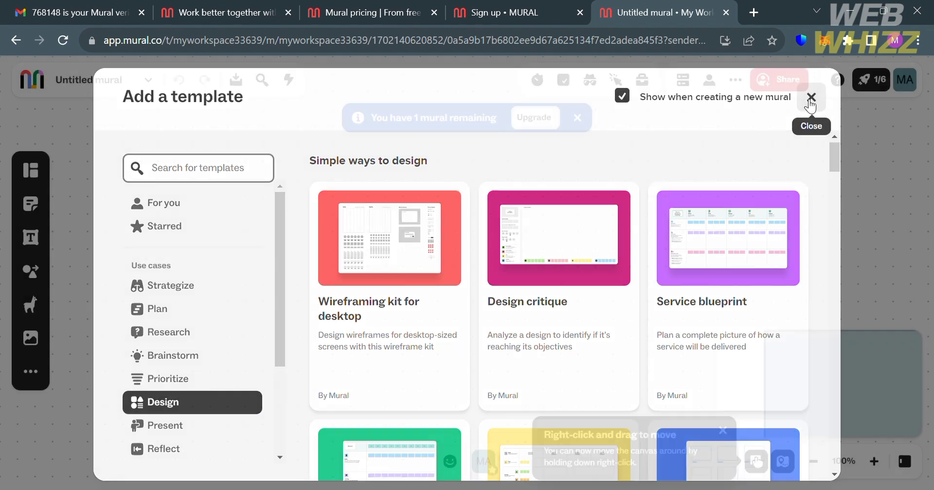
{"action": "left_click", "coordinate": [809, 98]}
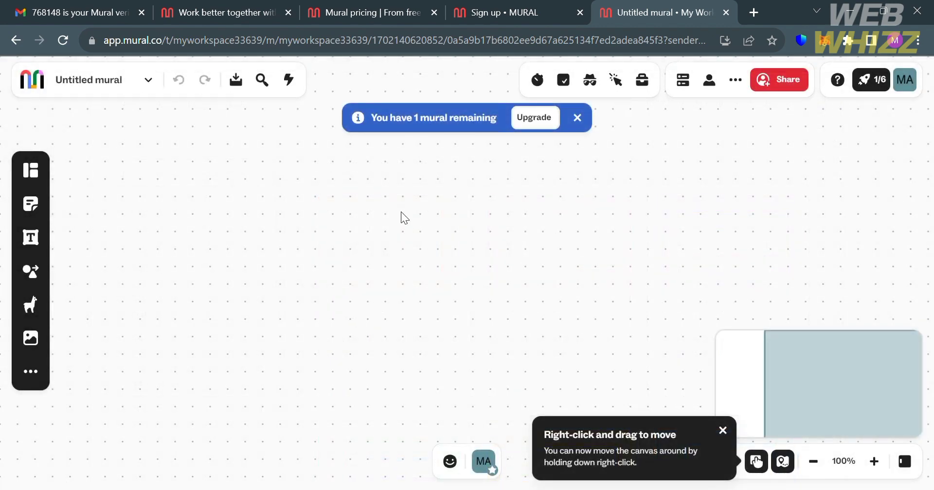
{"action": "mouse_move", "coordinate": [29, 170]}
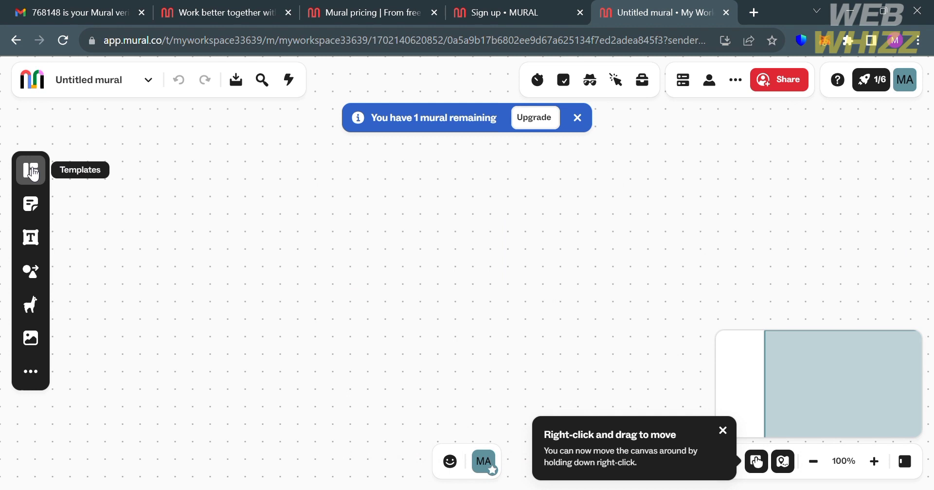
{"action": "mouse_move", "coordinate": [30, 203]}
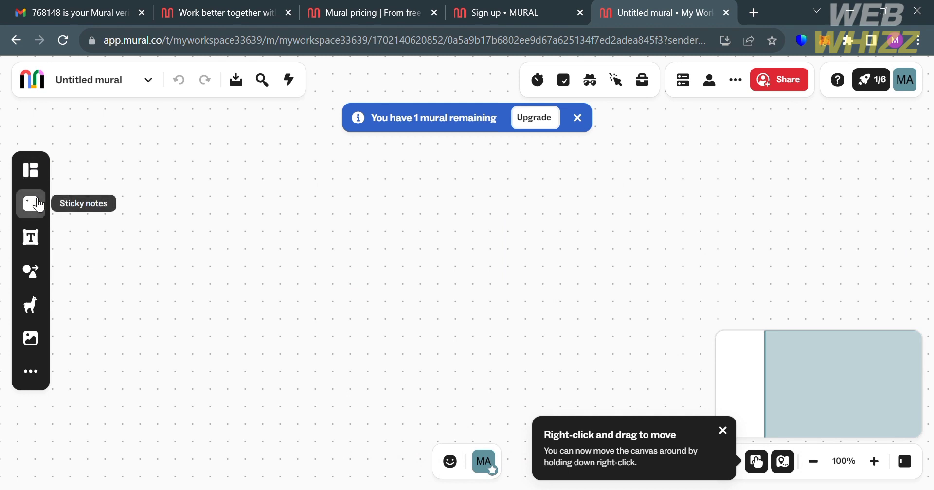
{"action": "mouse_move", "coordinate": [30, 236]}
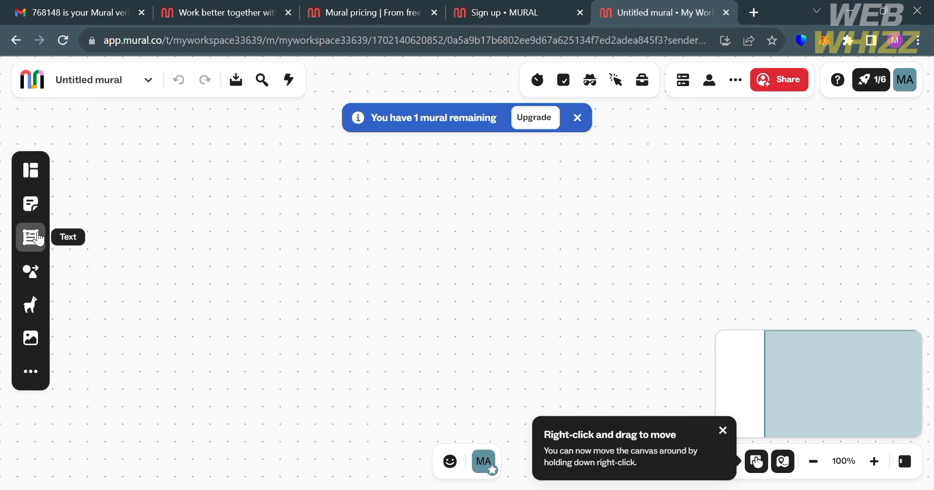
{"action": "mouse_move", "coordinate": [29, 304]}
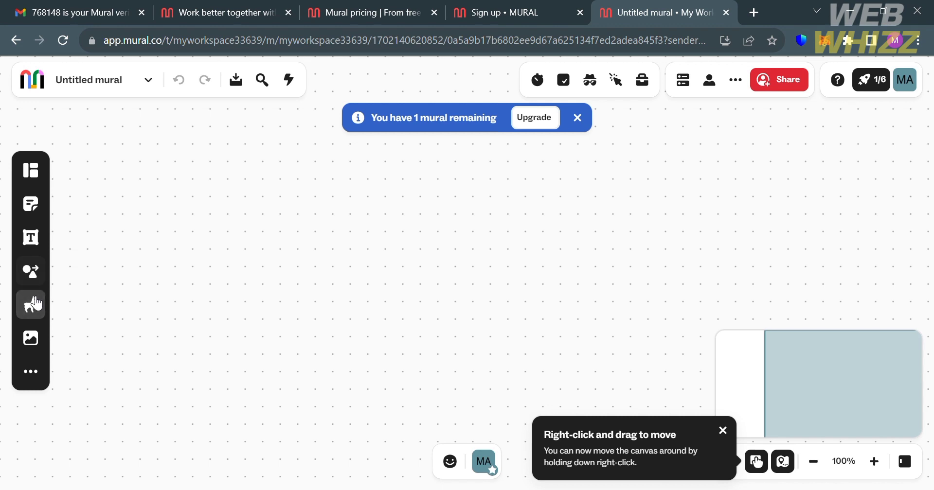
{"action": "mouse_move", "coordinate": [30, 371]}
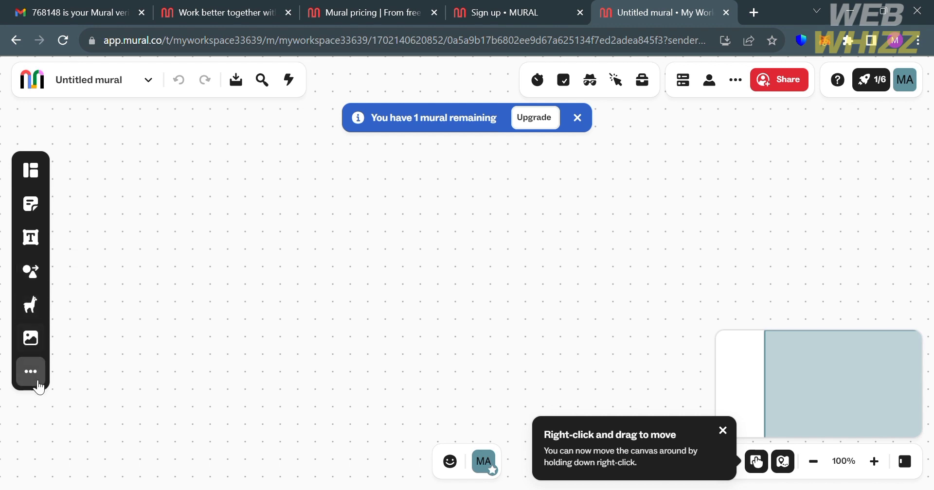
{"action": "mouse_move", "coordinate": [29, 204]}
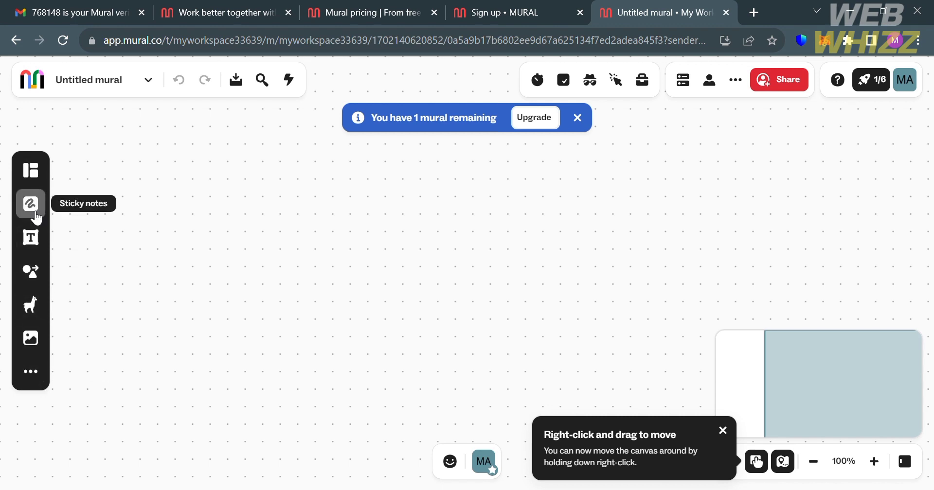
Step: Show the Sticky notes panel with square, rectangle and circle note colours
{"action": "left_click", "coordinate": [30, 204]}
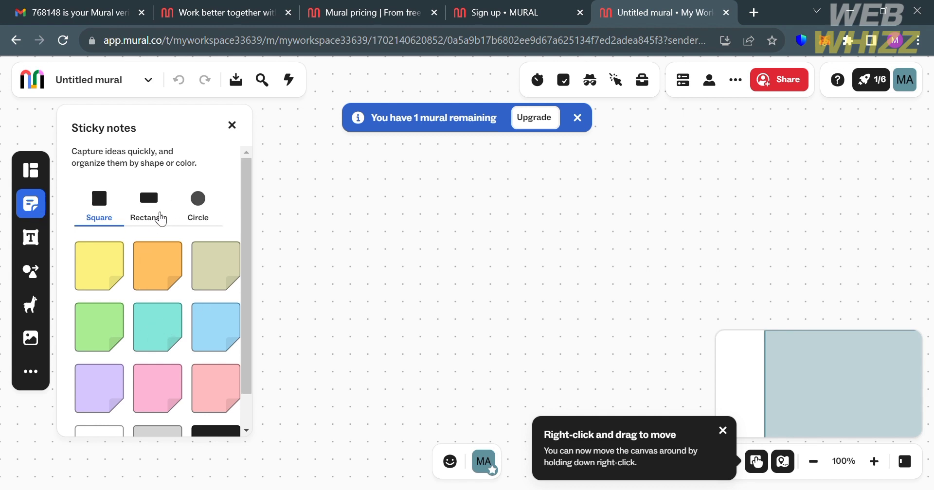
Step: Add a green sticky note and a smaller, overlapping turquoise square note
{"action": "scroll", "scroll_direction": "down", "scroll_amount": 3}
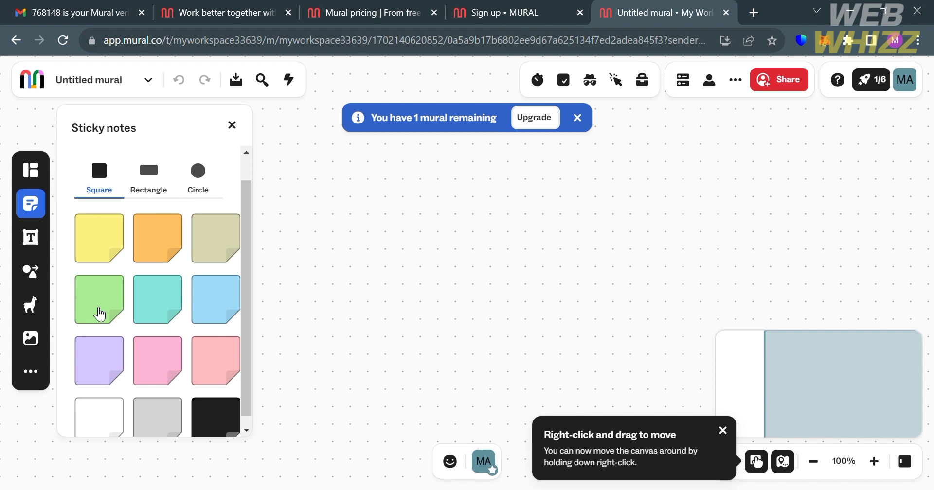
{"action": "left_click", "coordinate": [98, 299]}
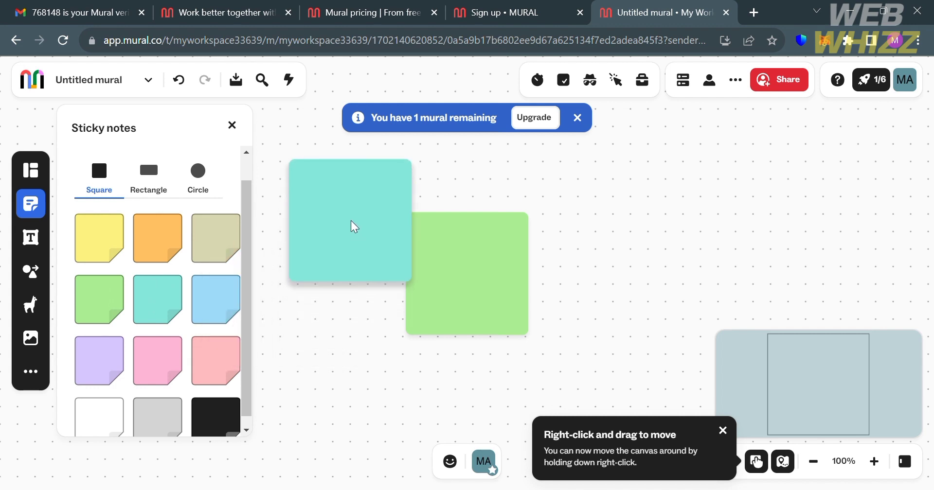
{"action": "double_click", "coordinate": [349, 219]}
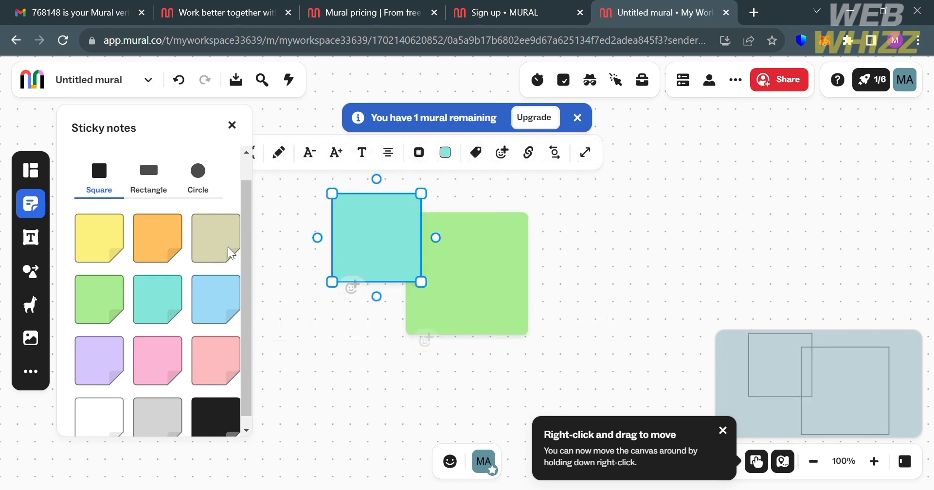
{"action": "mouse_move", "coordinate": [30, 236]}
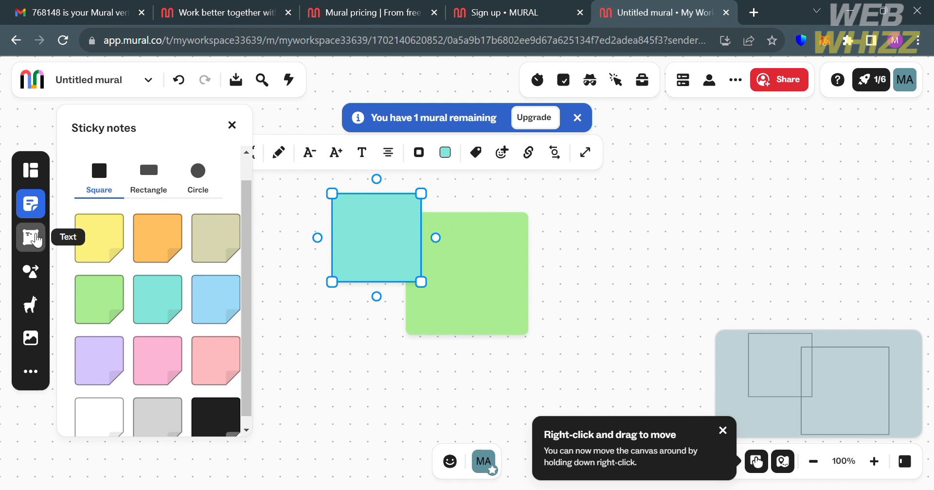
{"action": "left_click", "coordinate": [30, 237]}
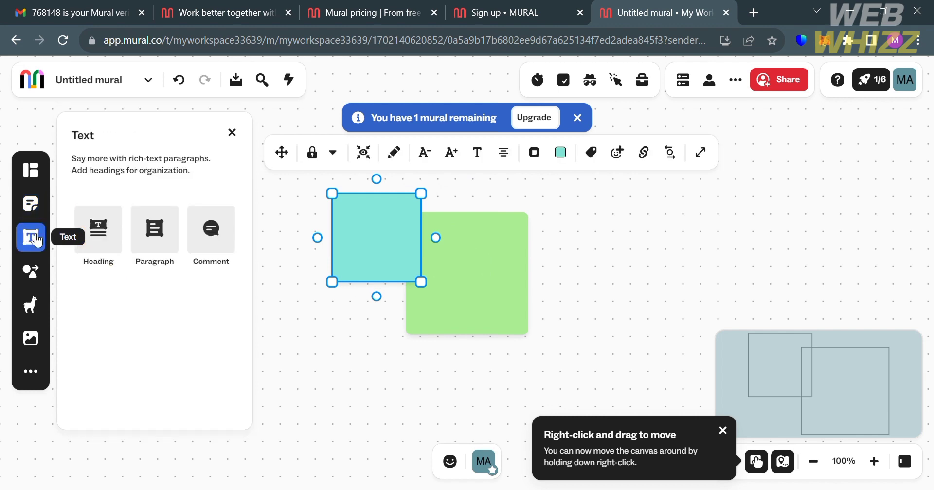
{"action": "mouse_move", "coordinate": [158, 243]}
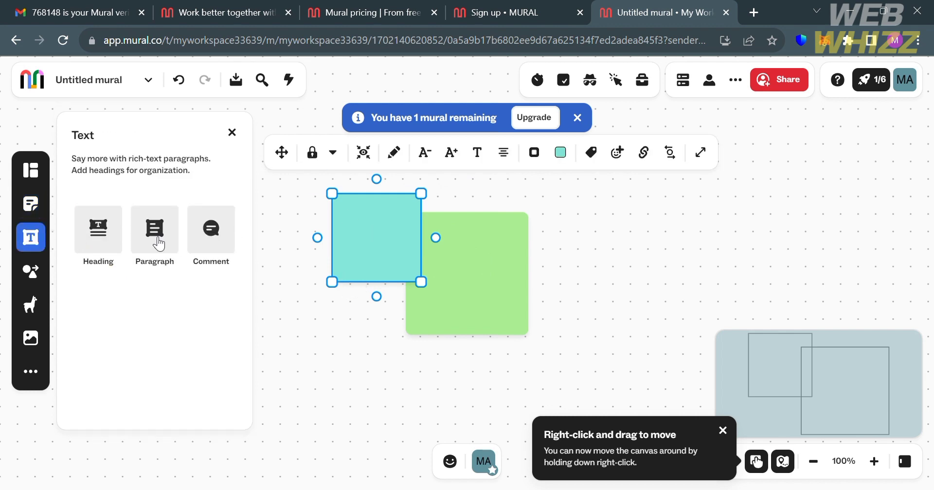
{"action": "mouse_move", "coordinate": [97, 231]}
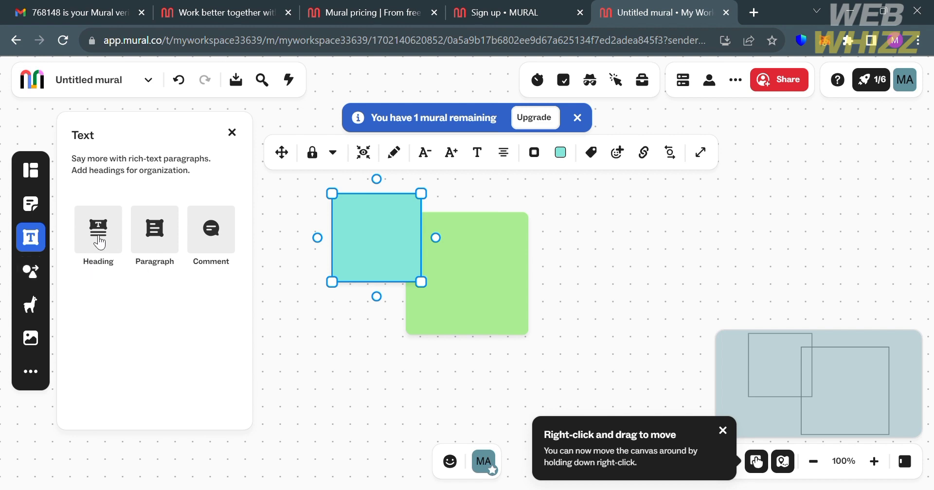
{"action": "left_click", "coordinate": [30, 271]}
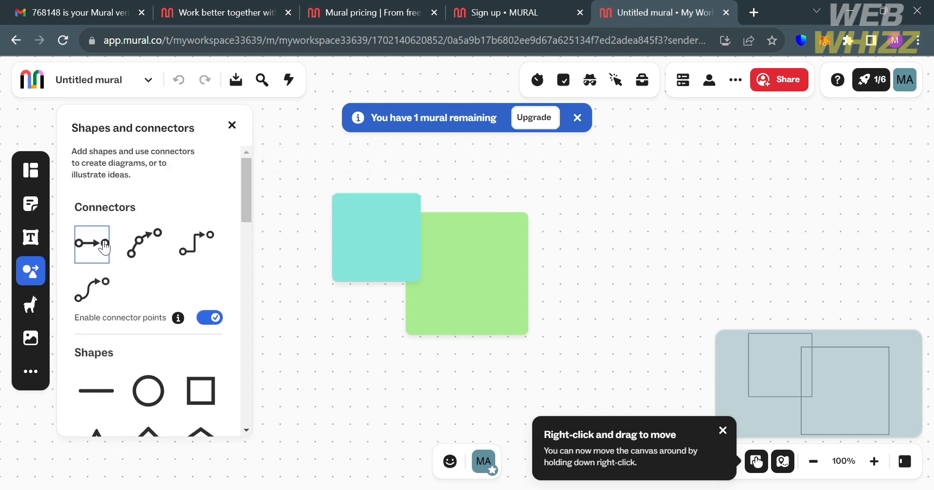
Step: Drag out straight connector arrows, one aimed at the green sticky note
{"action": "left_click_drag", "start_coordinate": [589, 217], "coordinate": [811, 195]}
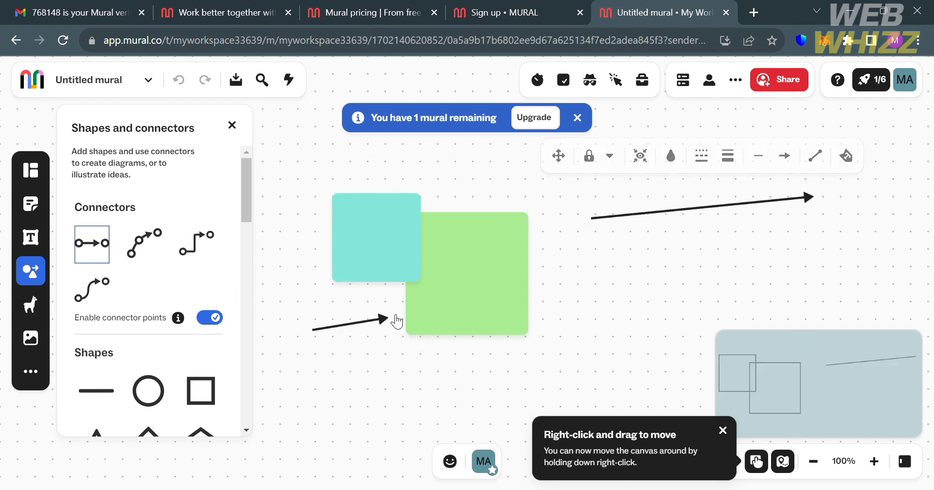
{"action": "left_click", "coordinate": [351, 318]}
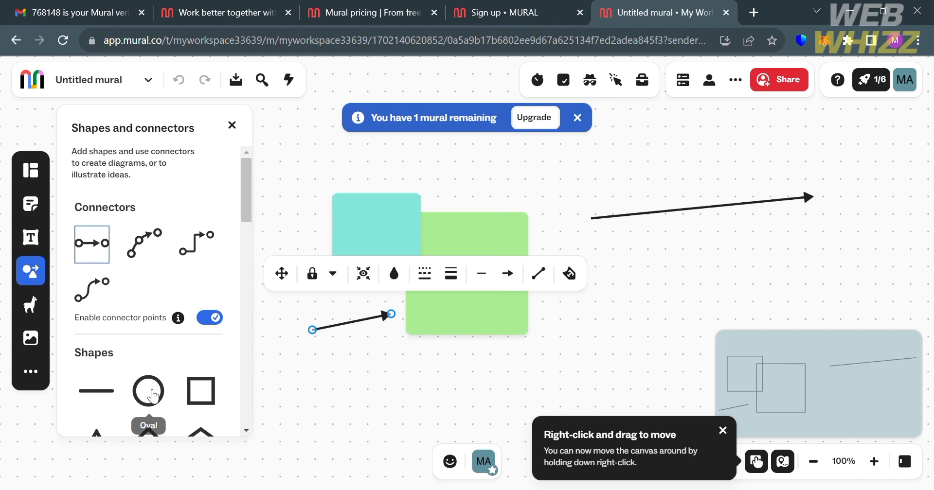
{"action": "scroll", "scroll_direction": "down", "scroll_amount": 3}
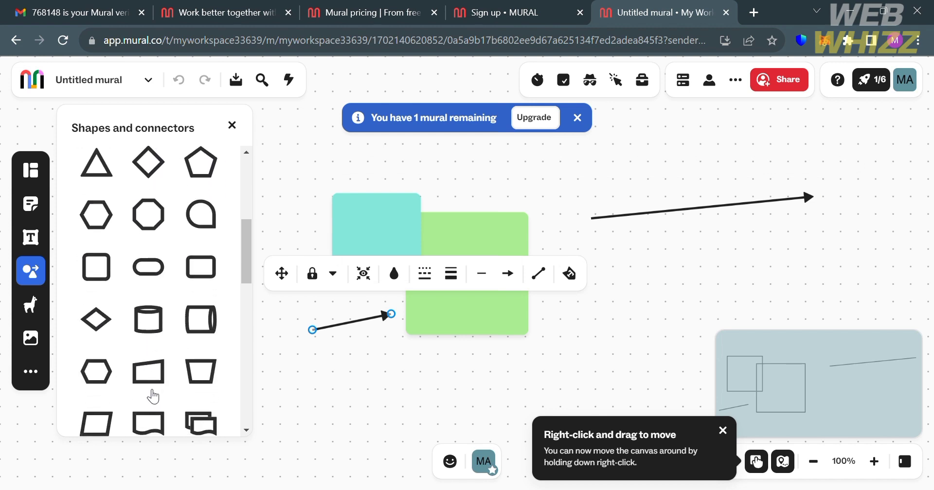
Step: Pin a pushpin icon from the Icons panel onto the green note's top edge
{"action": "left_click", "coordinate": [30, 305]}
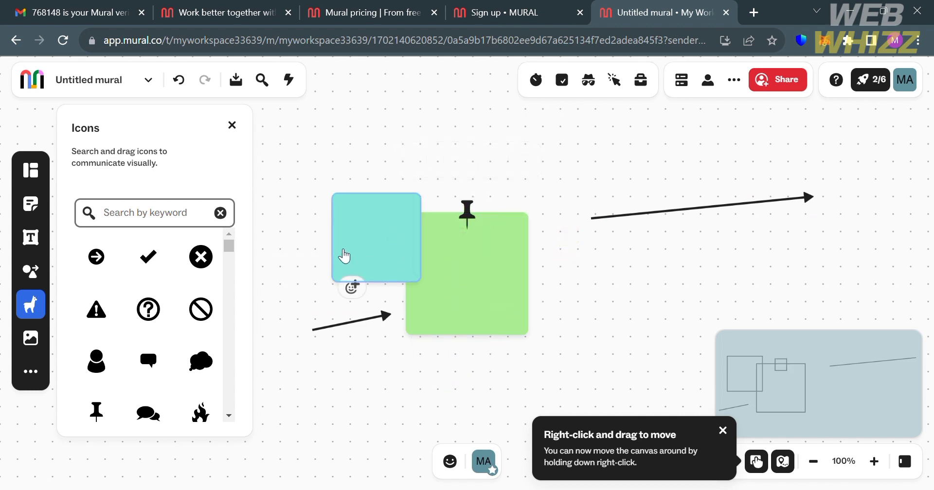
{"action": "mouse_move", "coordinate": [30, 337]}
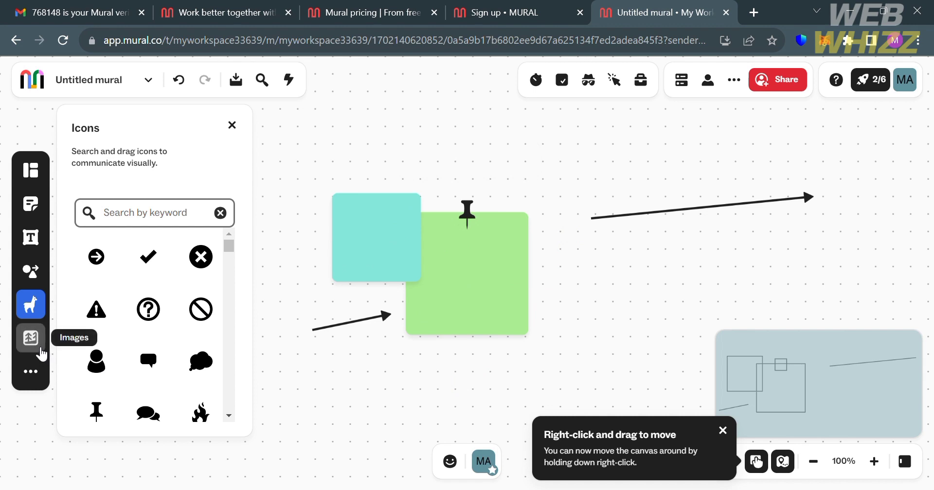
Step: Browse the Giphy, Unsplash and Creative image sources, then show More tools
{"action": "left_click", "coordinate": [31, 337]}
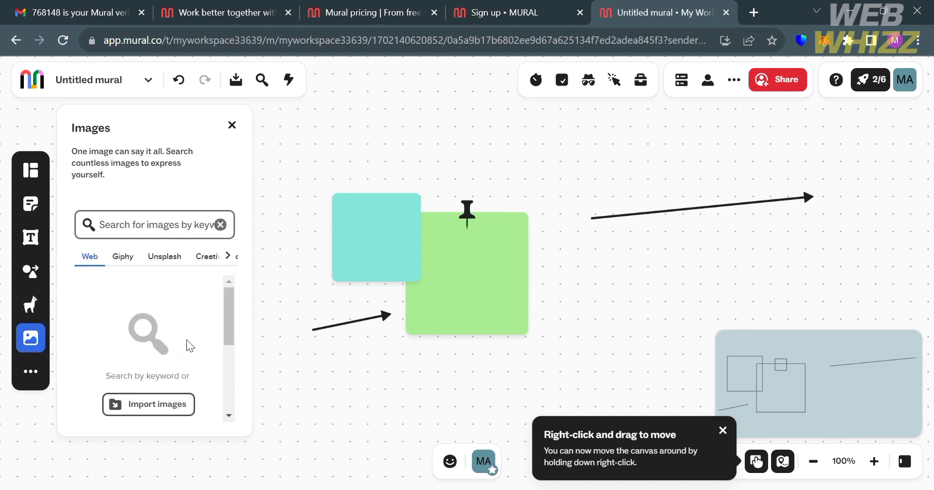
{"action": "mouse_move", "coordinate": [140, 264]}
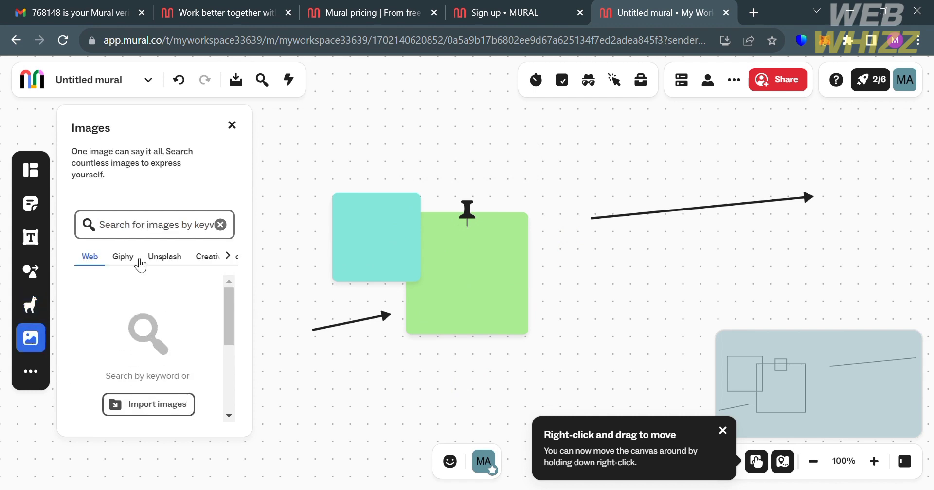
{"action": "left_click", "coordinate": [164, 256]}
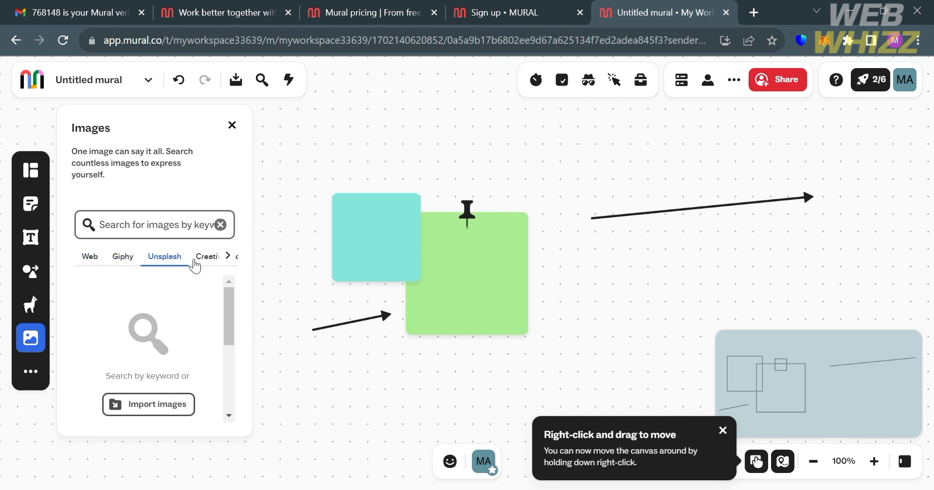
{"action": "left_click", "coordinate": [207, 257]}
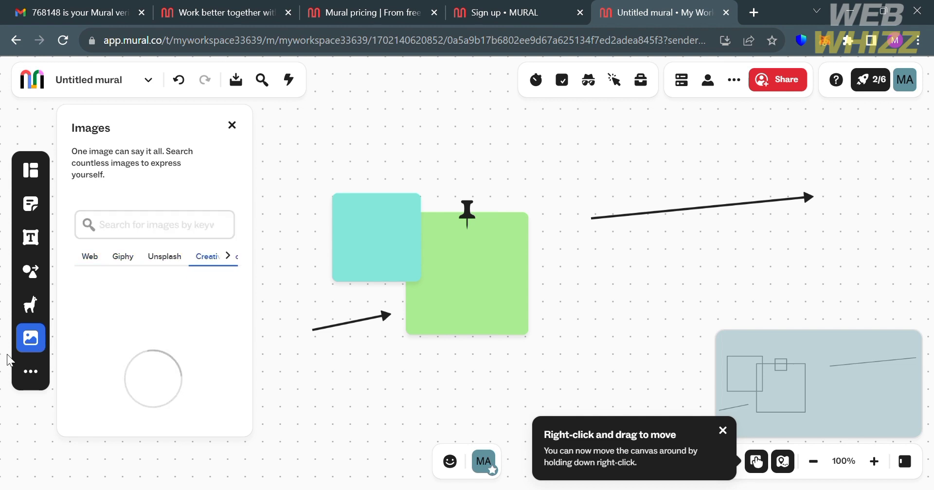
{"action": "left_click", "coordinate": [30, 371]}
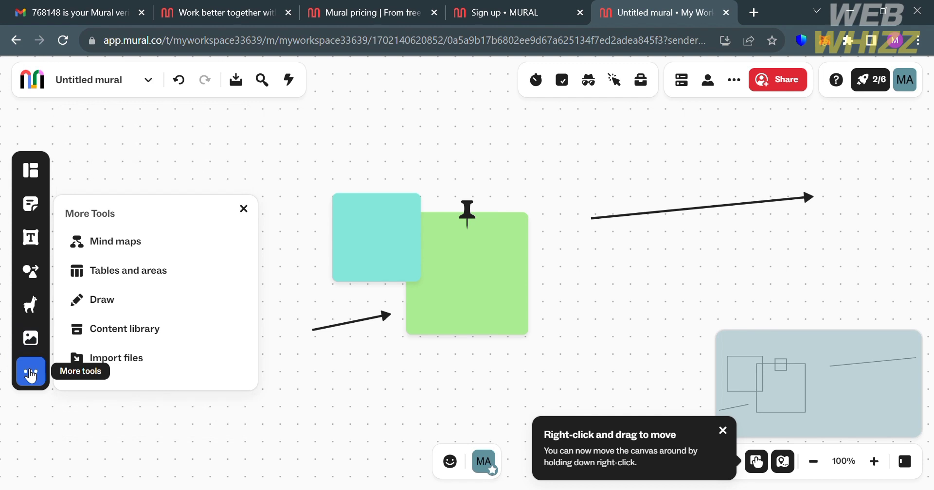
{"action": "mouse_move", "coordinate": [184, 279]}
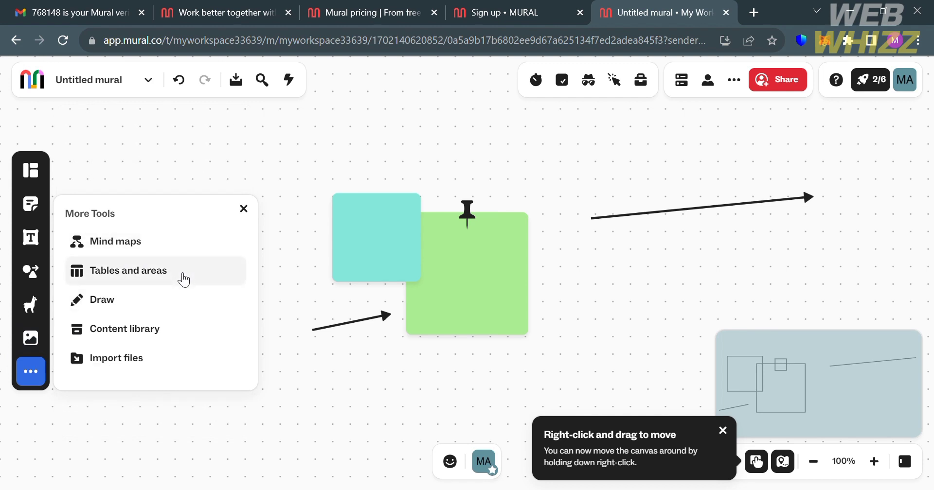
{"action": "mouse_move", "coordinate": [179, 308]}
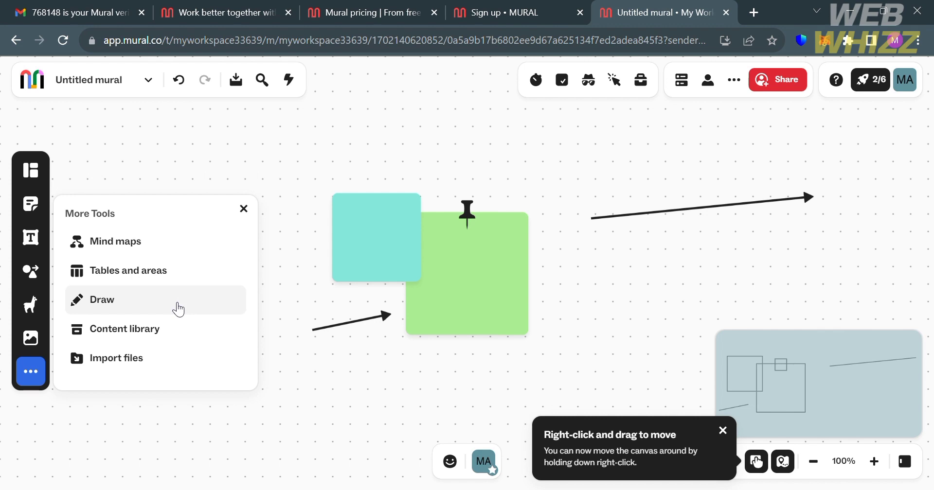
Step: Draw a black pen scribble and a thick red marker stroke above the notes
{"action": "left_click", "coordinate": [102, 299]}
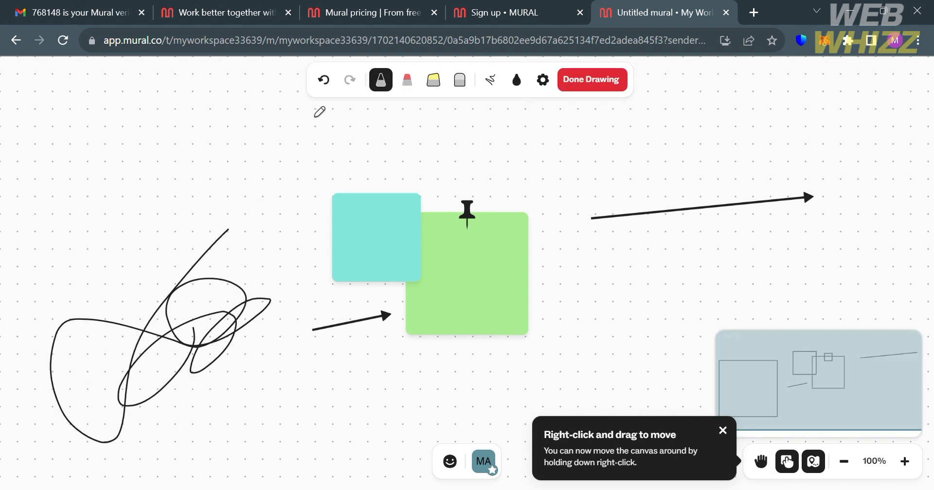
{"action": "mouse_move", "coordinate": [407, 79]}
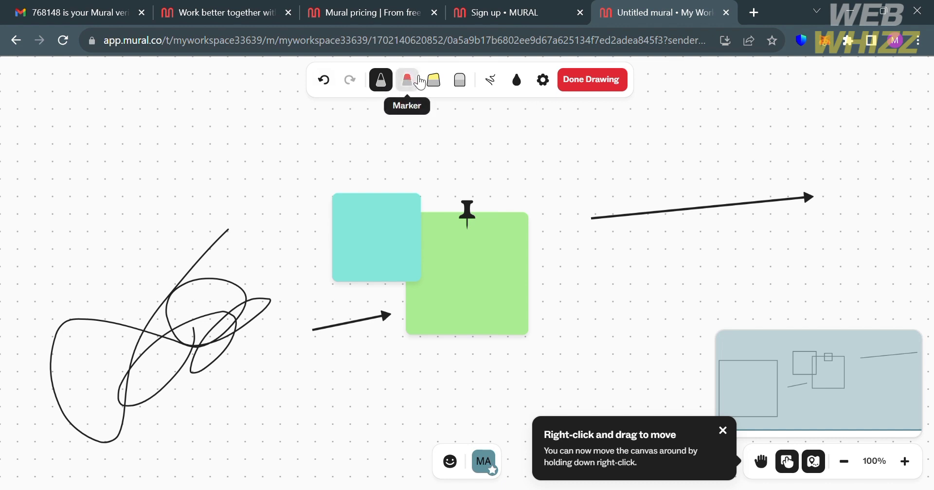
{"action": "left_click_drag", "start_coordinate": [378, 158], "coordinate": [631, 173]}
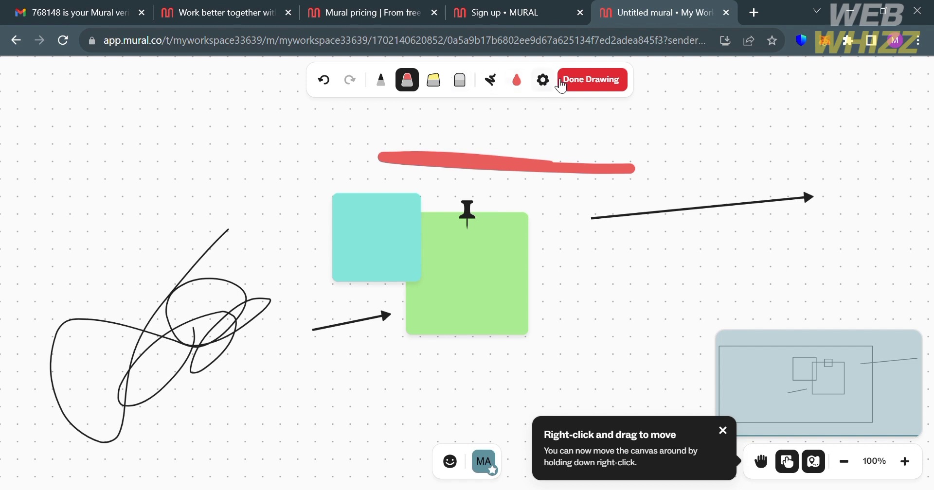
{"action": "left_click", "coordinate": [589, 79]}
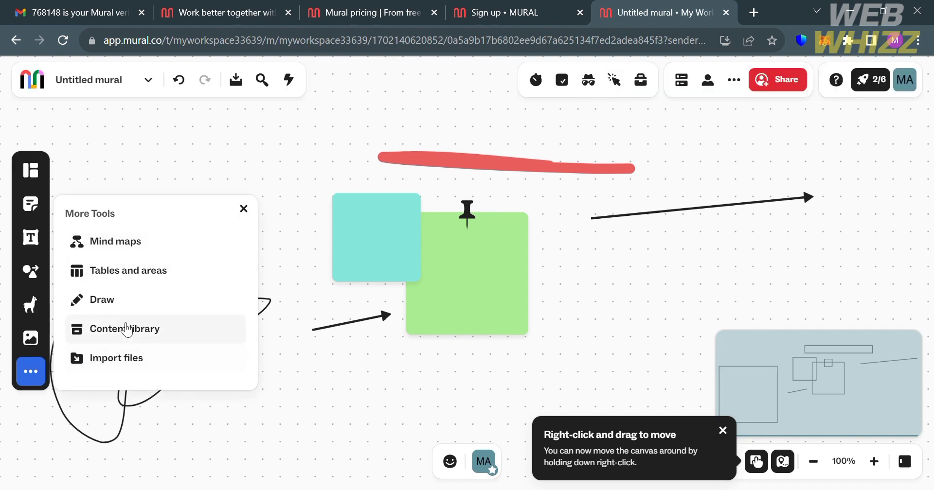
{"action": "mouse_move", "coordinate": [157, 363]}
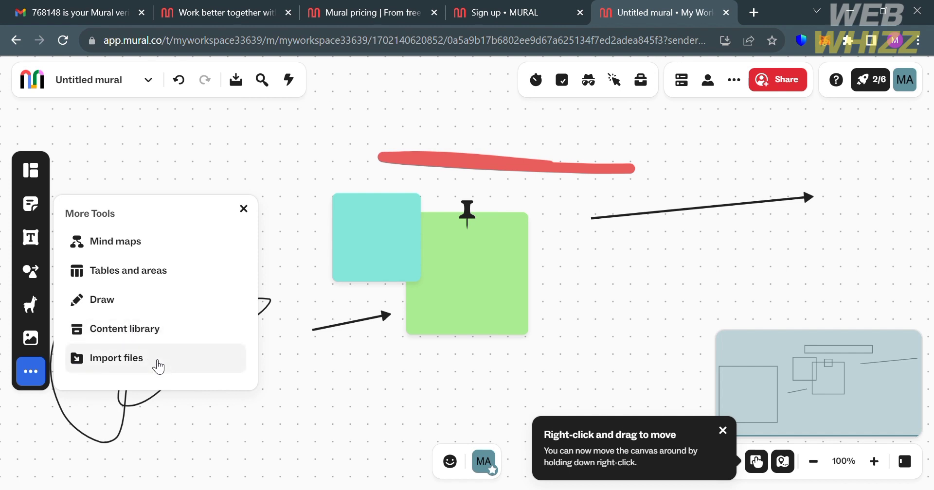
Step: View import sources (Your Computer, Google Drive, Dropbox, OneDrive), then close without importing
{"action": "left_click", "coordinate": [115, 358]}
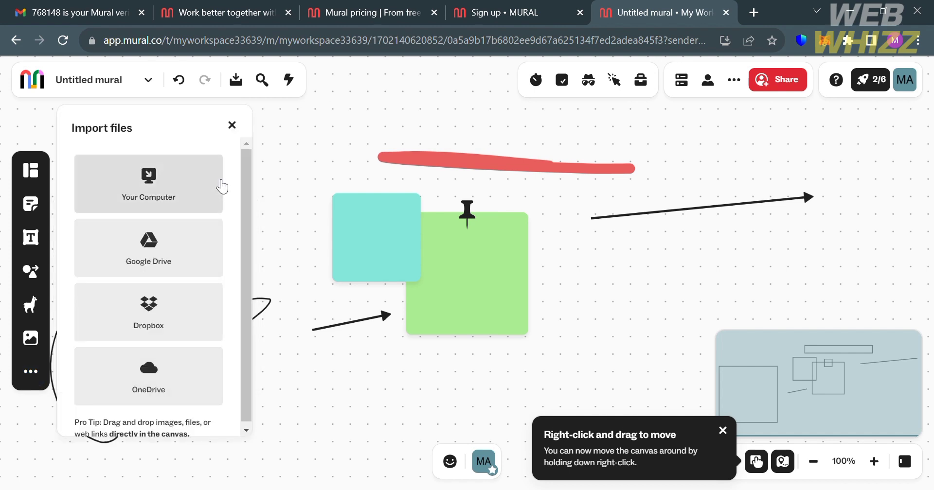
{"action": "mouse_move", "coordinate": [225, 167]}
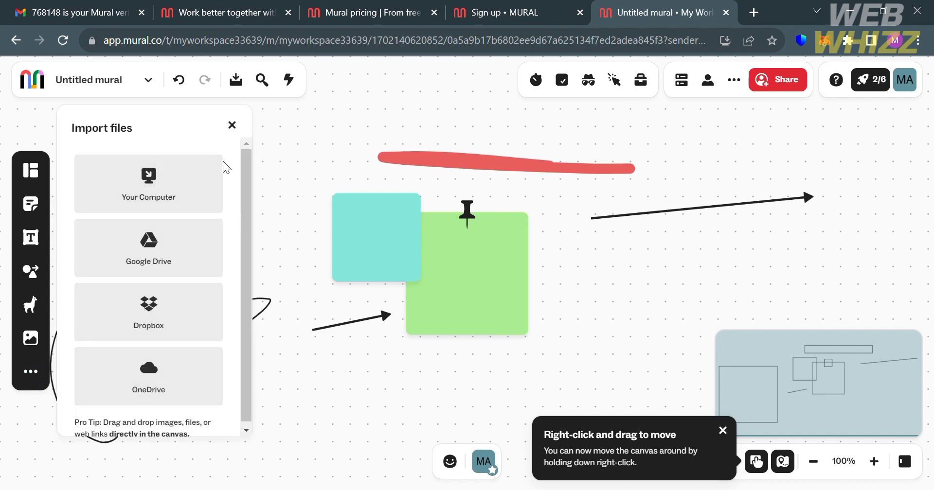
{"action": "left_click", "coordinate": [231, 124]}
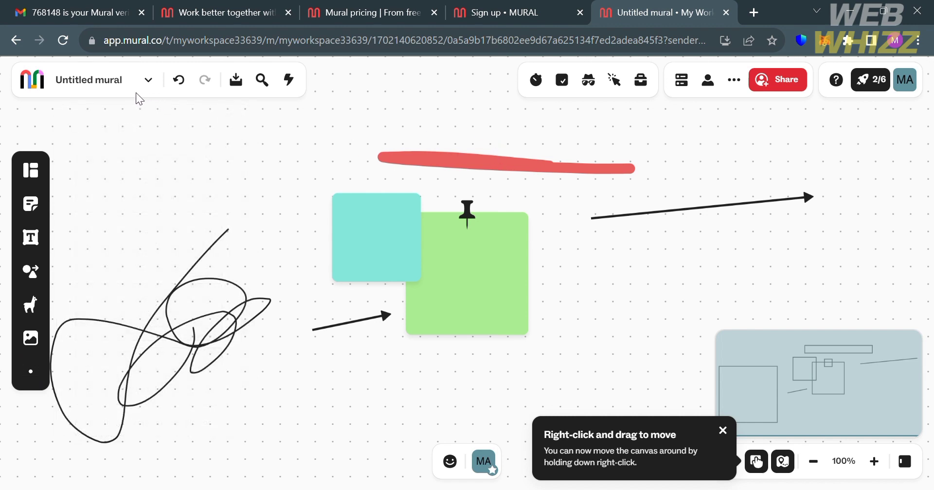
Step: Rename the untitled mural to 'Sample mural' in the top-left title field
{"action": "left_click", "coordinate": [88, 79]}
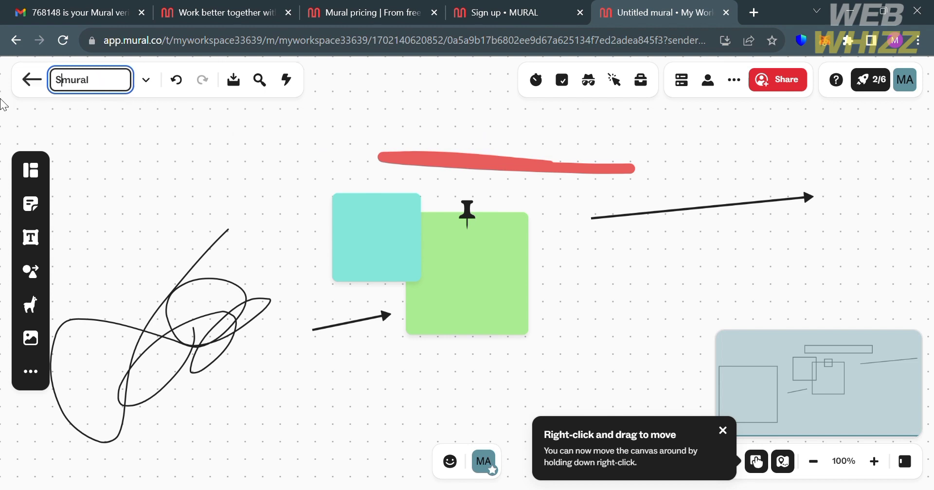
{"action": "type", "text": "ample"}
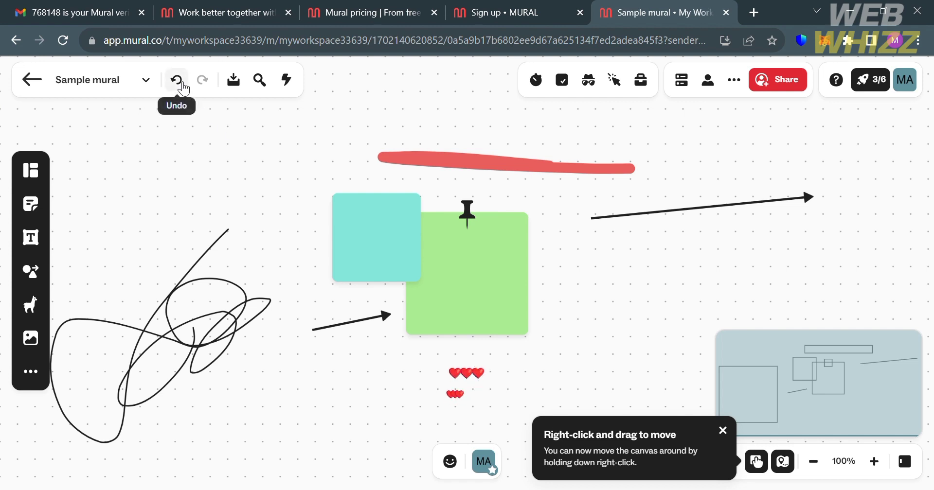
{"action": "left_click", "coordinate": [203, 79]}
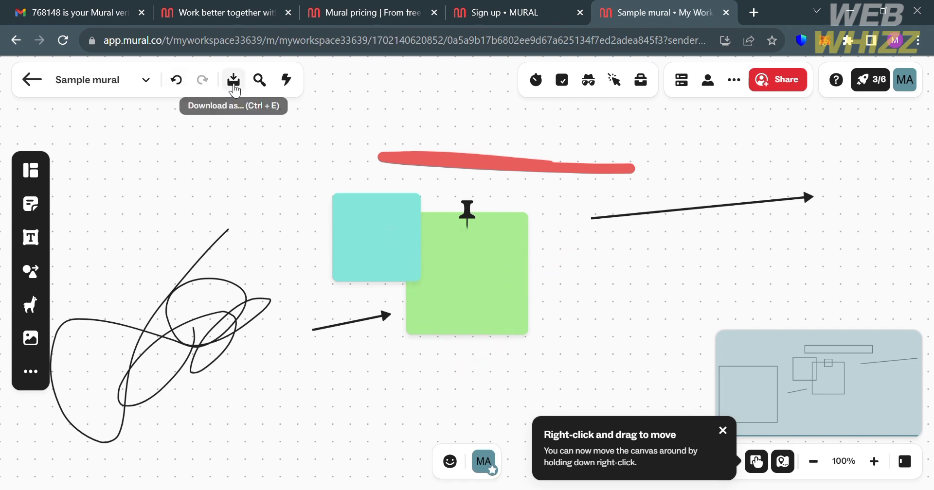
{"action": "mouse_move", "coordinate": [258, 79]}
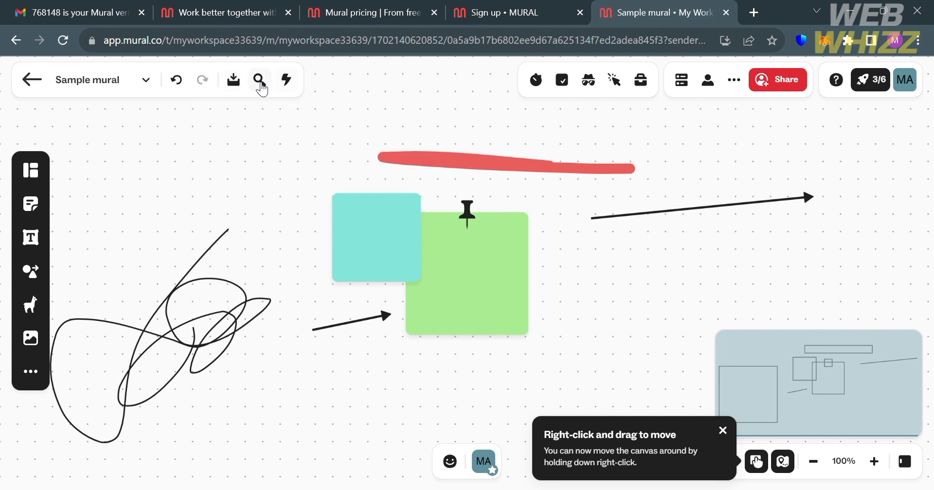
{"action": "mouse_move", "coordinate": [286, 80]}
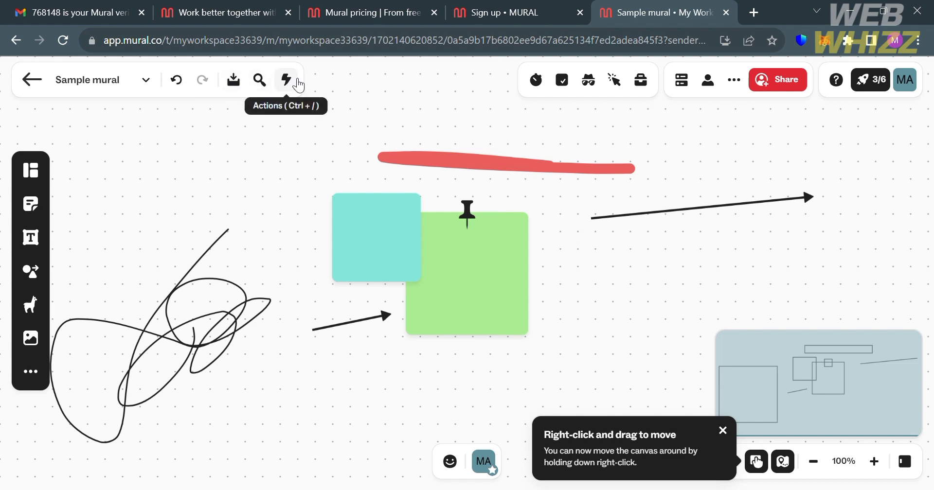
{"action": "mouse_move", "coordinate": [534, 79]}
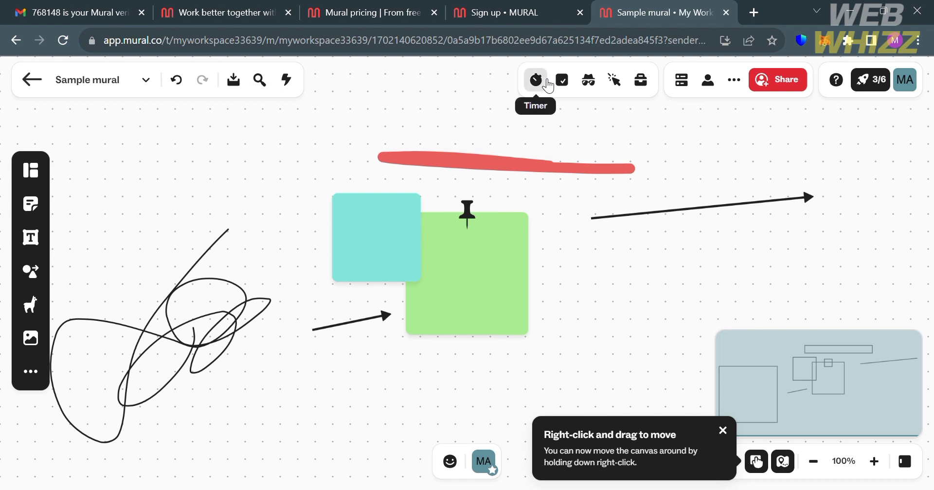
{"action": "left_click", "coordinate": [534, 79]}
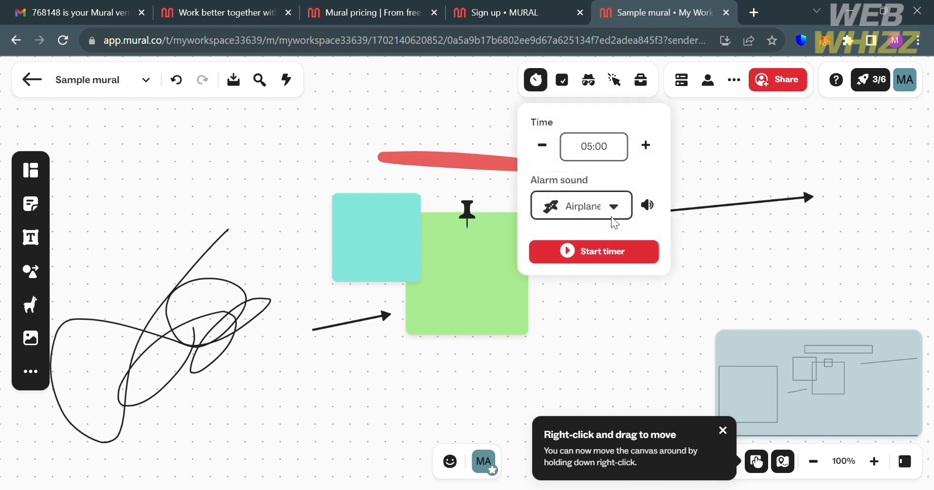
{"action": "mouse_move", "coordinate": [631, 264]}
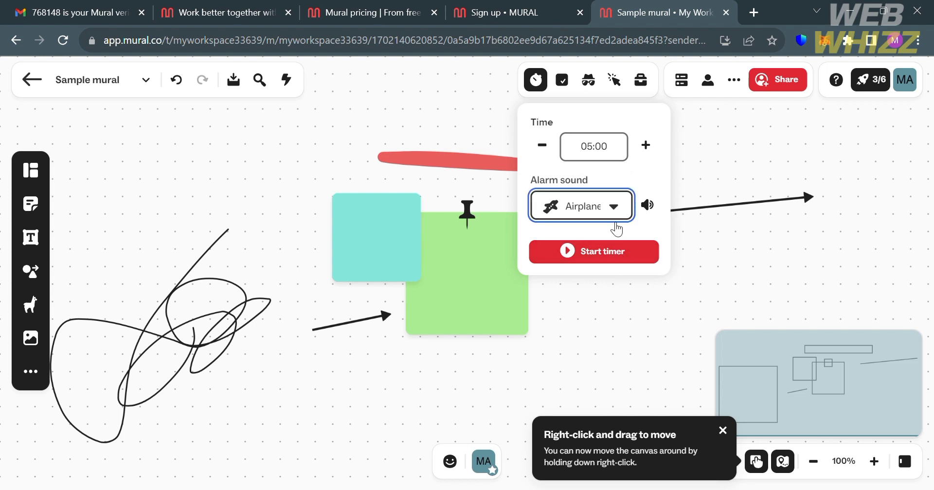
{"action": "left_click", "coordinate": [561, 79]}
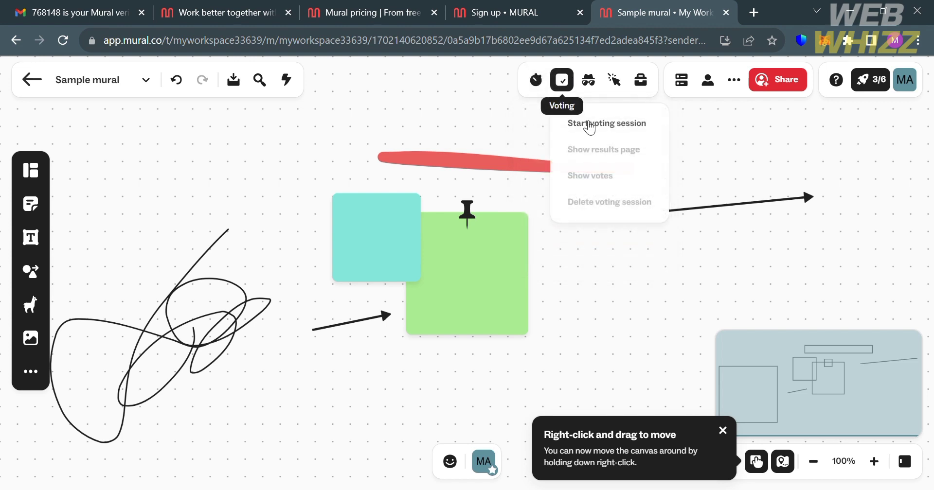
{"action": "mouse_move", "coordinate": [648, 178]}
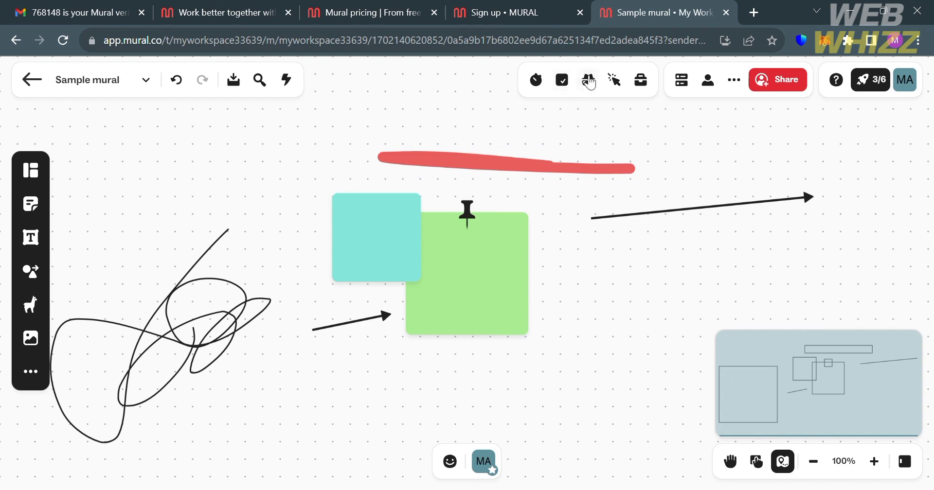
{"action": "left_click", "coordinate": [586, 80]}
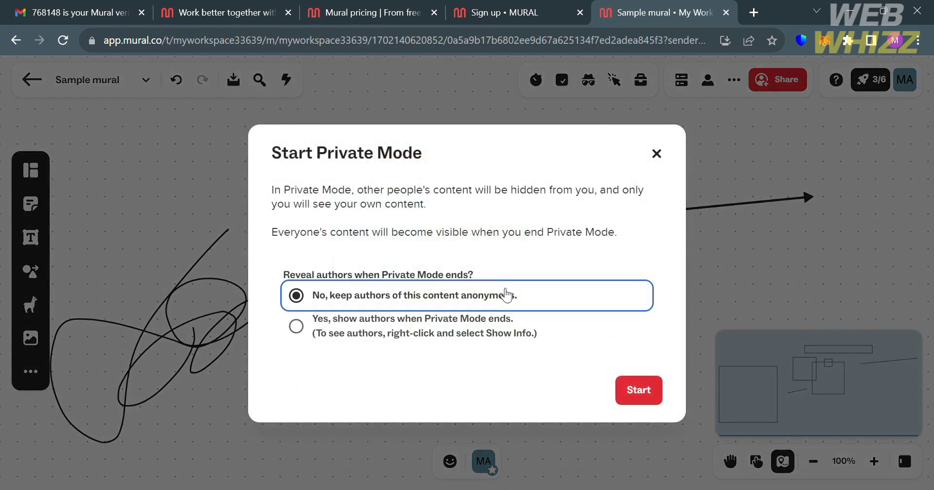
{"action": "mouse_move", "coordinate": [656, 153]}
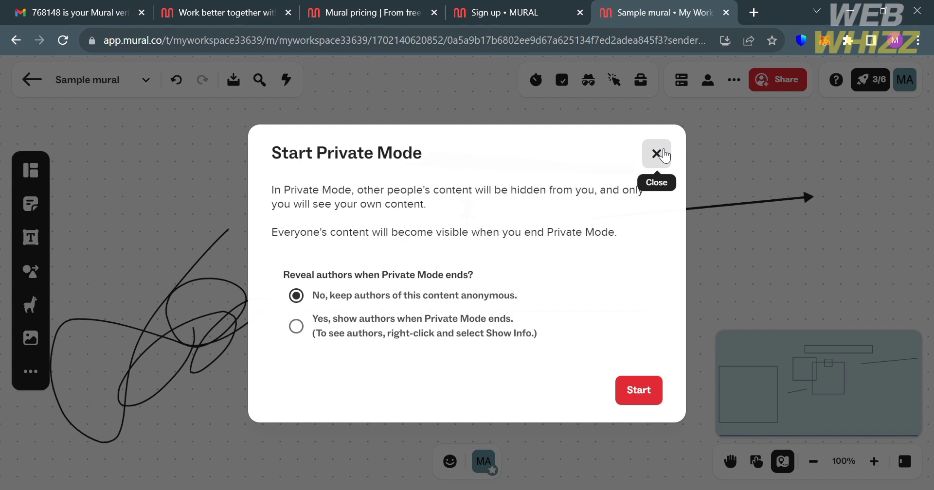
{"action": "left_click", "coordinate": [655, 153]}
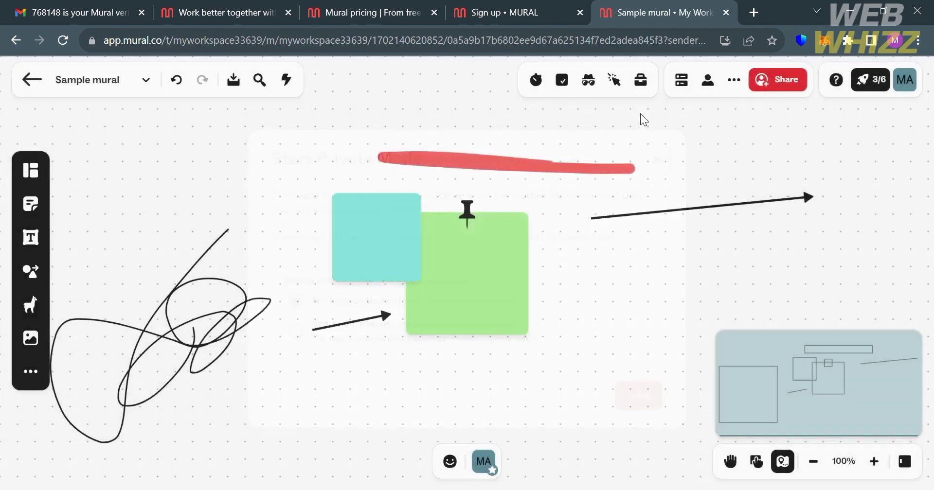
{"action": "left_click", "coordinate": [613, 79]}
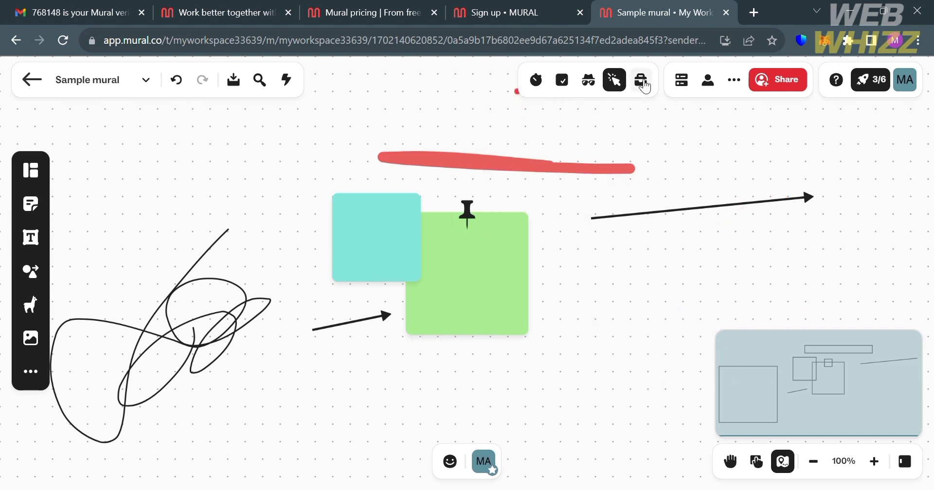
{"action": "left_click", "coordinate": [640, 80]}
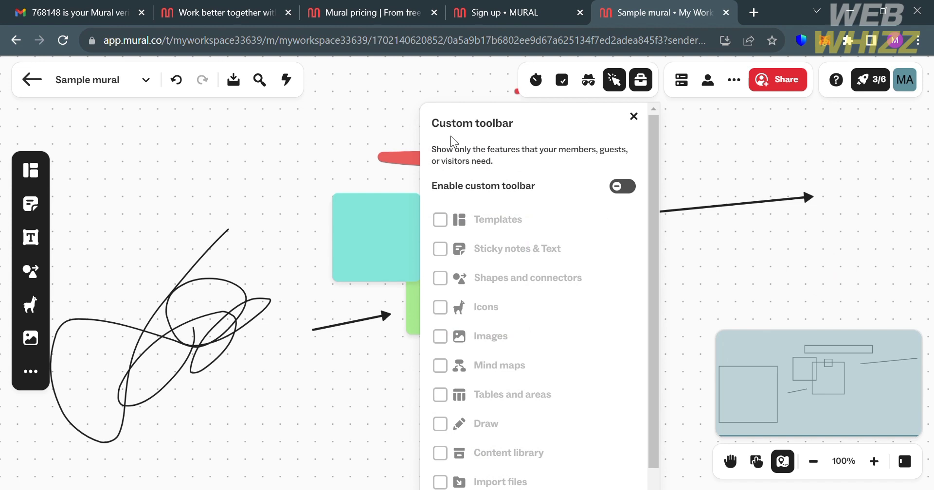
{"action": "mouse_move", "coordinate": [444, 243]}
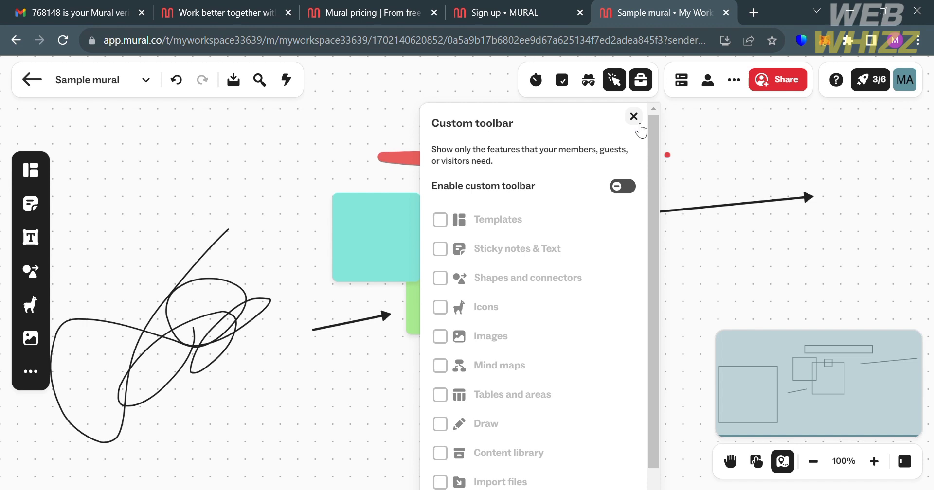
{"action": "left_click", "coordinate": [633, 116]}
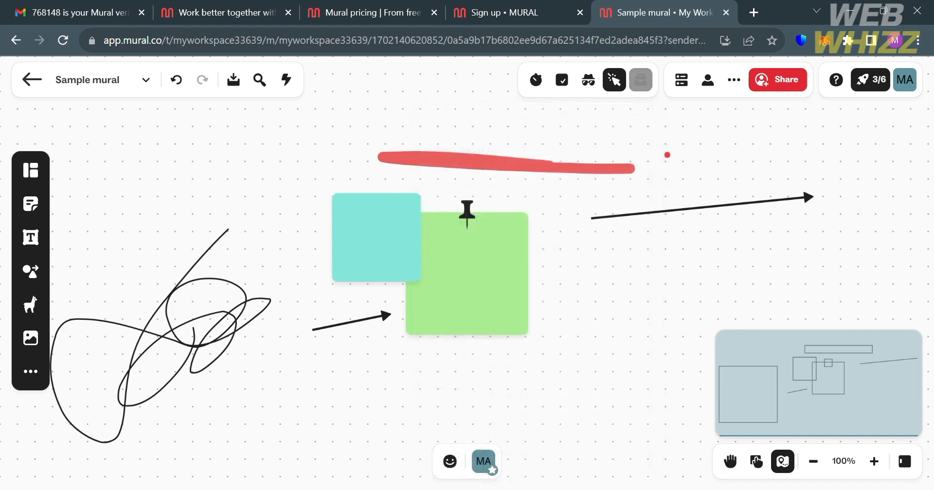
{"action": "mouse_move", "coordinate": [681, 79]}
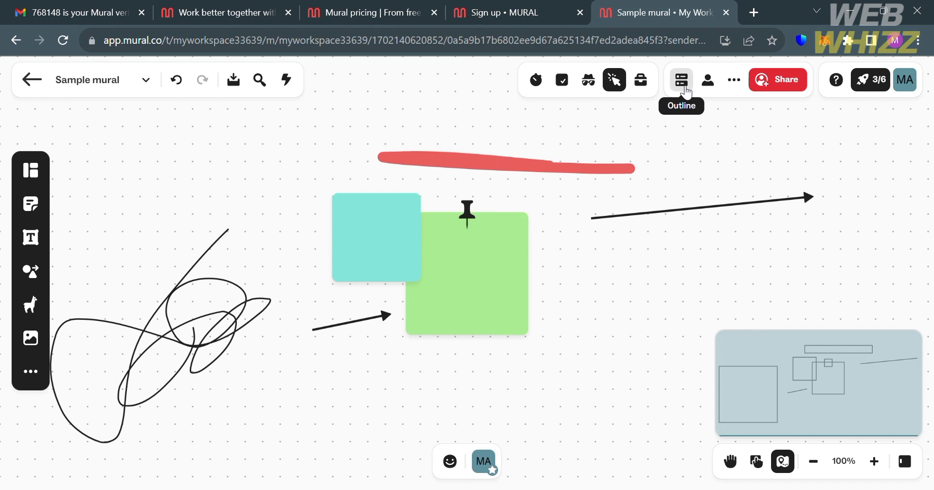
{"action": "left_click", "coordinate": [707, 79]}
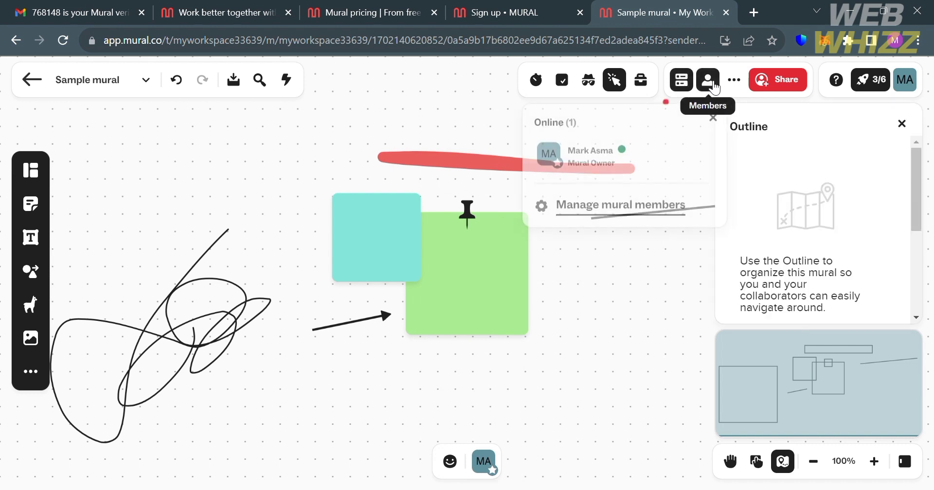
{"action": "mouse_move", "coordinate": [734, 79]}
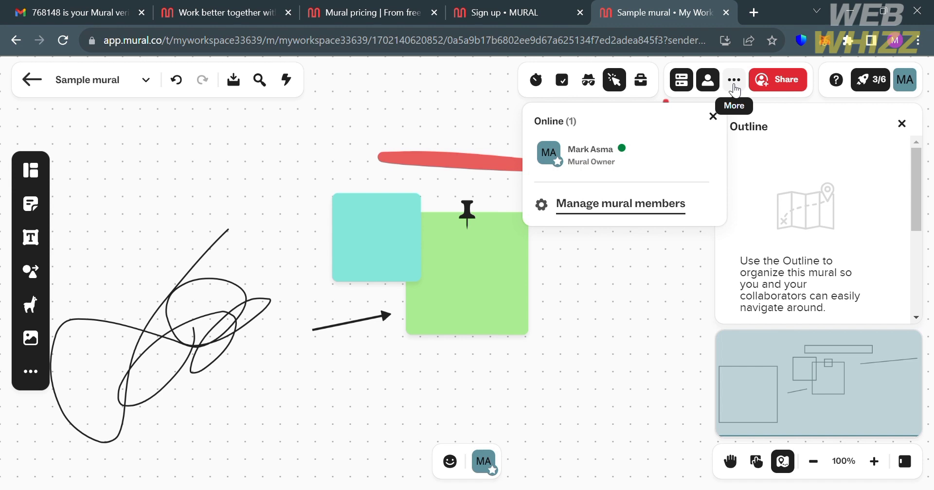
{"action": "left_click", "coordinate": [733, 79]}
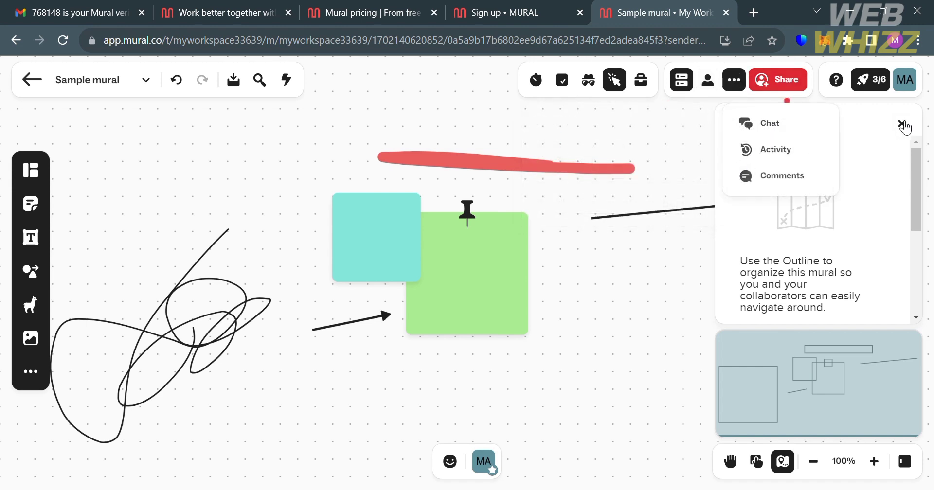
{"action": "left_click", "coordinate": [901, 125]}
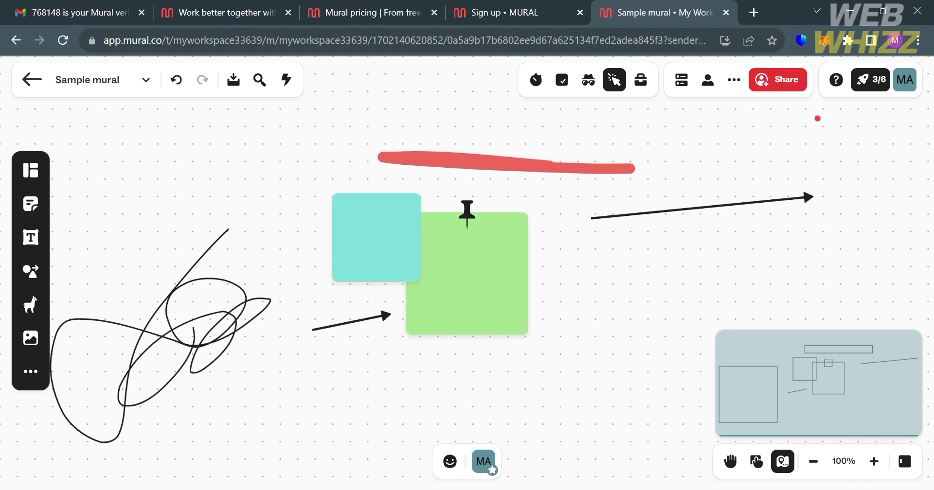
{"action": "mouse_move", "coordinate": [613, 80]}
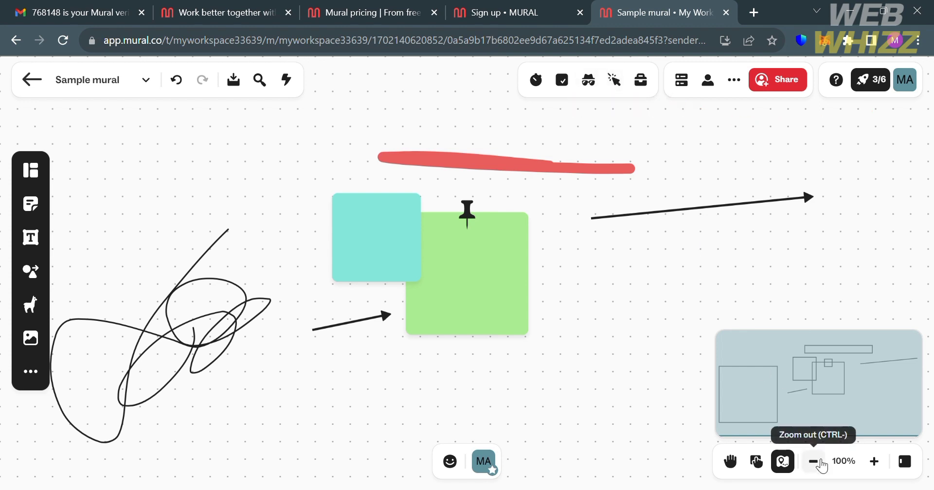
{"action": "mouse_move", "coordinate": [768, 468]}
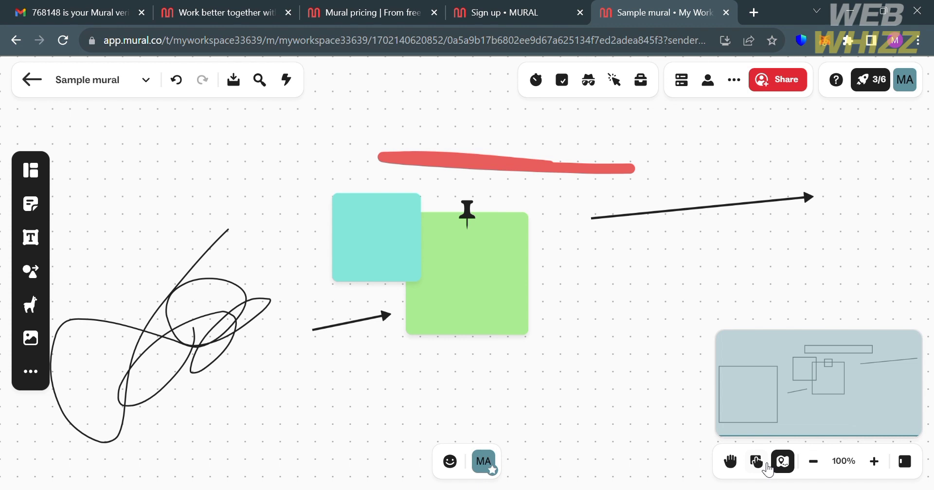
Step: Exit the Sample mural board back to Mark's room in My Workspace
{"action": "left_click", "coordinate": [873, 460]}
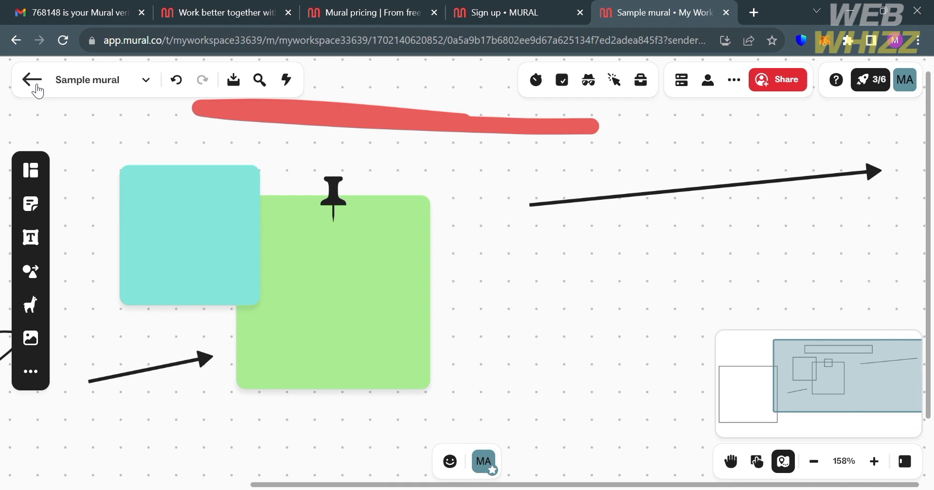
{"action": "left_click", "coordinate": [30, 79]}
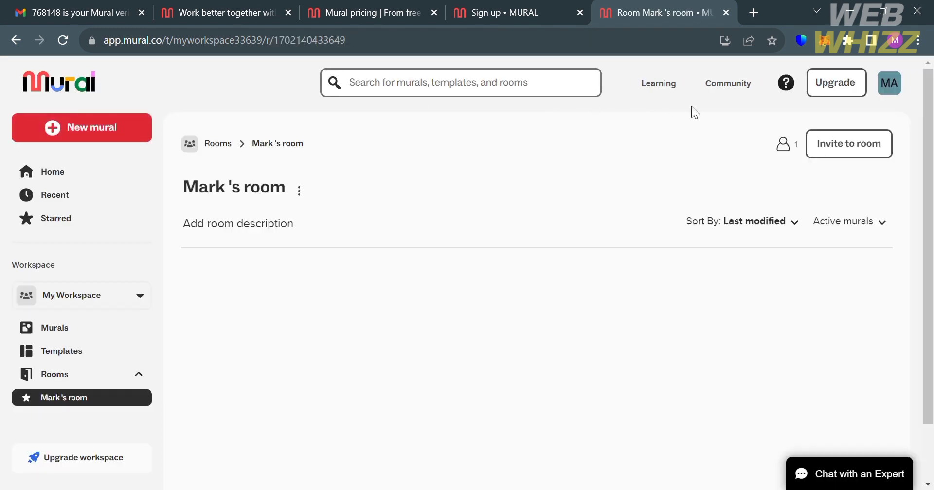